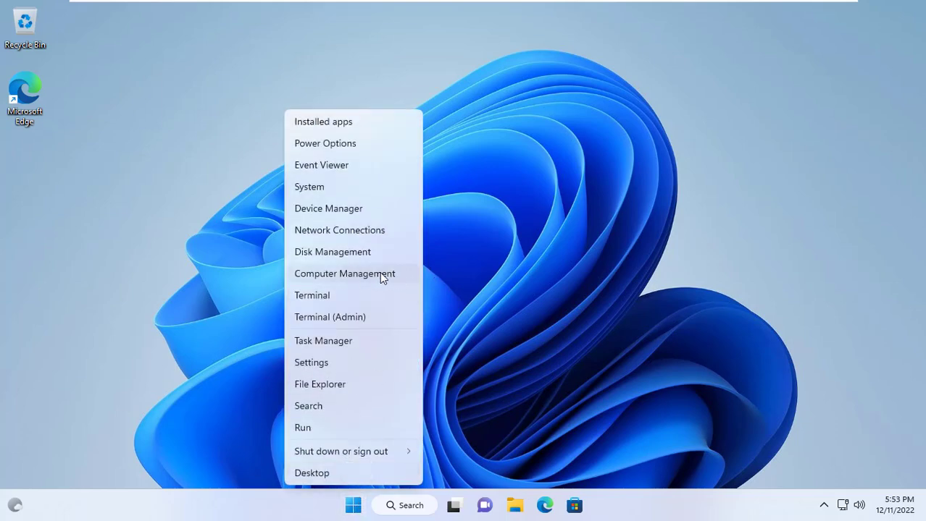
Reach the local Users list in Computer Management and start a password reset for Admin.
click(345, 274)
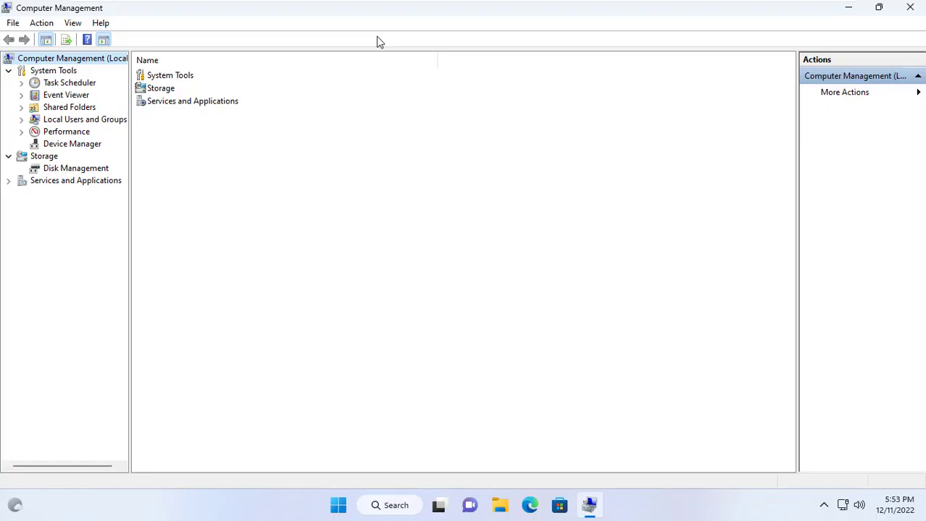
click(84, 119)
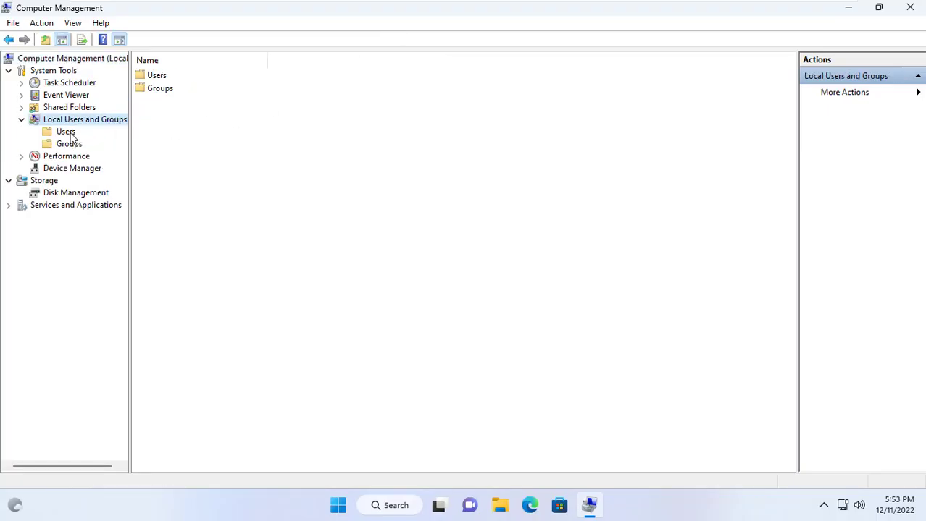
click(65, 131)
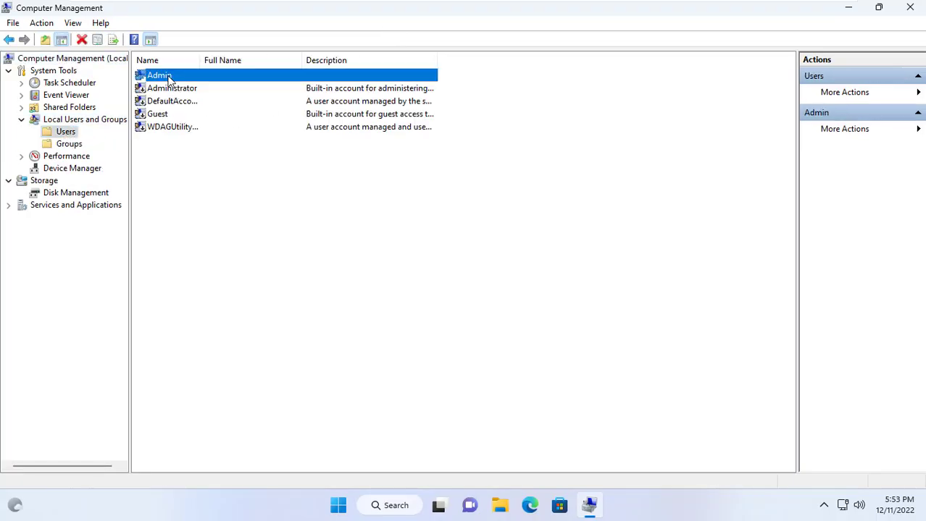
right_click(157, 75)
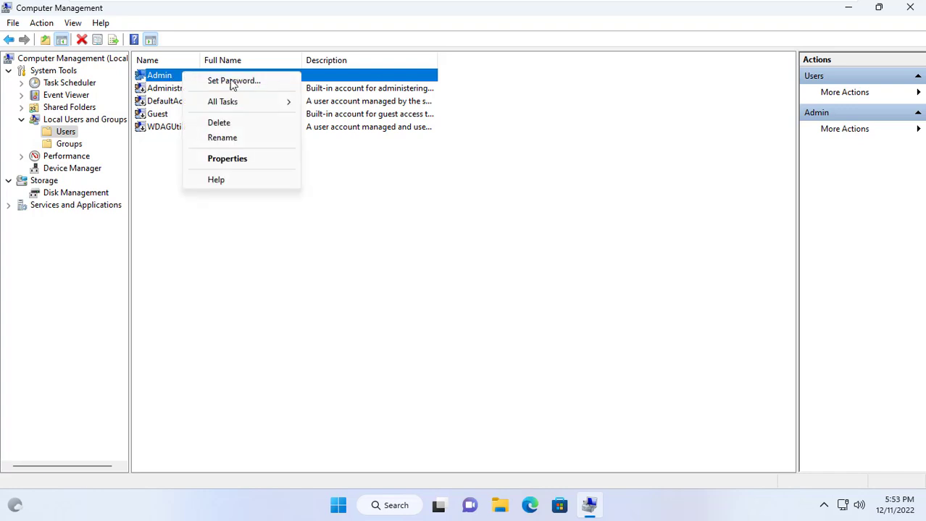
click(233, 82)
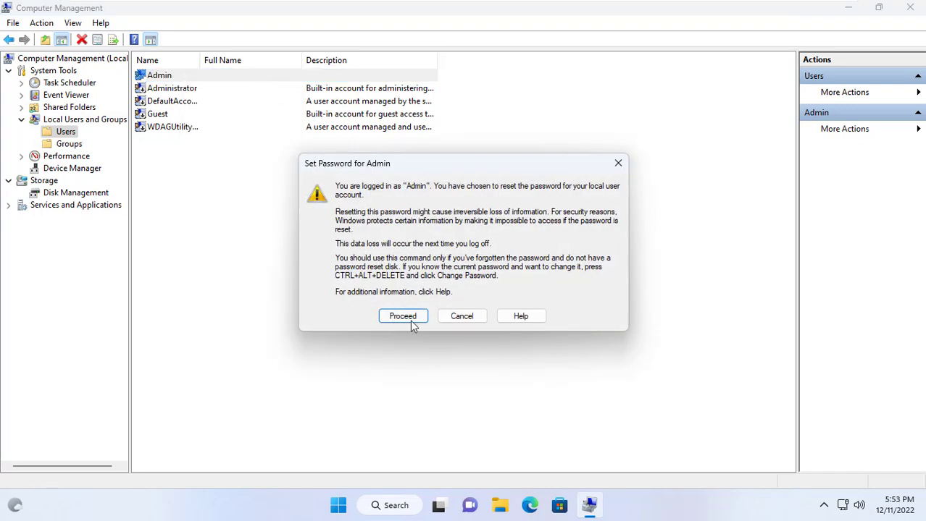
Enter and confirm the new Admin password, acknowledging the success notice.
click(402, 316)
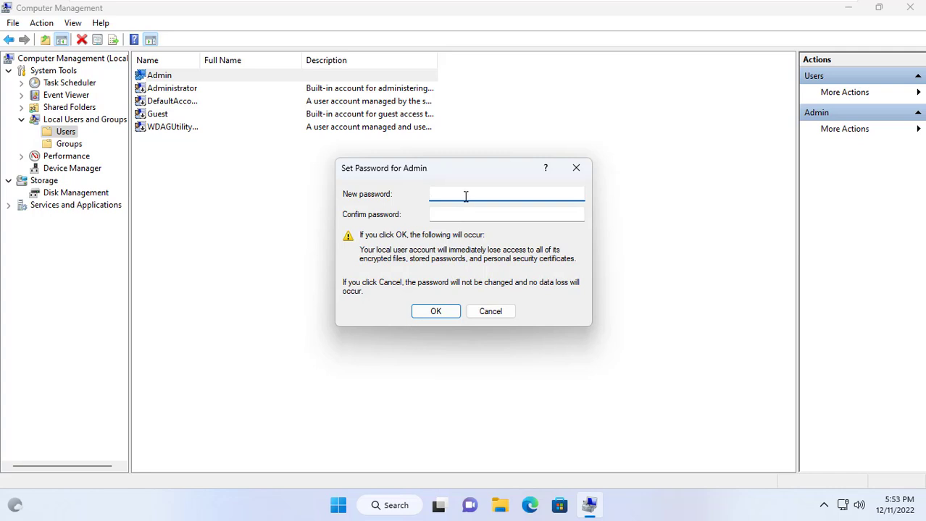
text(***)
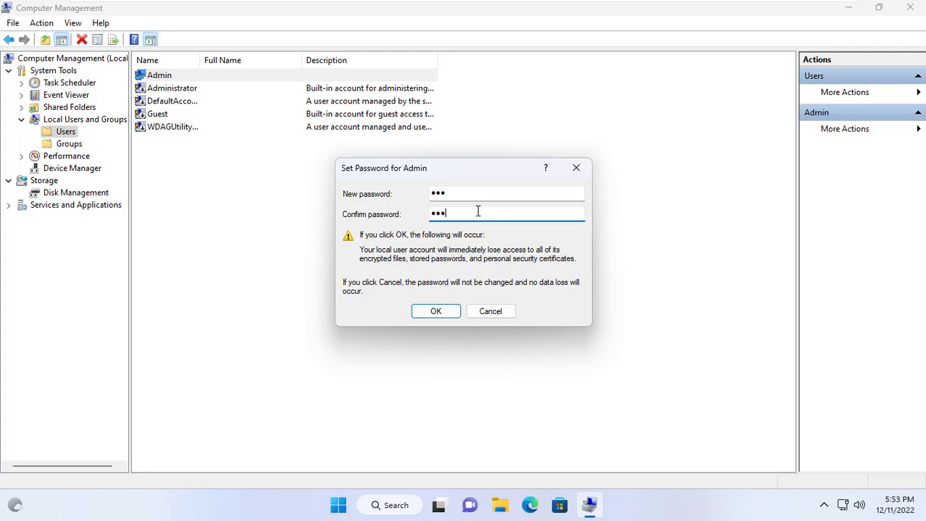
click(435, 312)
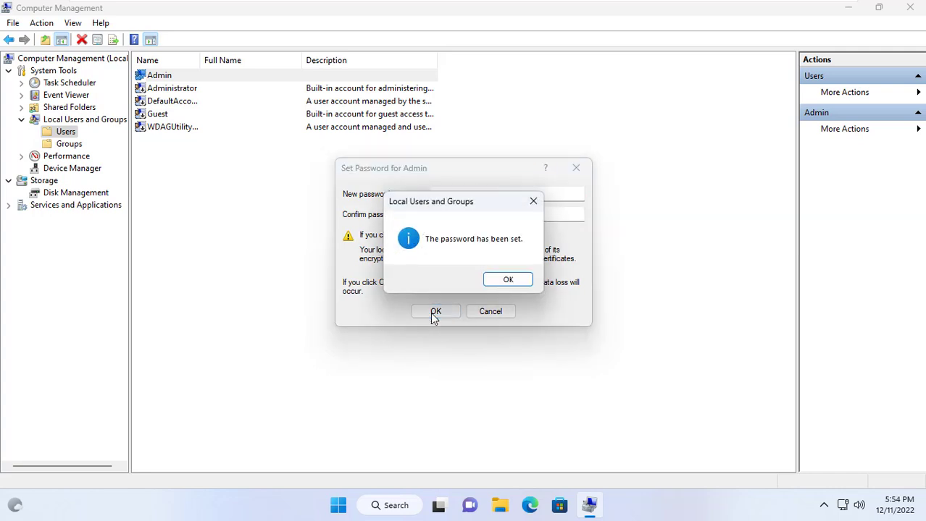
click(507, 279)
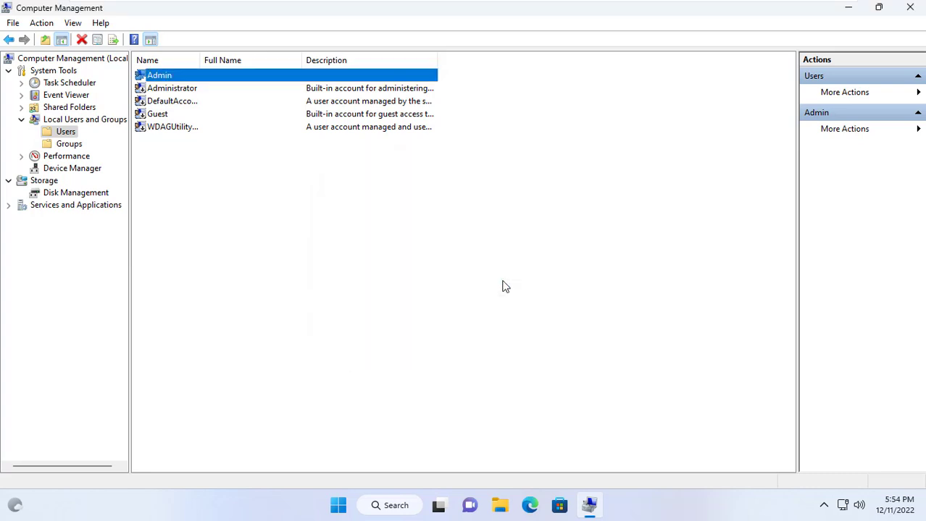
Add Admin as a member of the Distributed COM Users local group and save it.
click(70, 143)
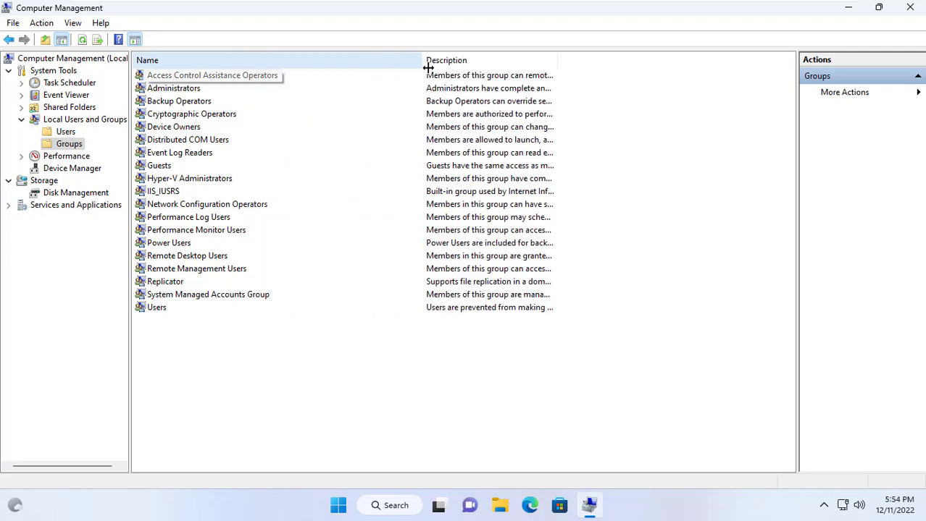
click(188, 139)
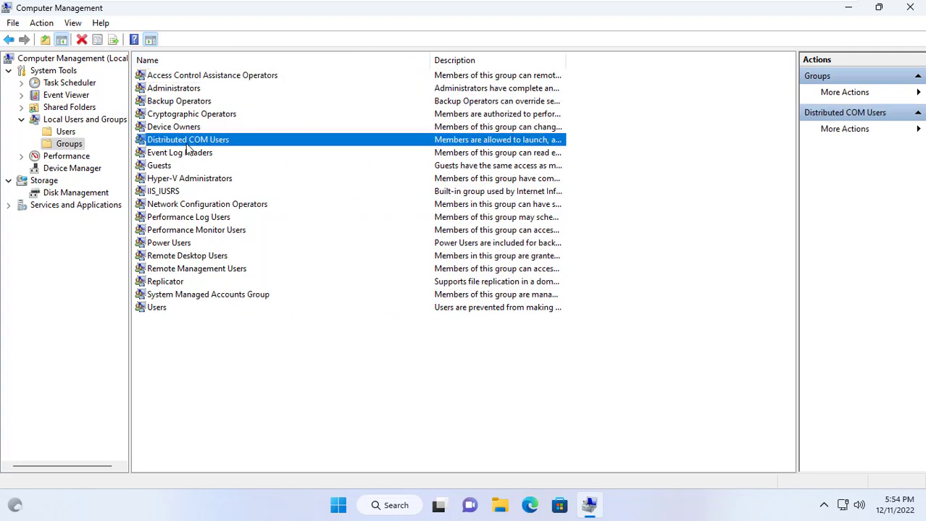
double_click(188, 140)
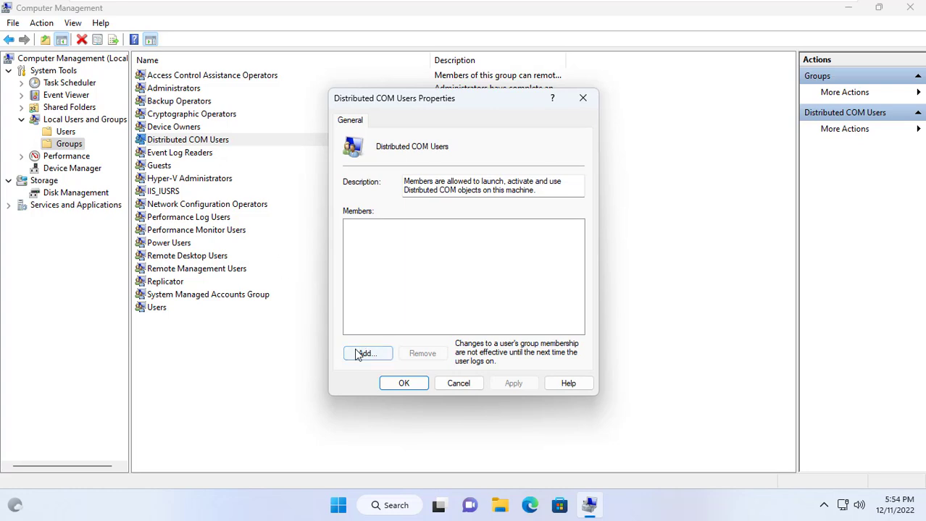
click(368, 353)
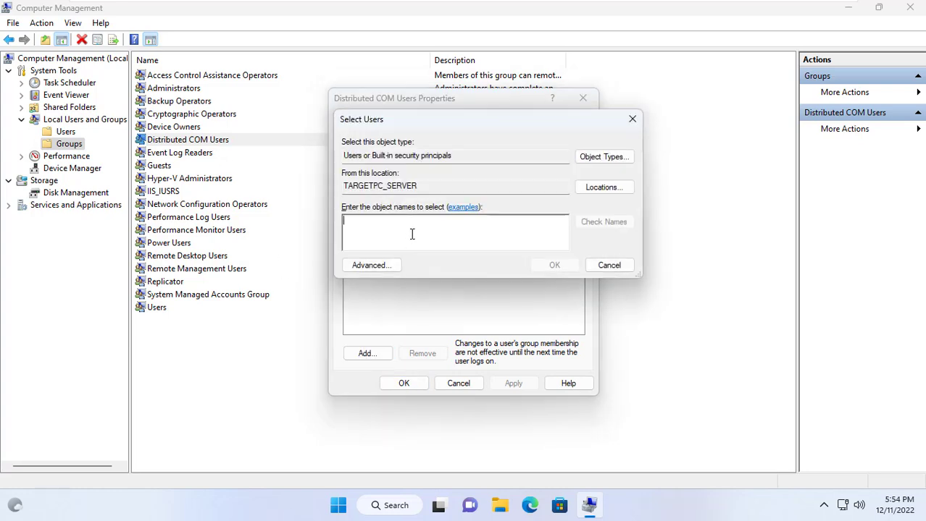
text(Admin)
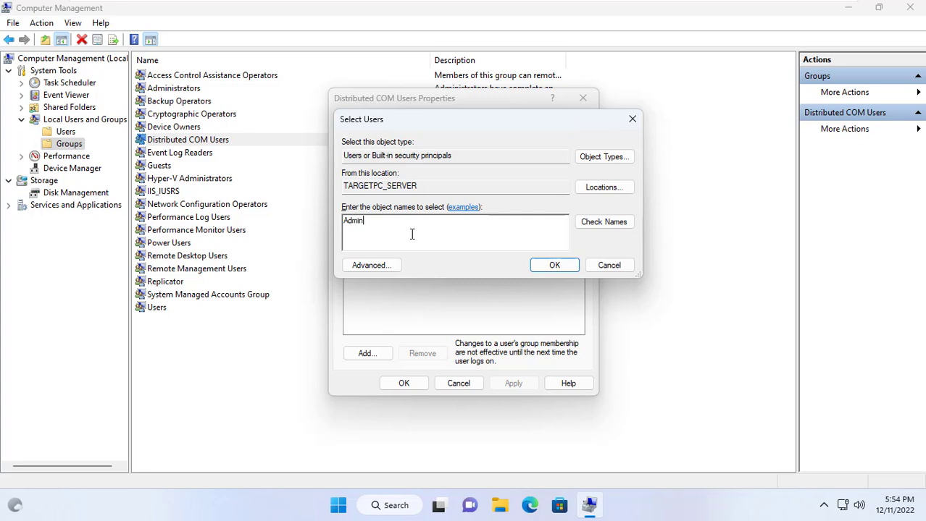
click(602, 222)
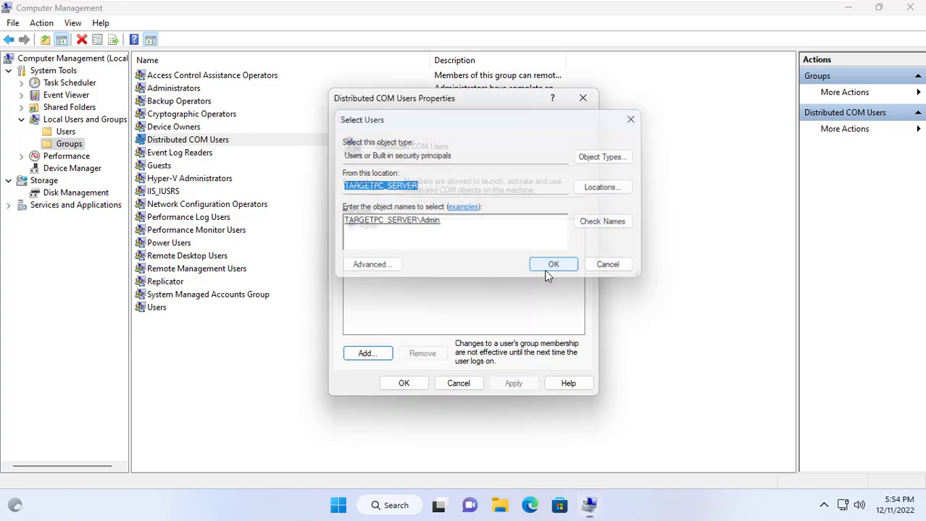
click(553, 264)
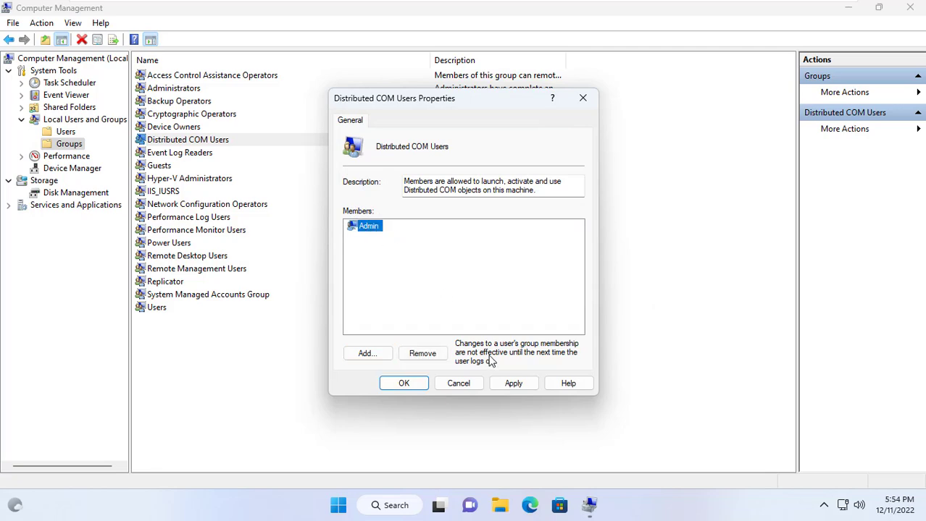
click(403, 382)
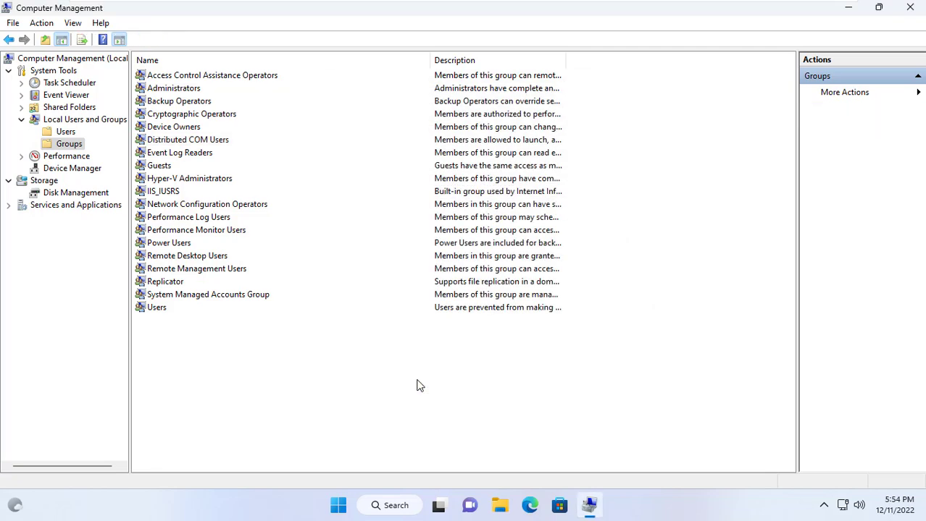
Add Admin as a member of the Performance Monitor Users local group and save it.
click(197, 229)
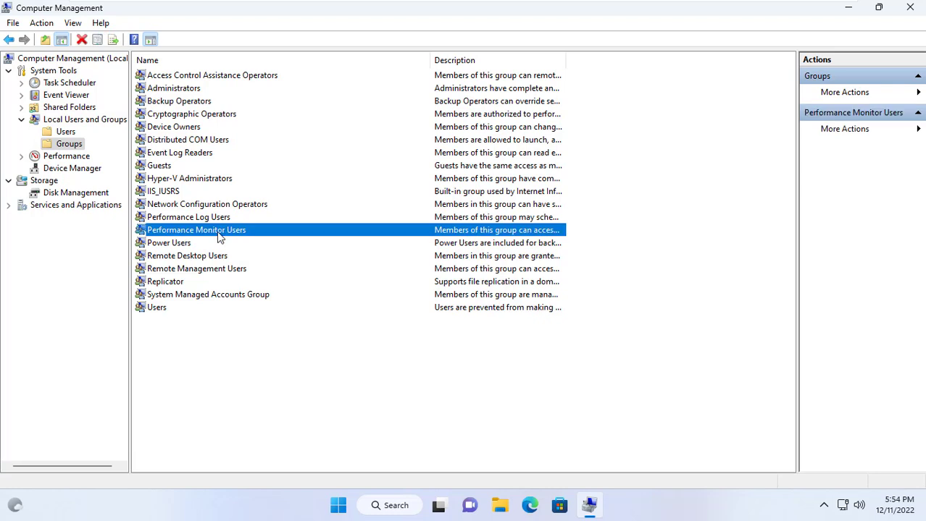
double_click(197, 229)
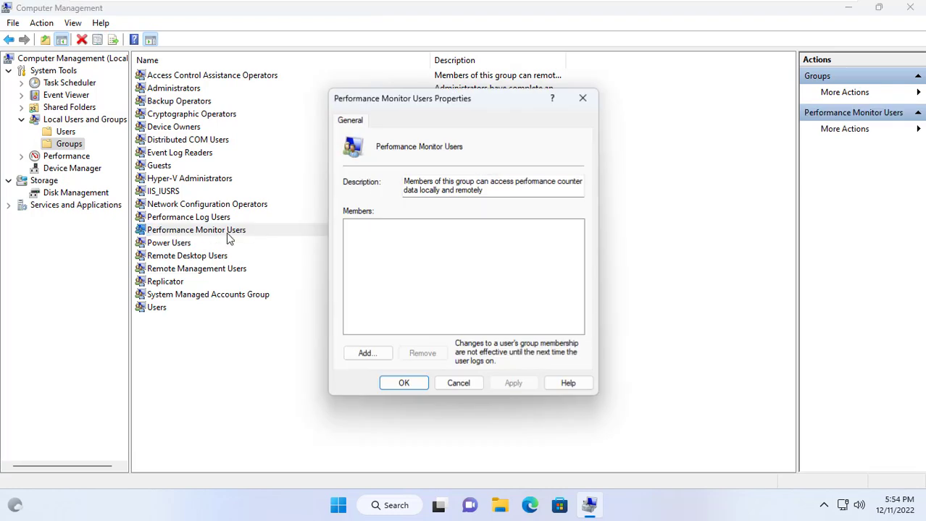
click(368, 353)
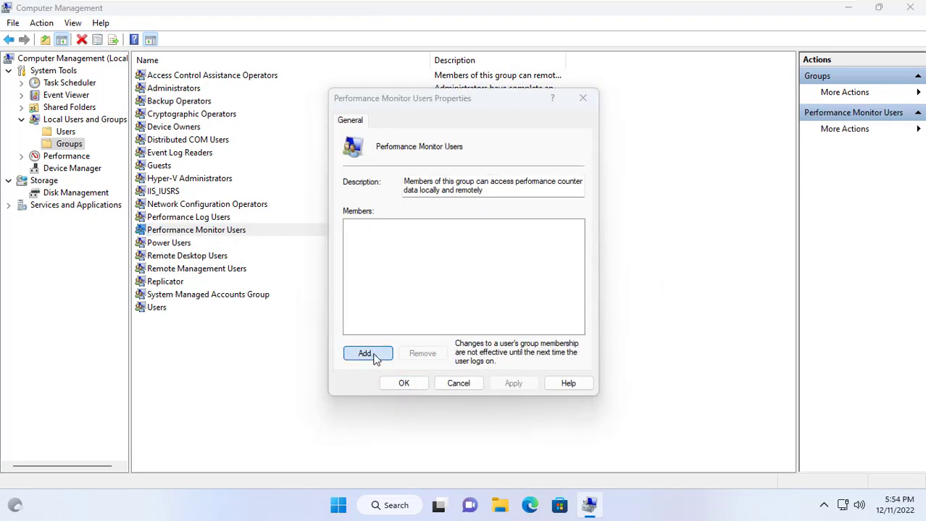
click(365, 354)
text(Admin)
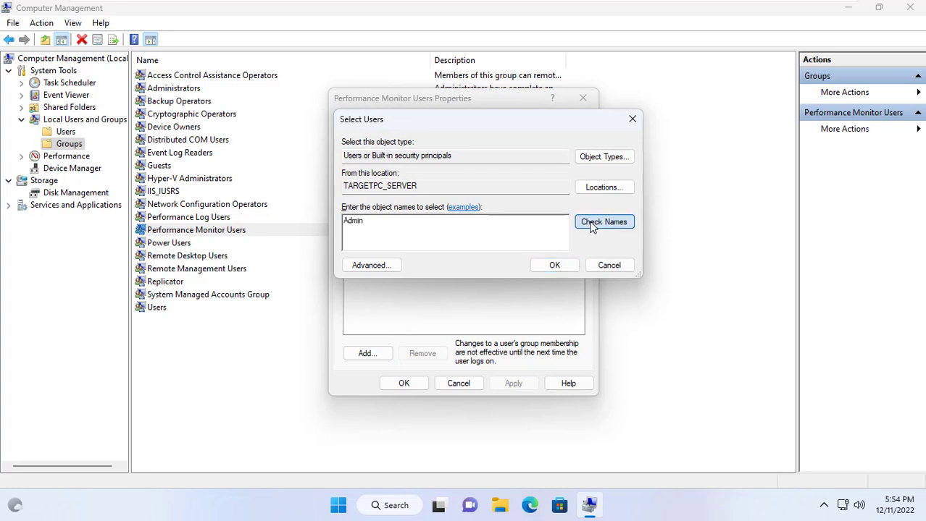
click(603, 222)
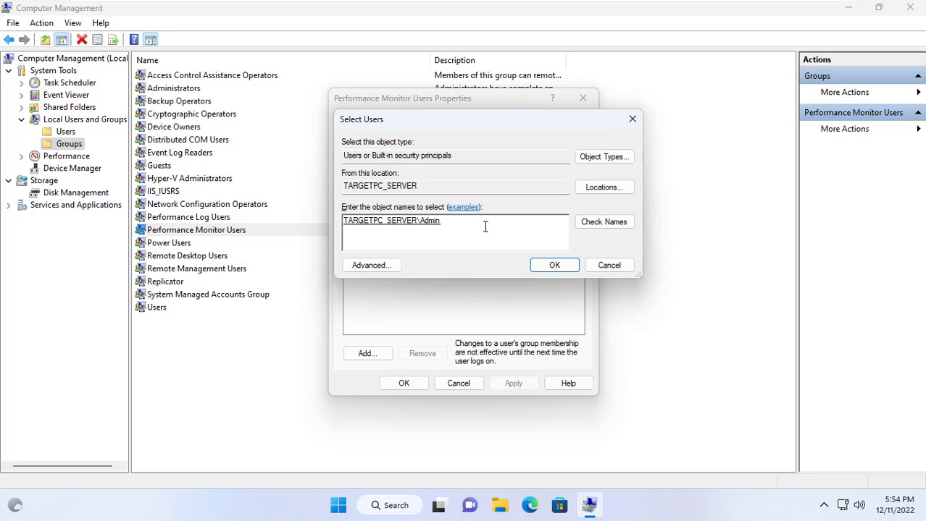
click(553, 265)
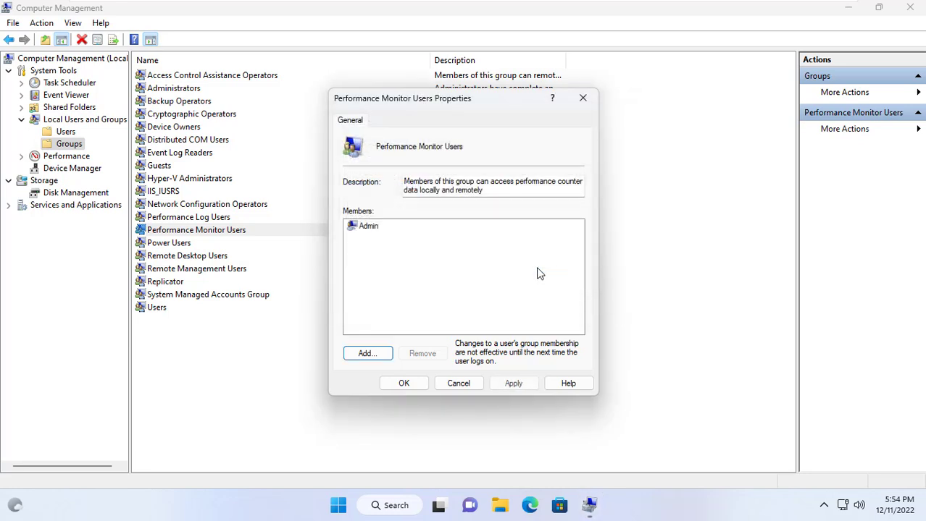
click(368, 226)
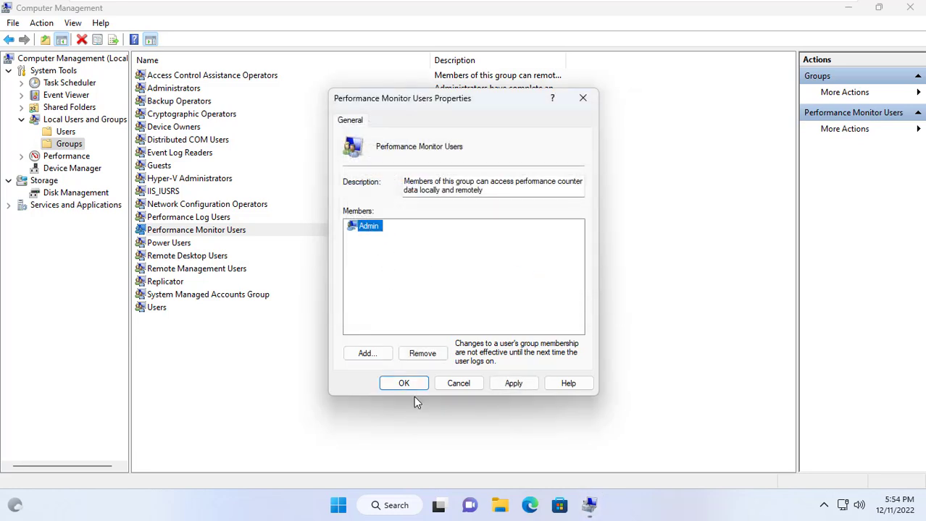
click(403, 382)
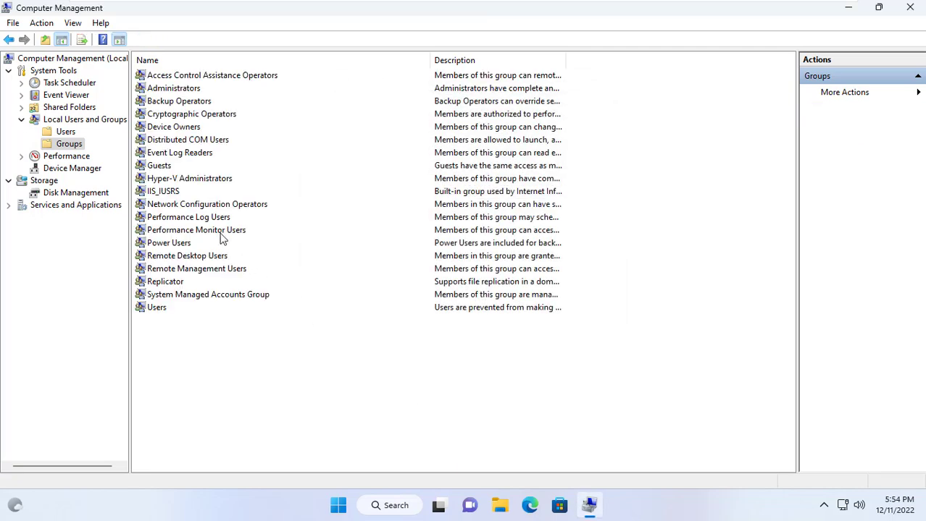
click(197, 228)
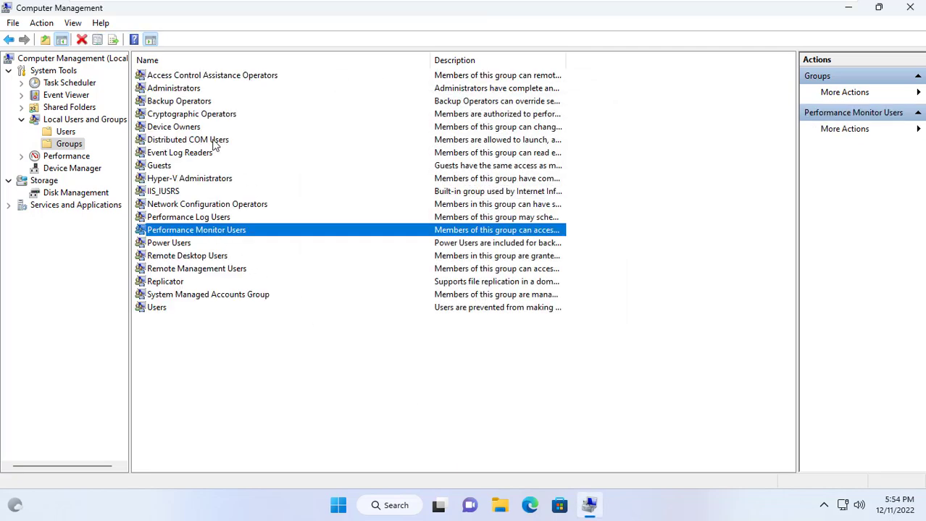
click(188, 139)
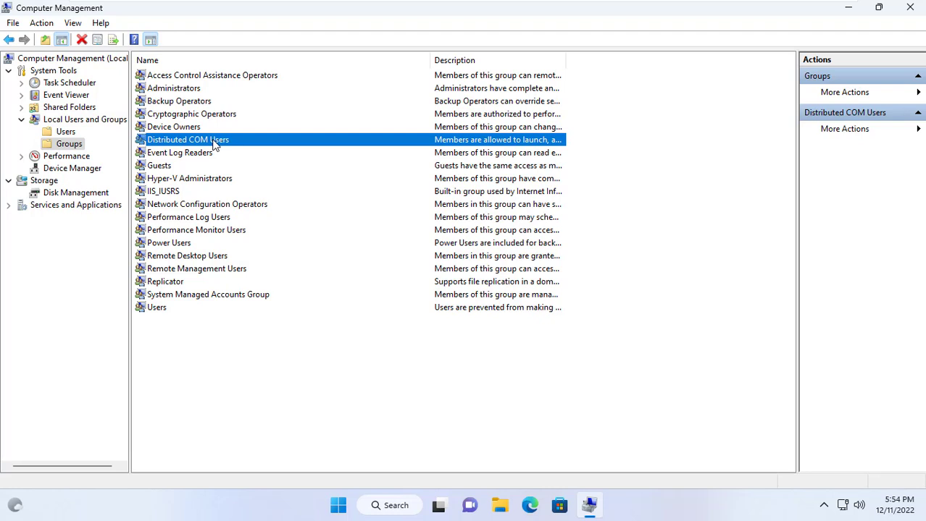
mouse_move(81, 216)
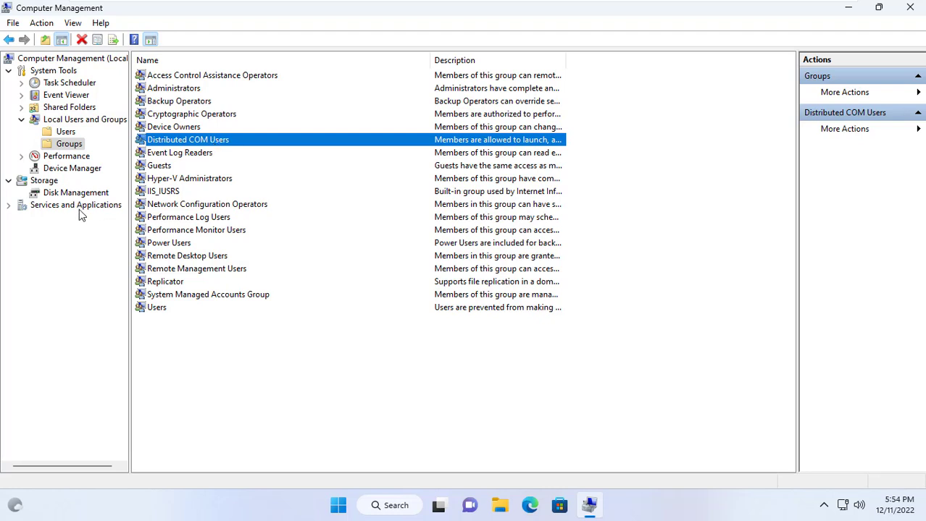
Reach the security settings for the Root\CIMV2 namespace in WMI Control properties.
click(75, 204)
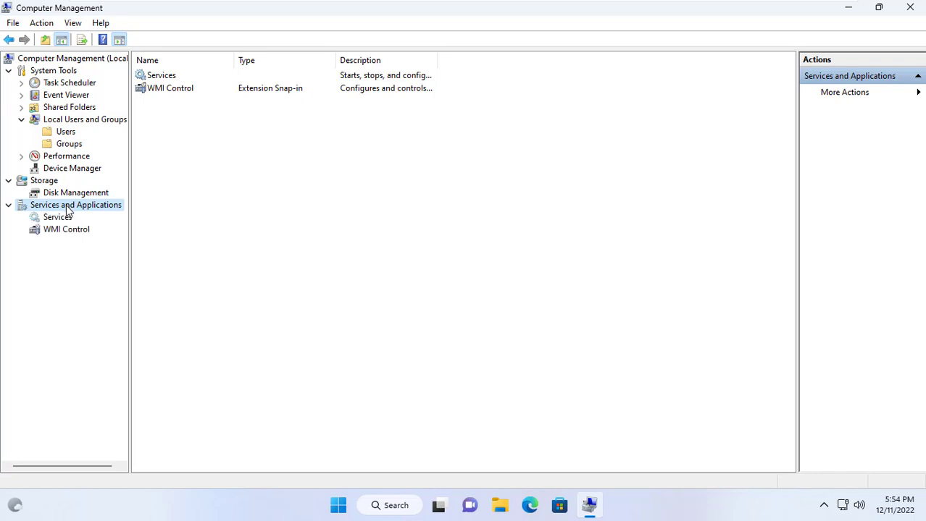
click(66, 229)
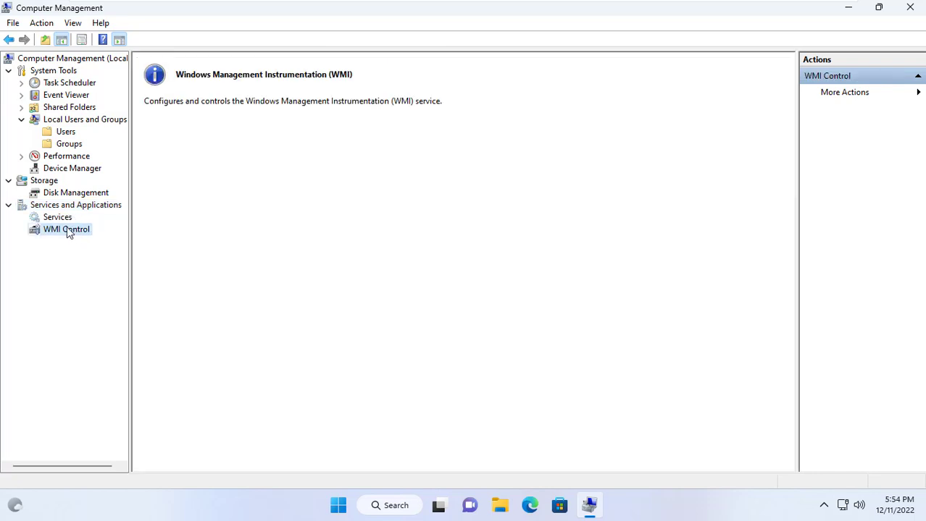
right_click(67, 228)
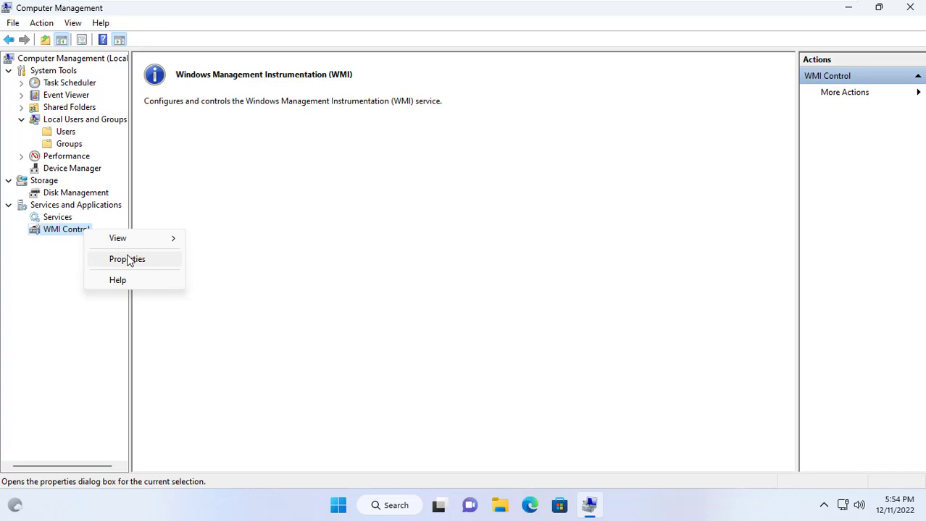
click(127, 259)
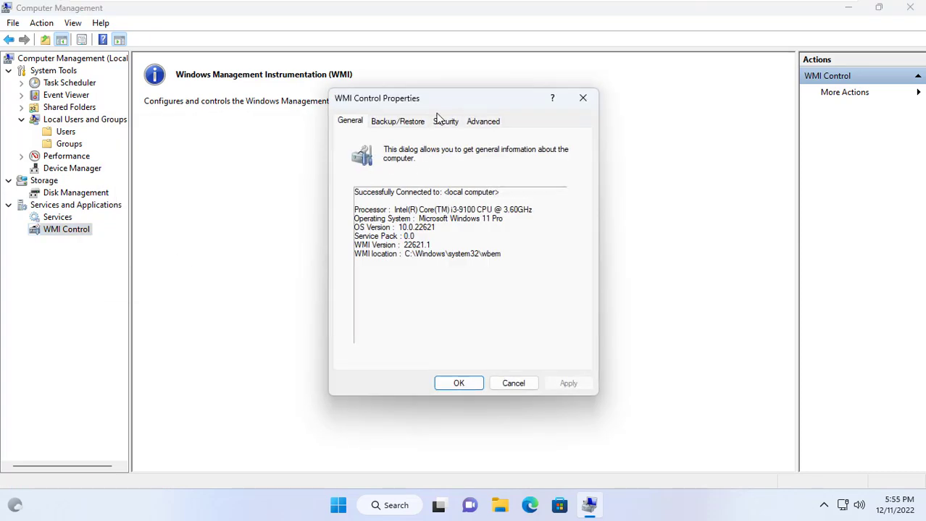
click(446, 122)
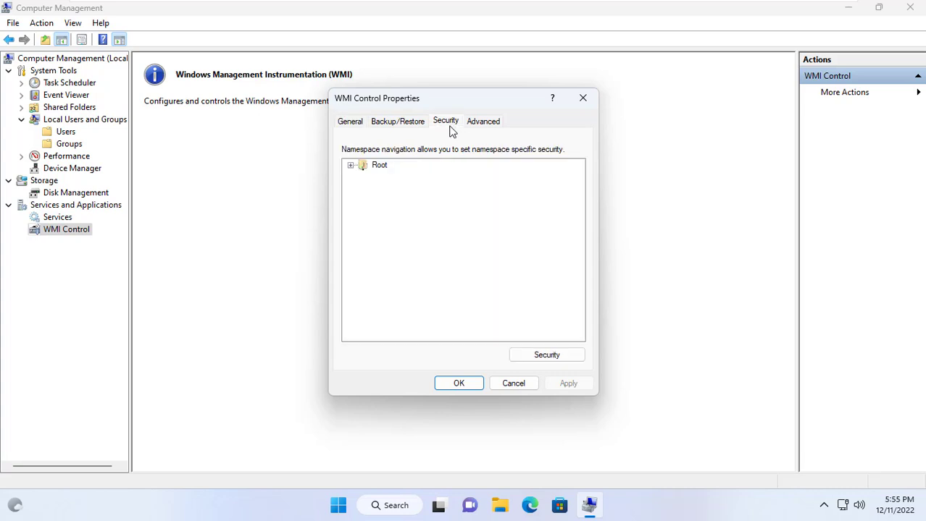
click(377, 165)
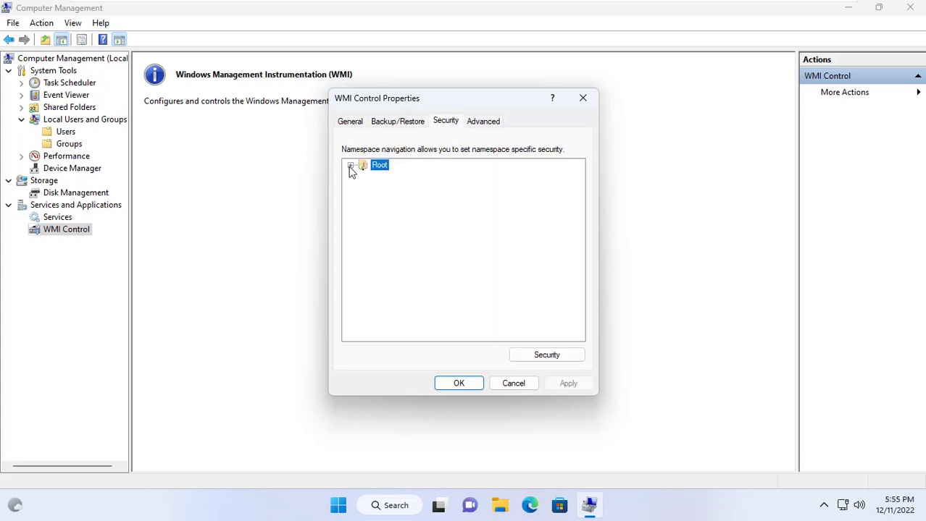
click(350, 165)
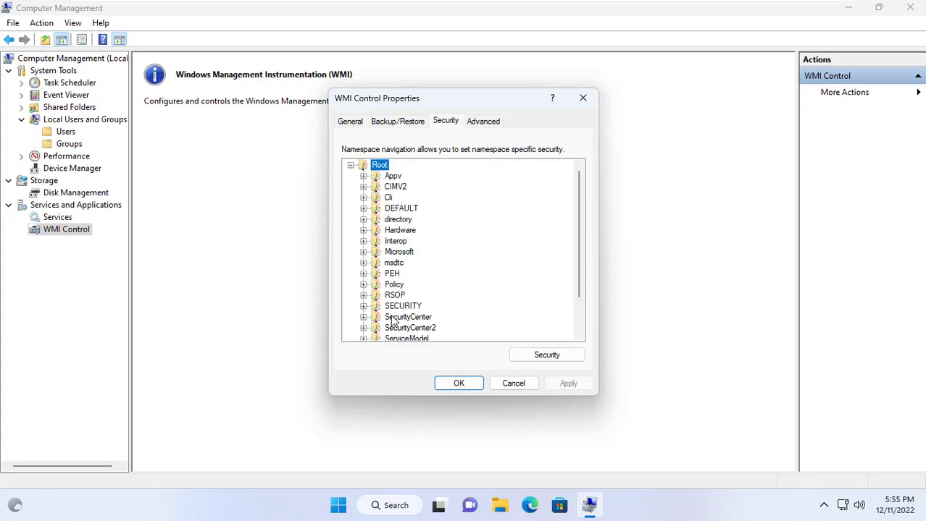
click(394, 185)
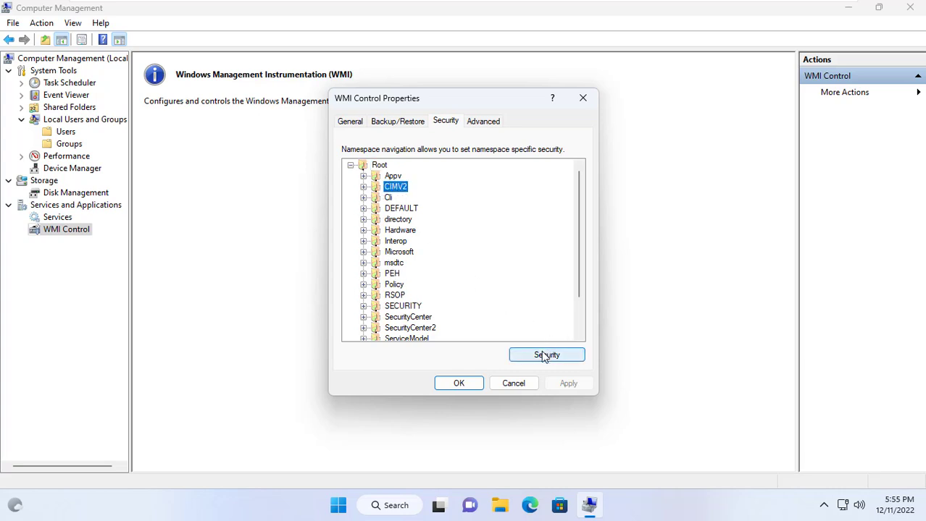
click(546, 355)
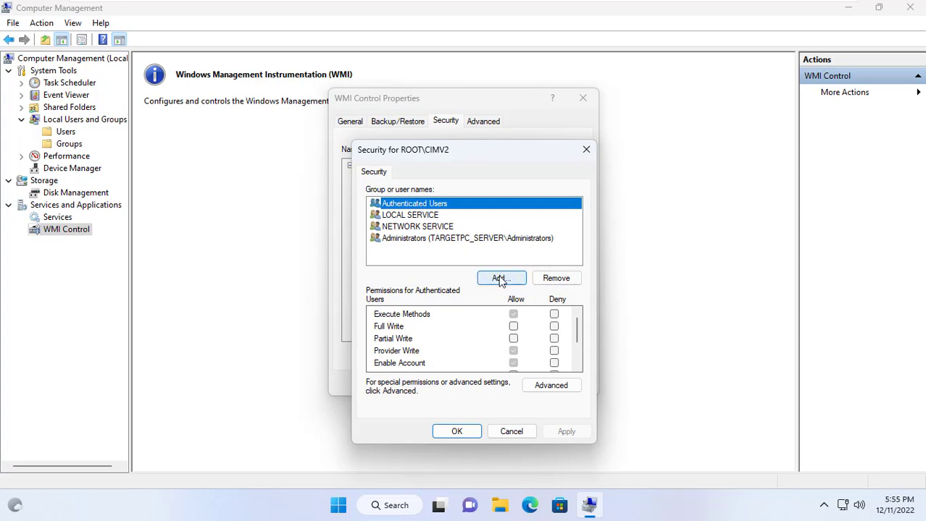
Add TARGETPC_SERVER\Admin to the CIMV2 namespace permission list.
click(501, 278)
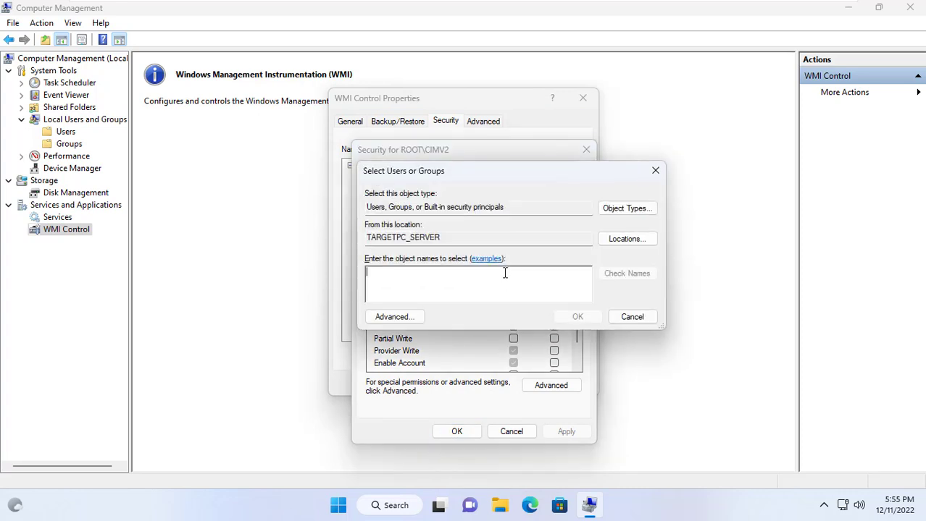
text(Admin)
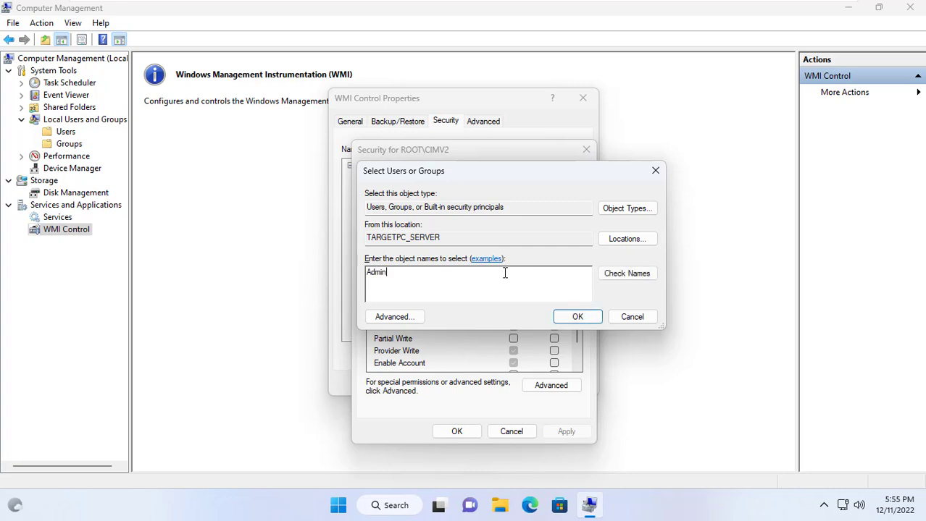
click(626, 273)
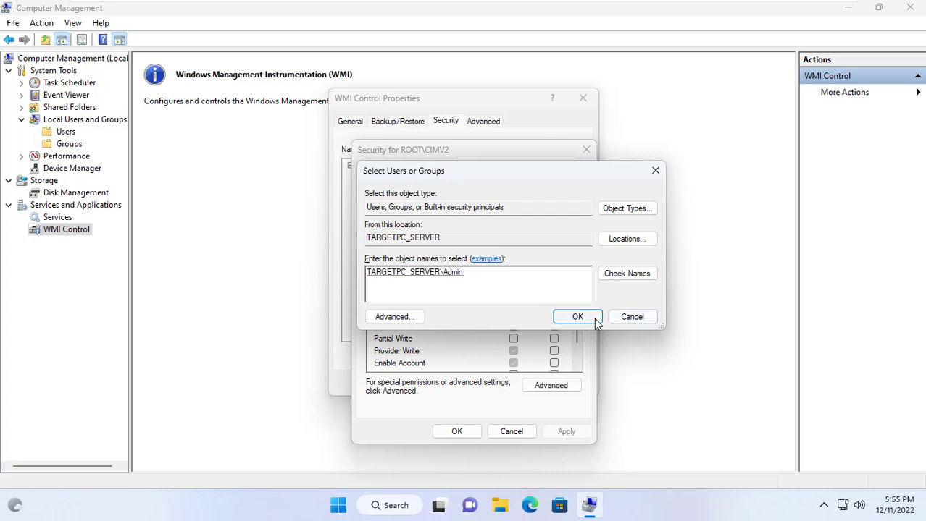
click(576, 316)
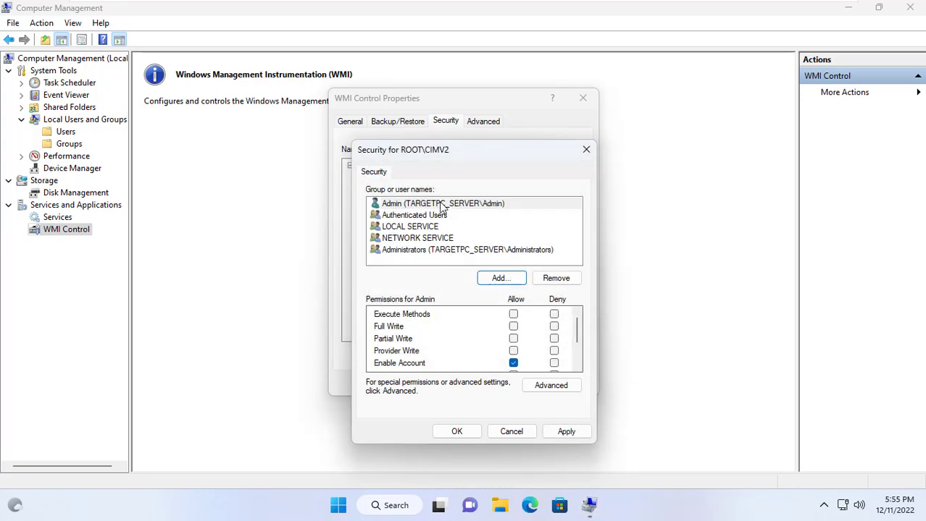
click(443, 203)
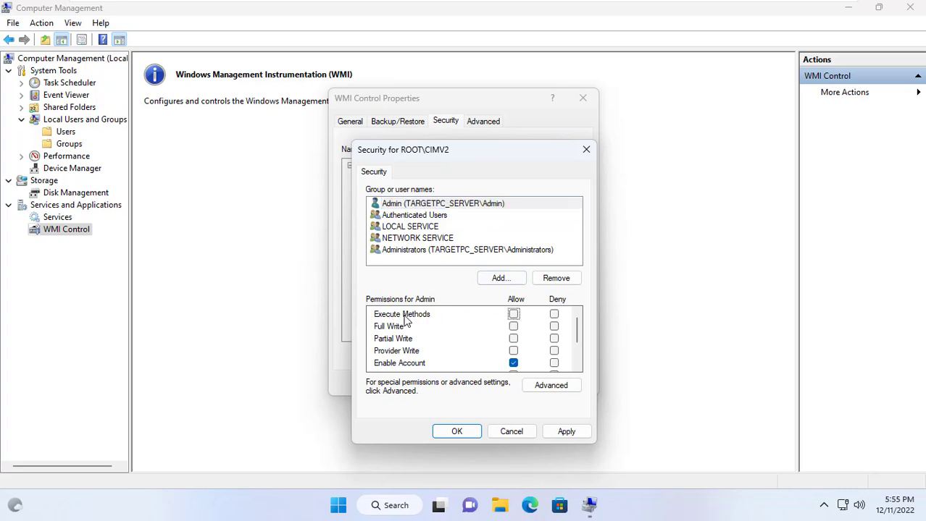
Allow Admin Execute Methods and Remote Enable on CIMV2, then save and close WMI Control properties.
click(513, 314)
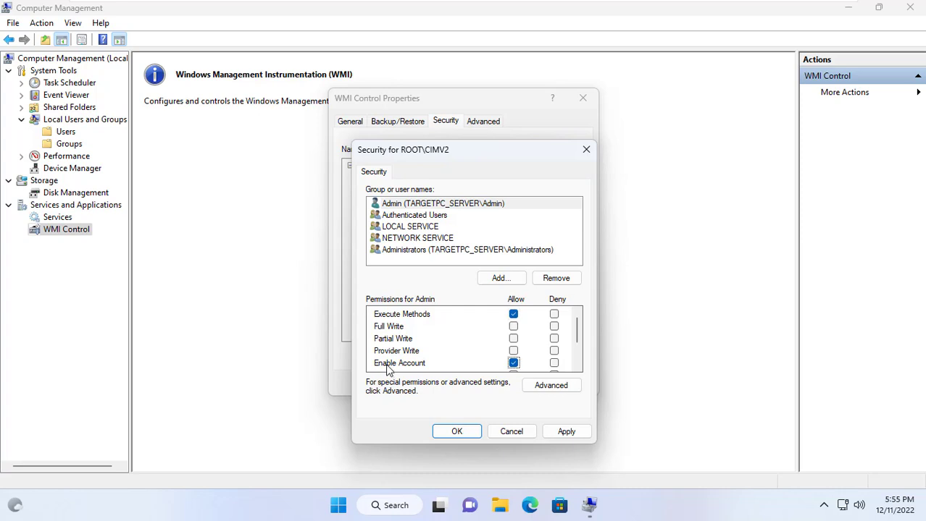
scroll(down, 3)
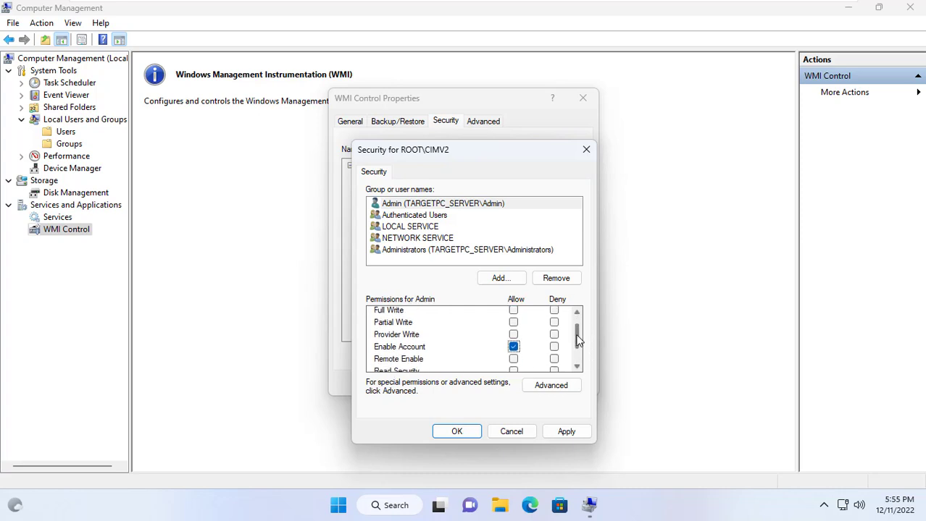
scroll(down, 3)
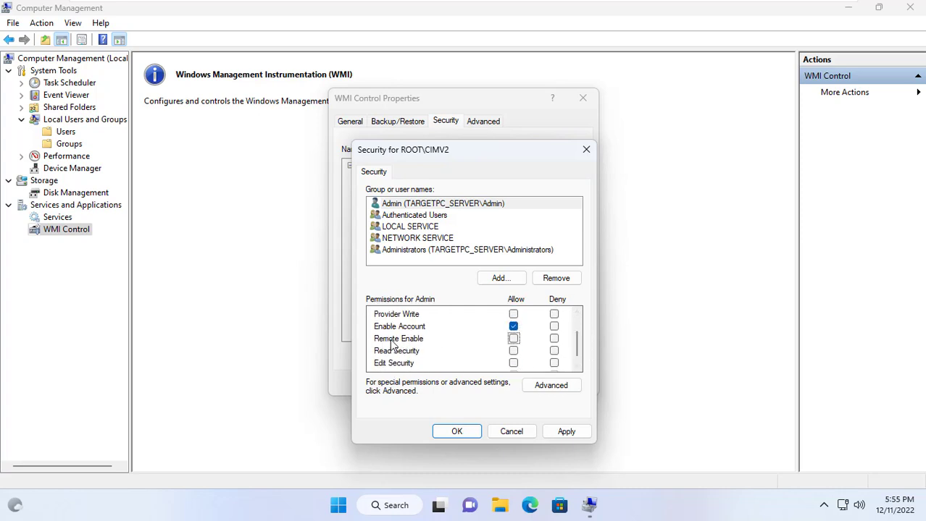
click(513, 339)
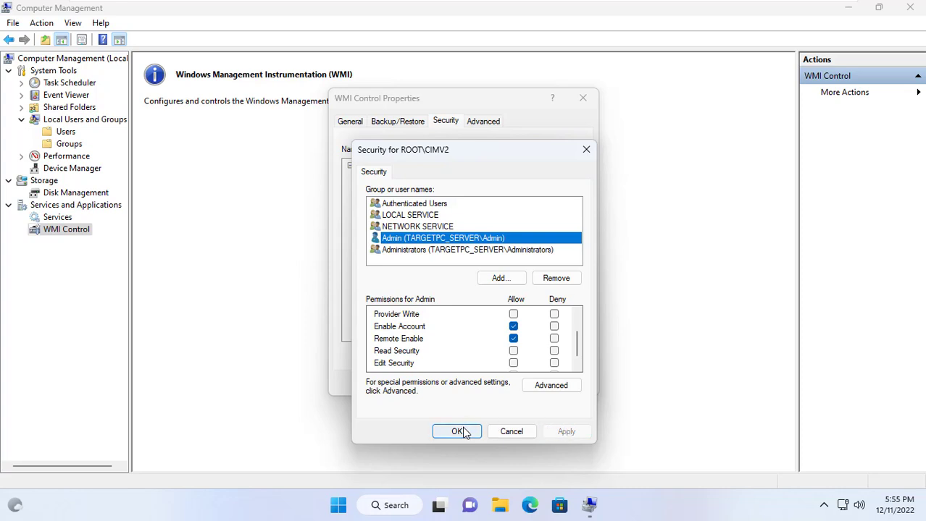
click(456, 432)
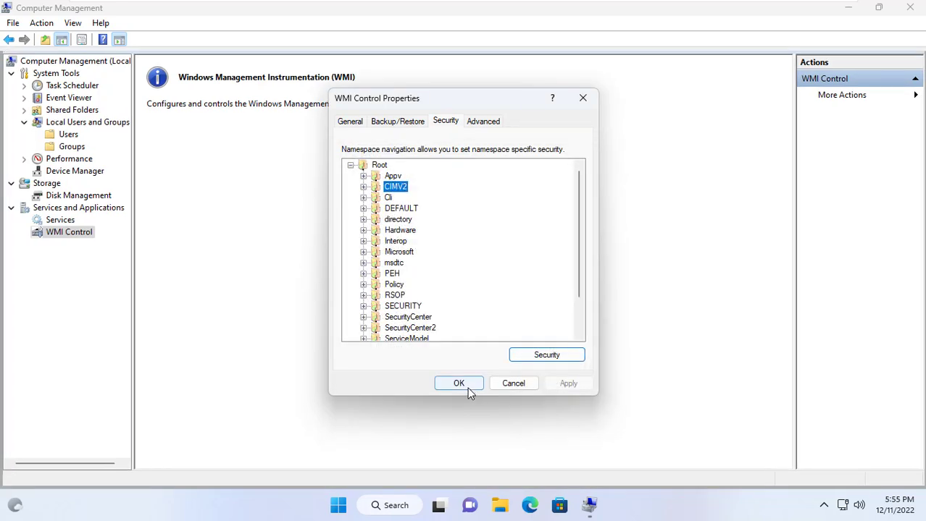
click(458, 382)
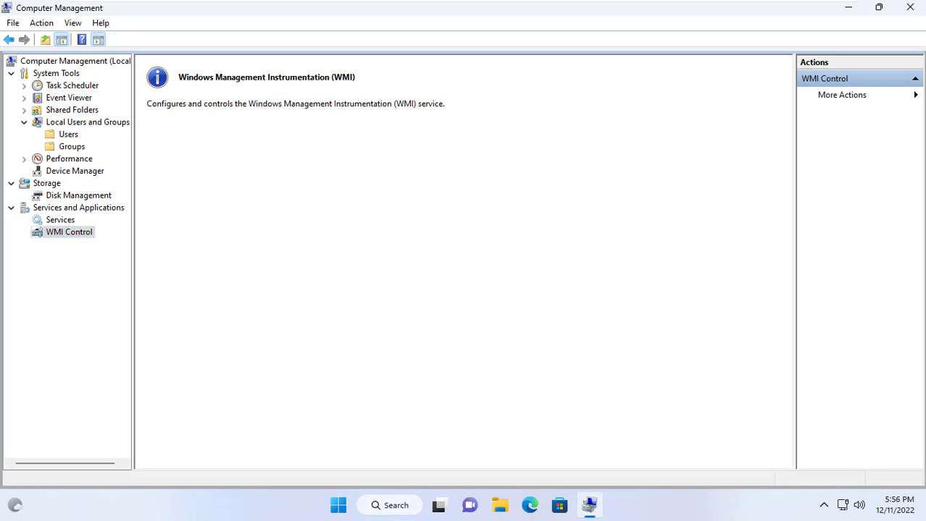
Close Computer Management and launch DCOMCNFG.exe from the Run box.
click(906, 7)
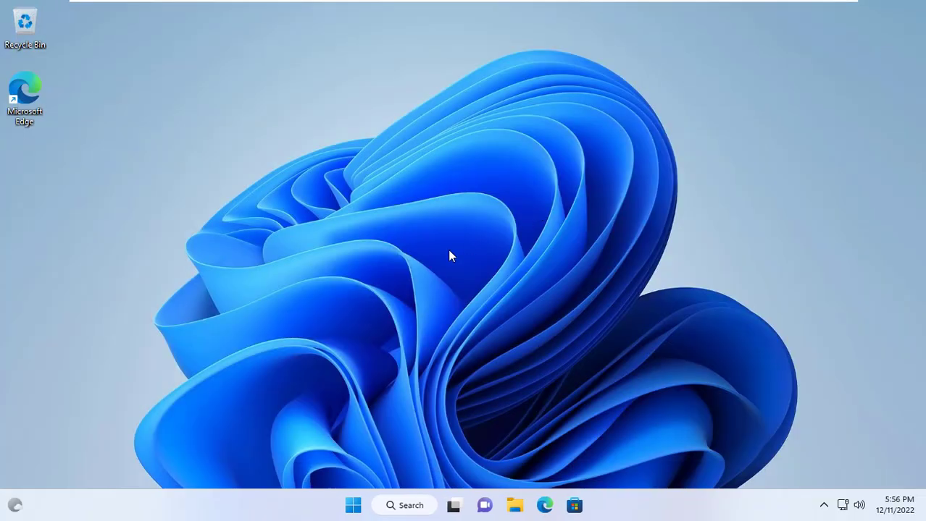
right_click(355, 504)
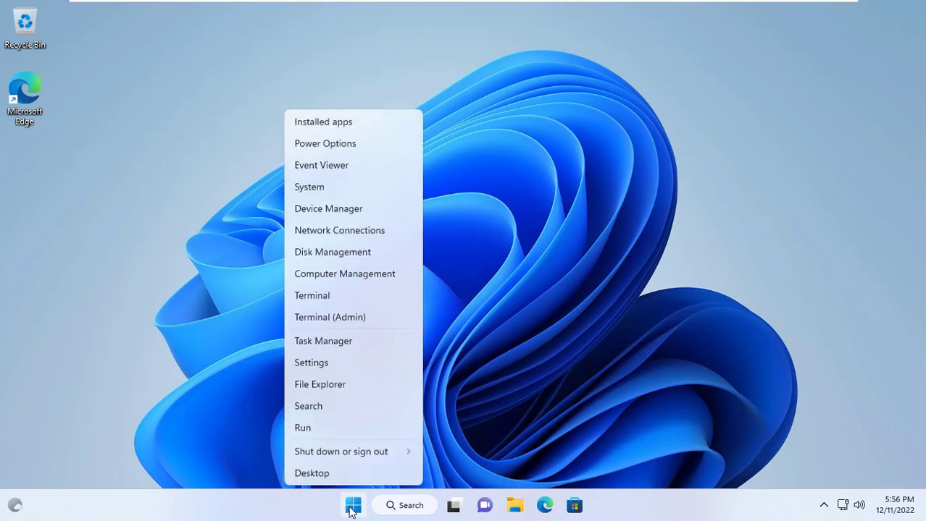
click(301, 429)
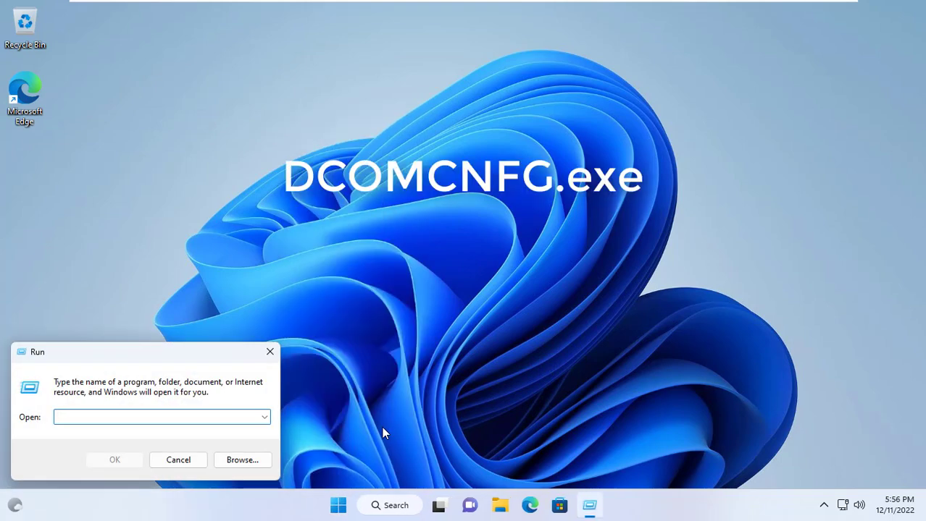
text(DCOMCNFG.e)
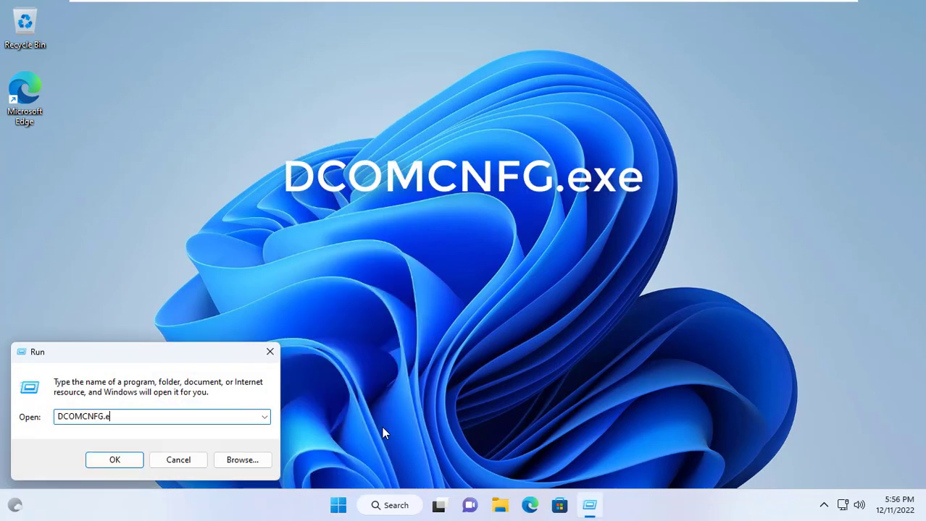
text(xe)
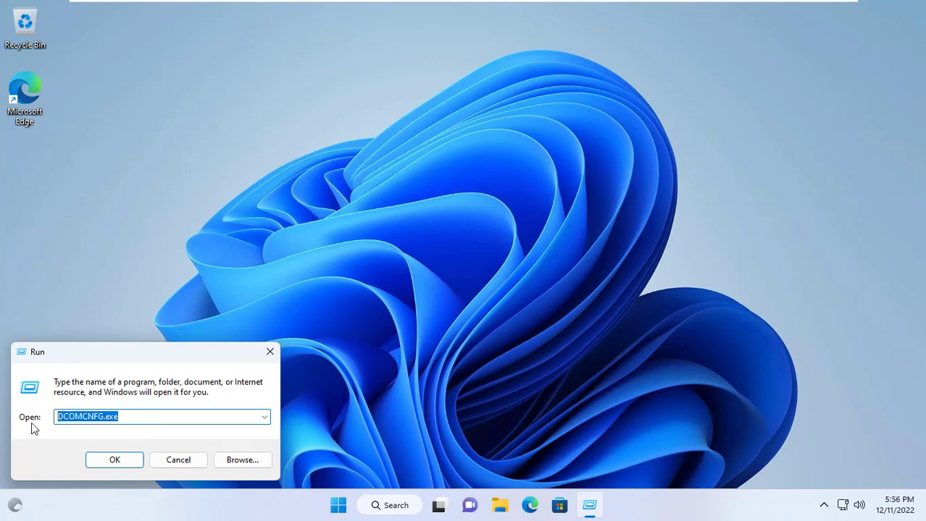
click(113, 460)
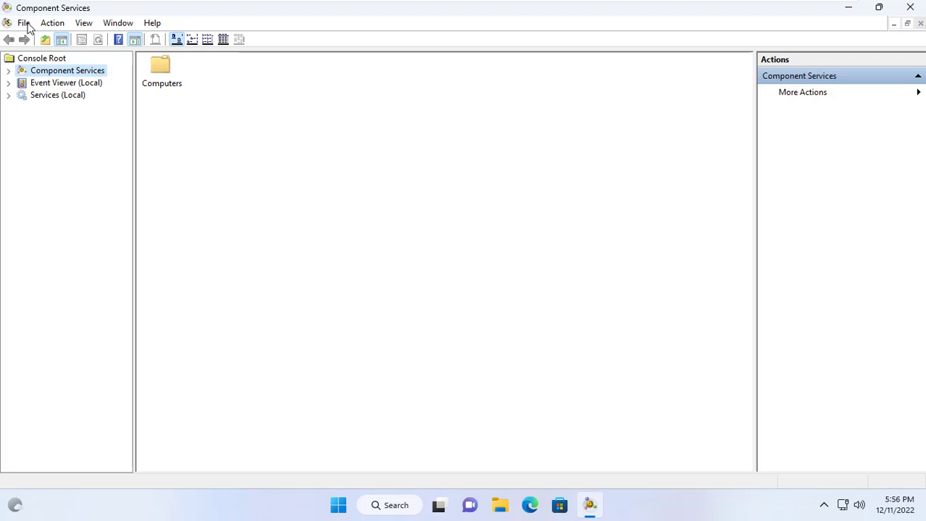
Show the COM Security settings in My Computer's properties under Computers.
click(162, 70)
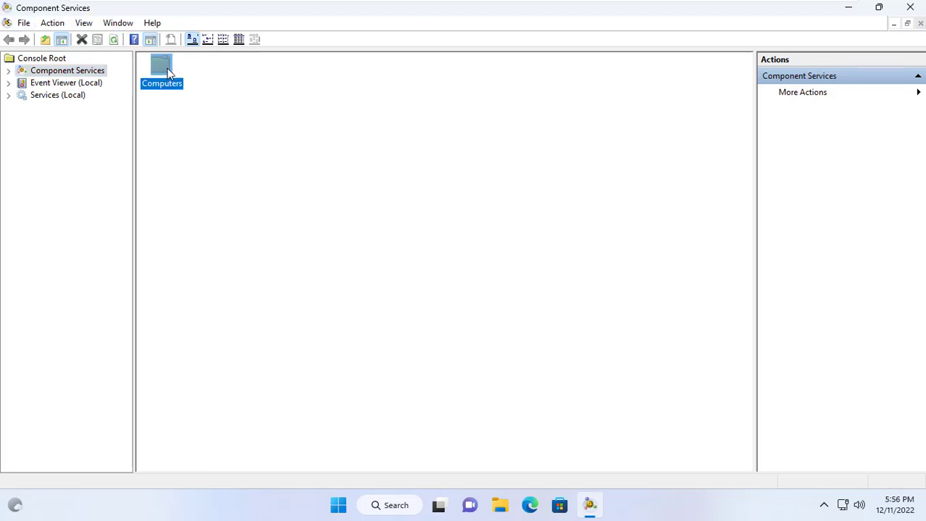
double_click(161, 69)
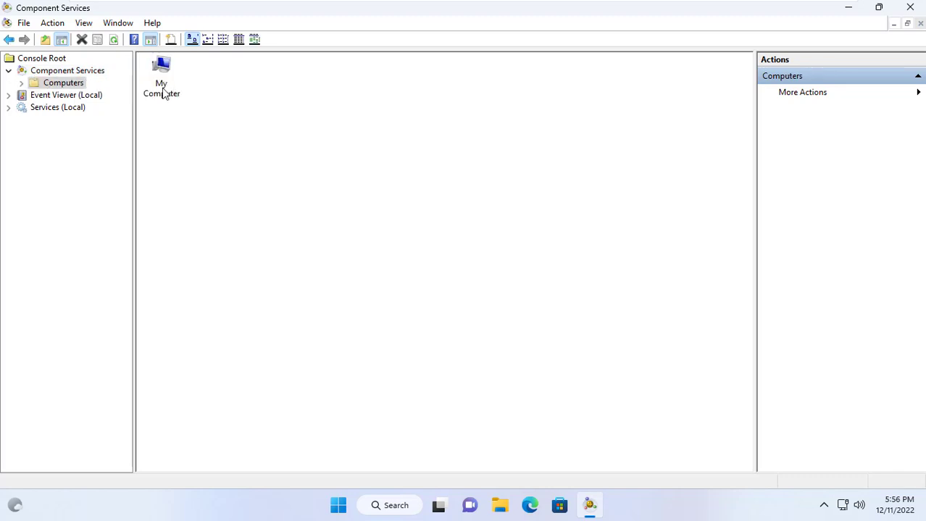
right_click(161, 69)
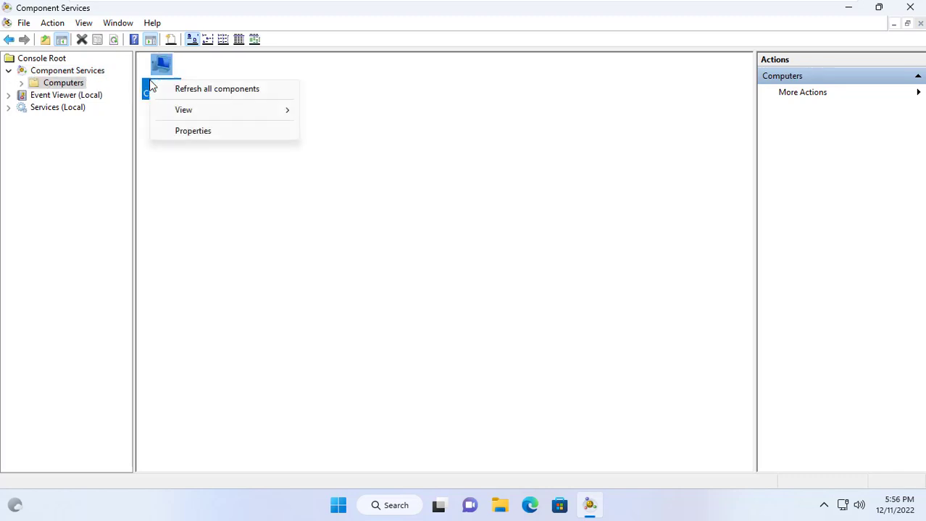
mouse_move(203, 131)
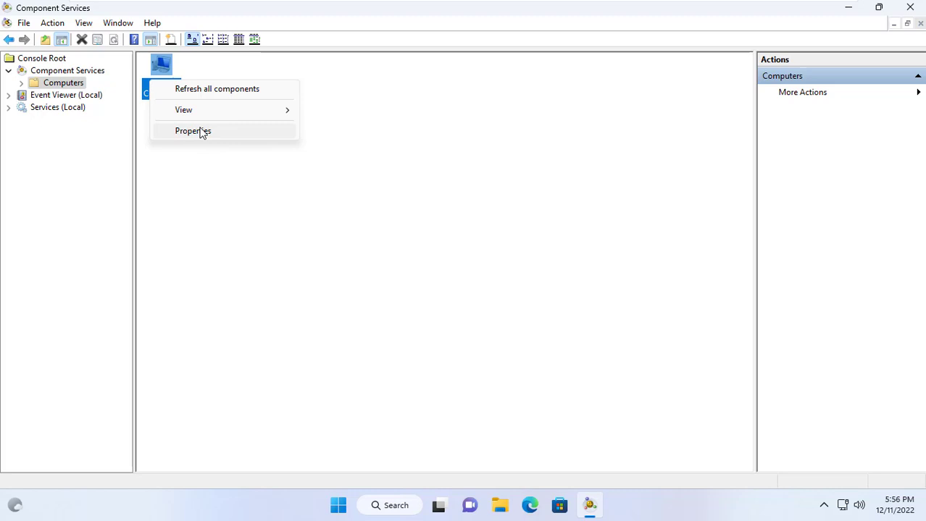
click(193, 130)
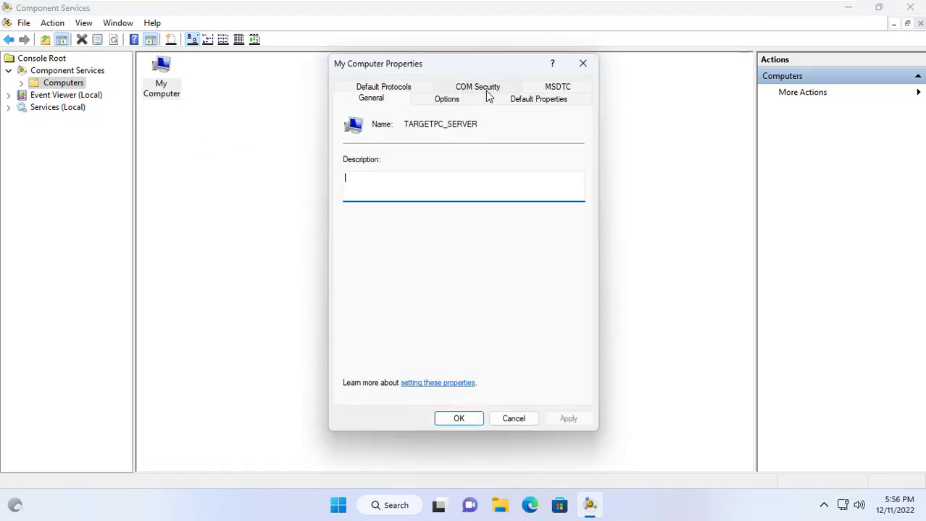
click(475, 87)
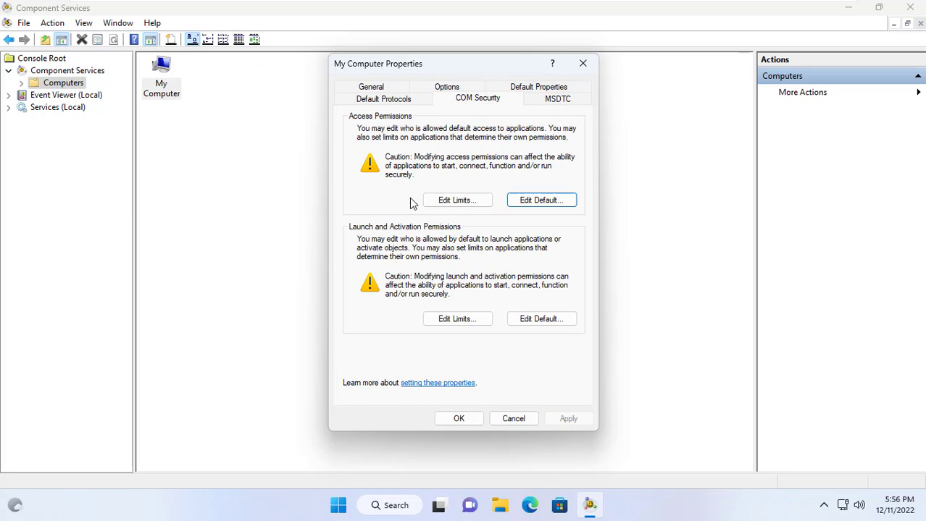
mouse_move(439, 231)
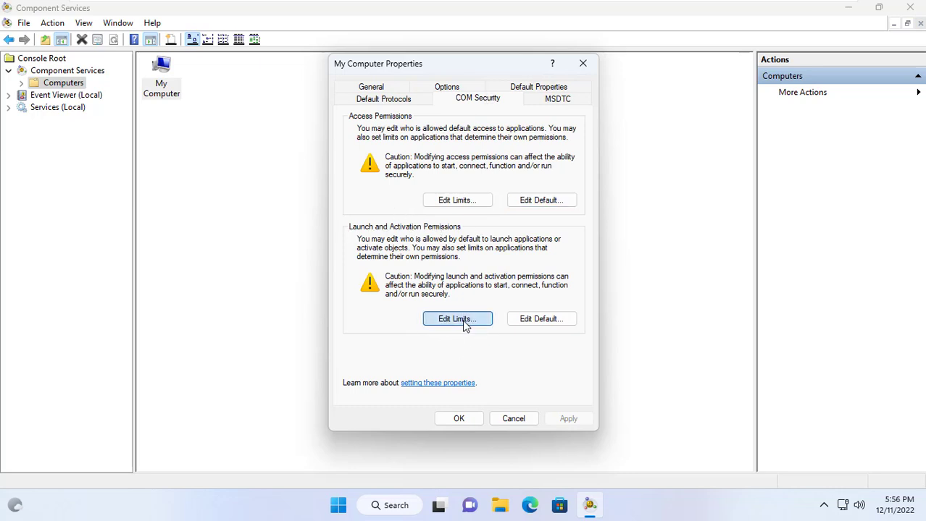
Add the Admin account to My Computer's launch and activation permission limits.
click(458, 318)
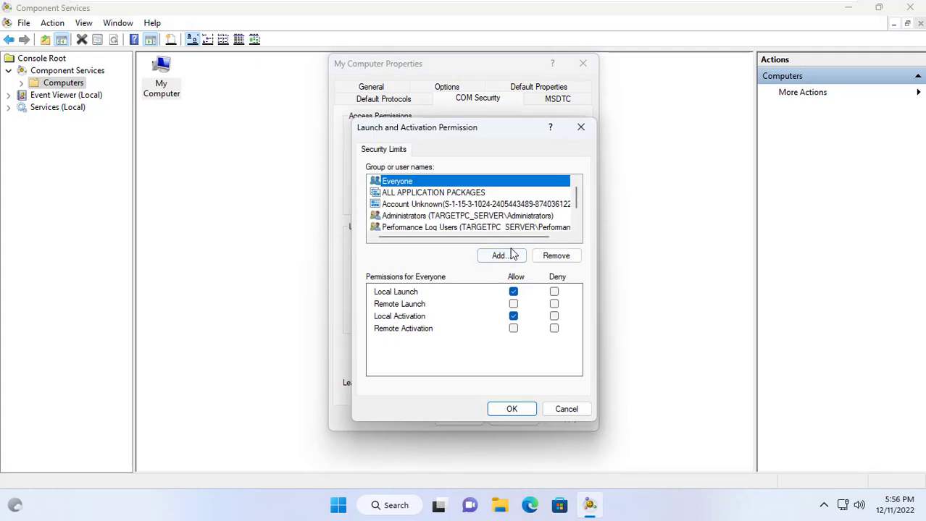
click(501, 255)
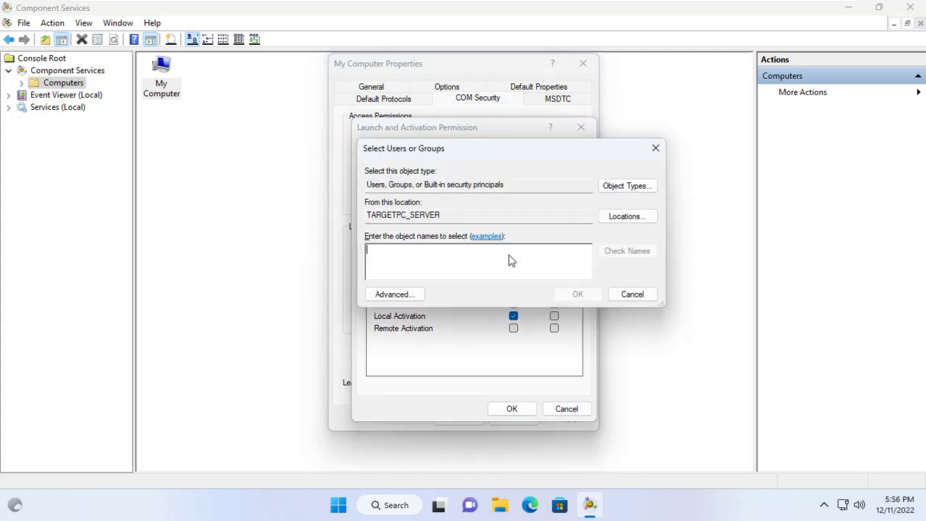
text(Admin)
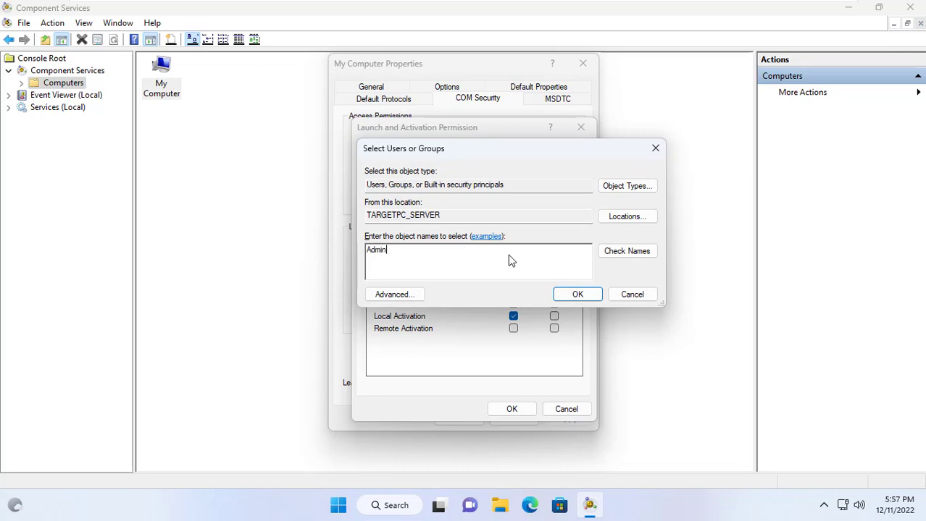
click(625, 250)
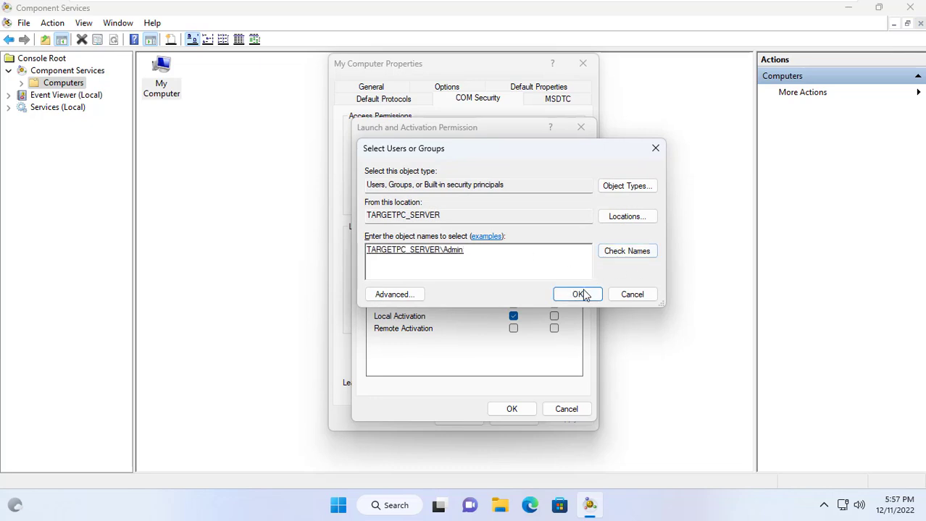
click(576, 294)
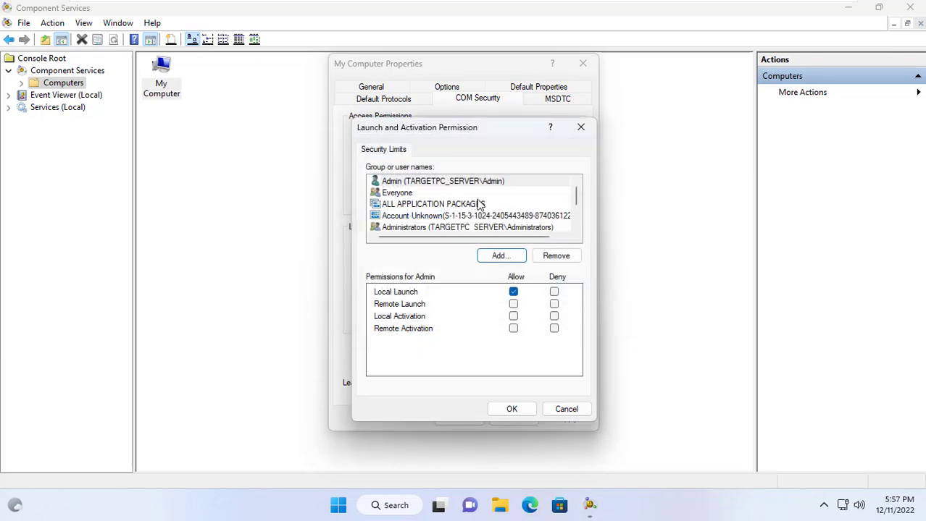
click(420, 180)
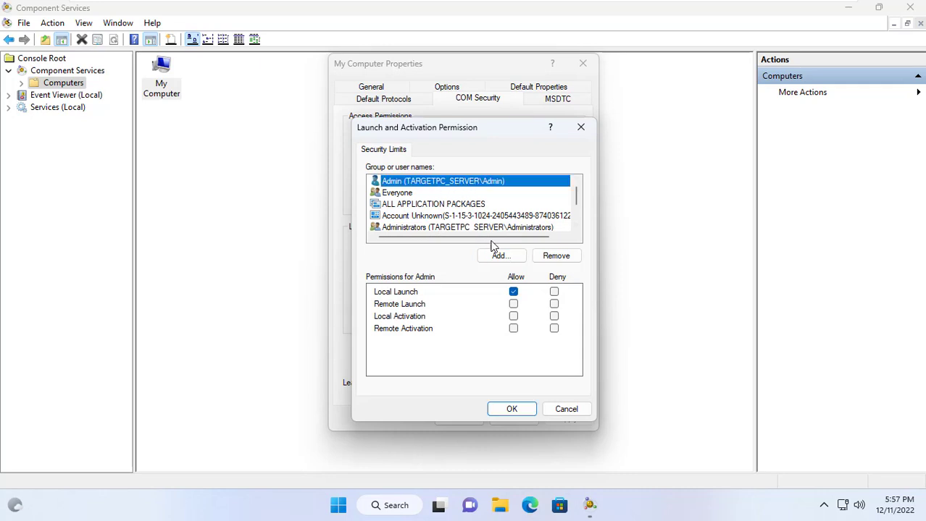
Allow Admin local and remote launch and activation, saving and closing My Computer properties.
click(516, 304)
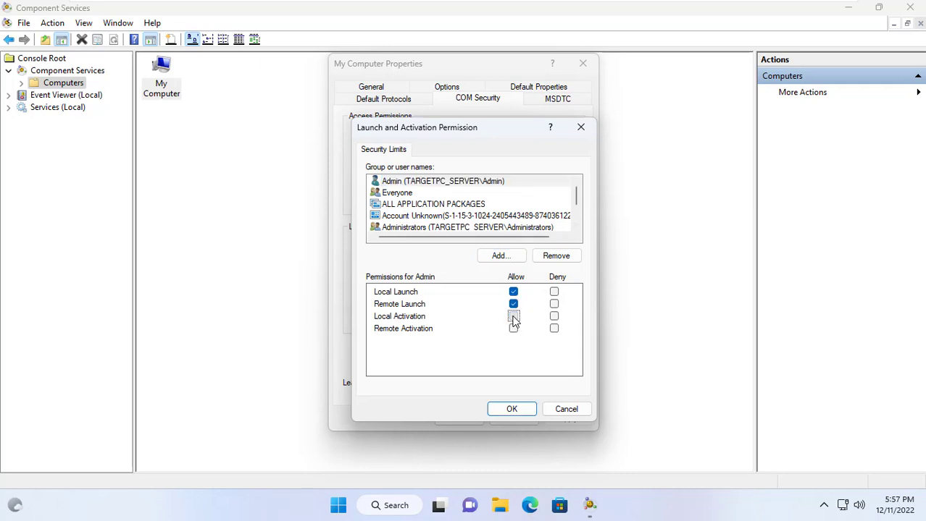
click(513, 329)
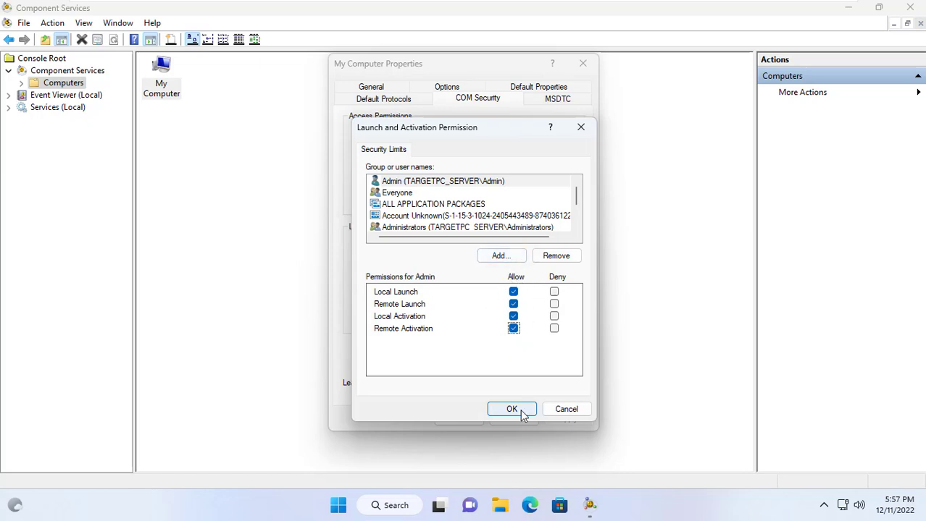
click(511, 408)
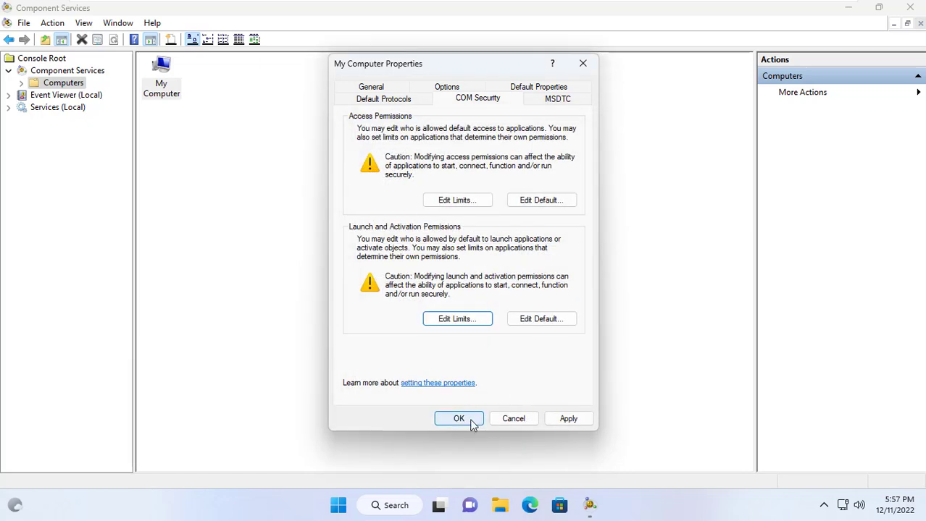
click(457, 418)
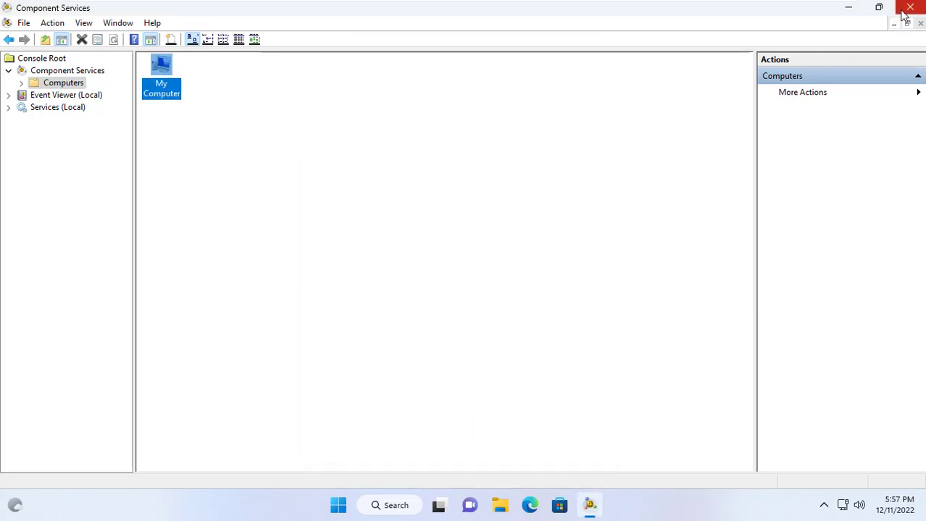
Close Component Services and search Windows for 'All' to find the firewall allowed apps.
click(909, 9)
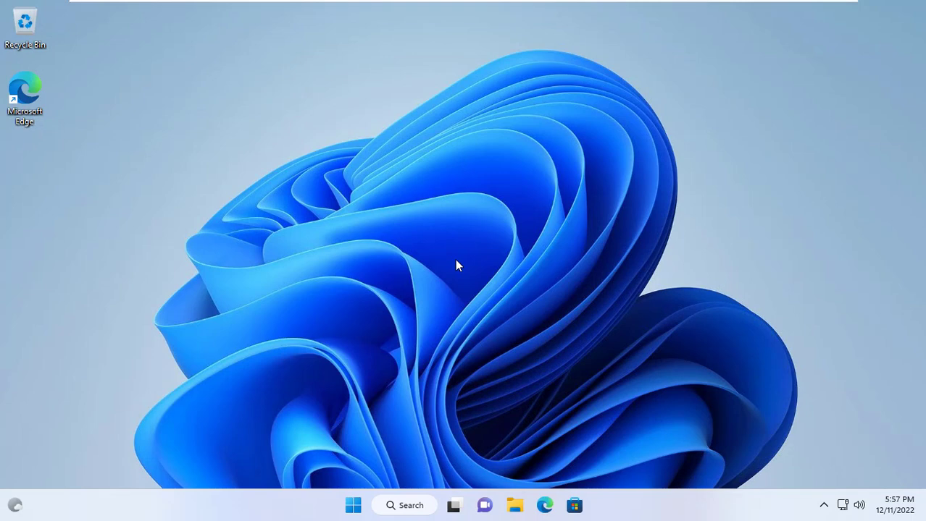
click(405, 505)
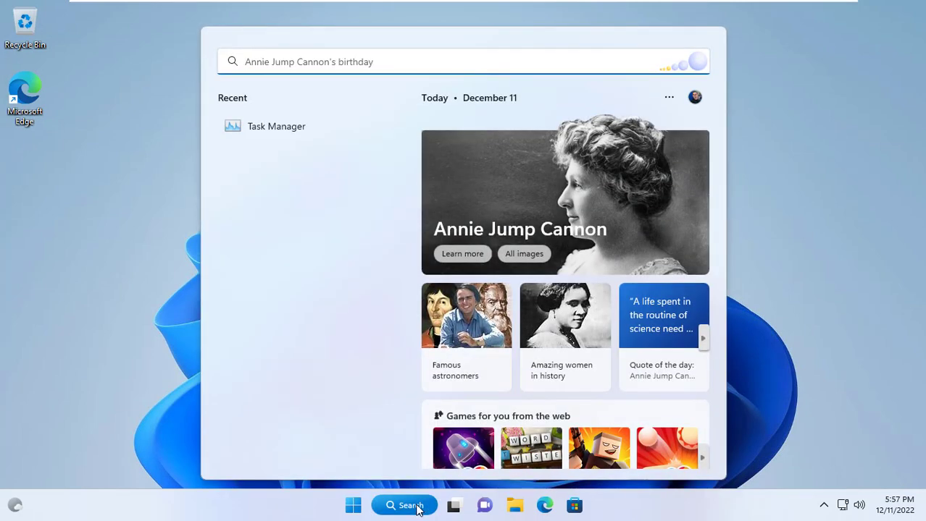
text(All)
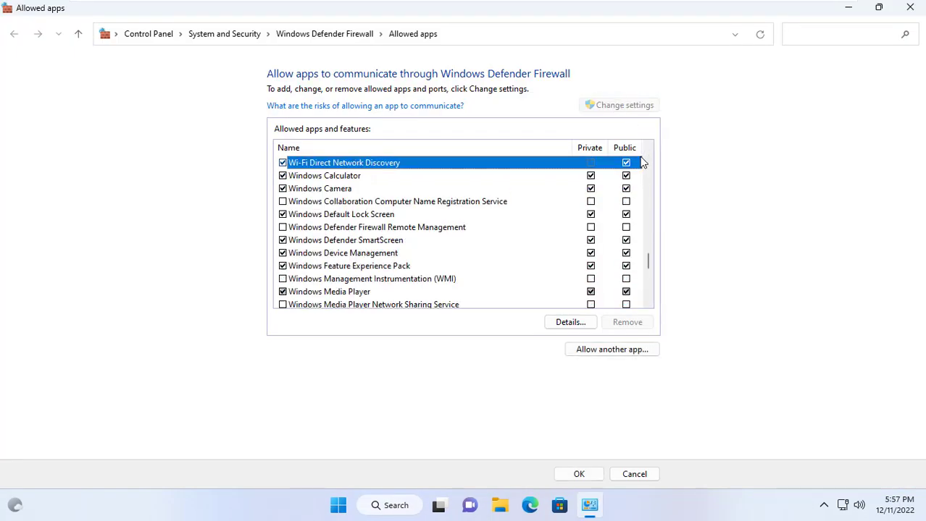
mouse_move(574, 207)
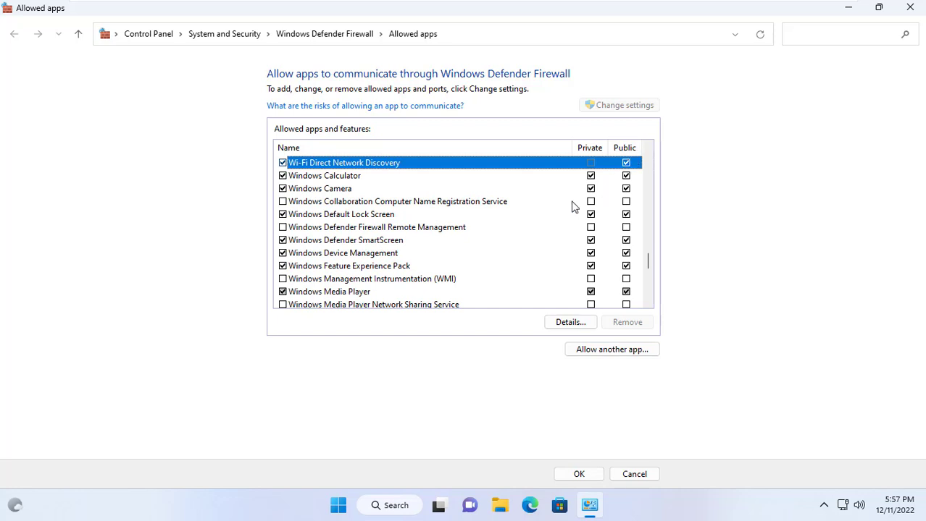
Allow Windows Management Instrumentation (WMI) through the firewall on private and public networks and save.
click(373, 278)
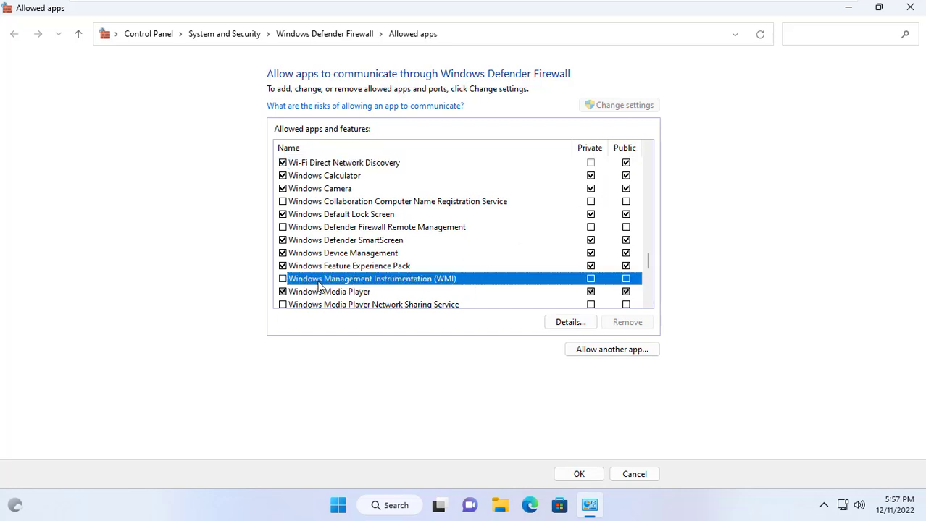
click(282, 278)
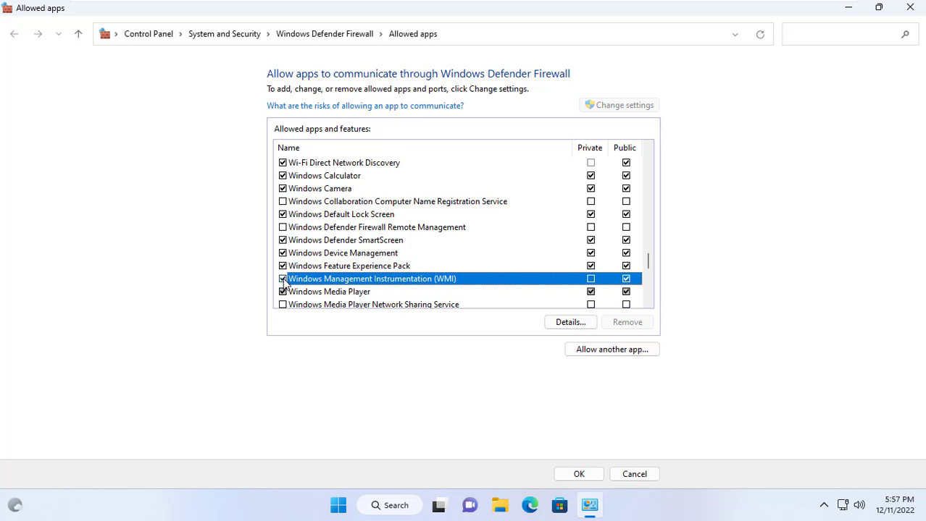
click(590, 278)
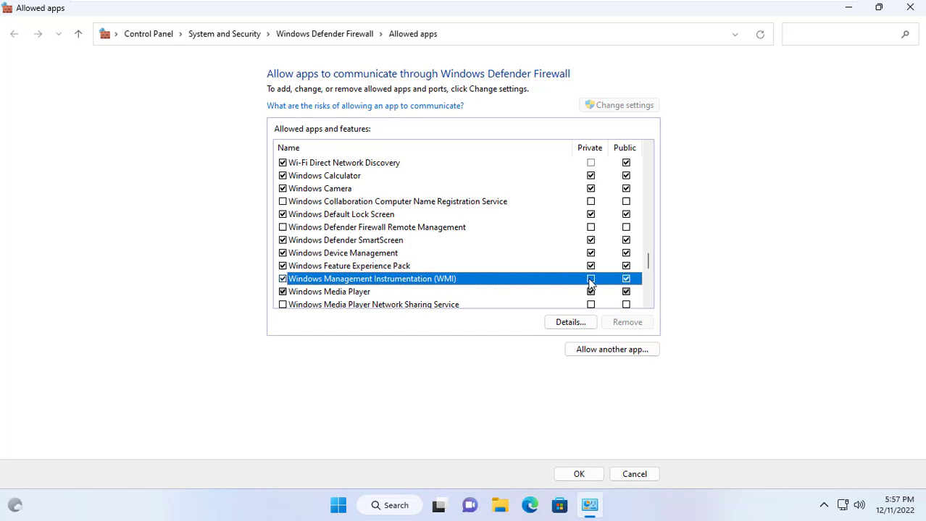
click(590, 278)
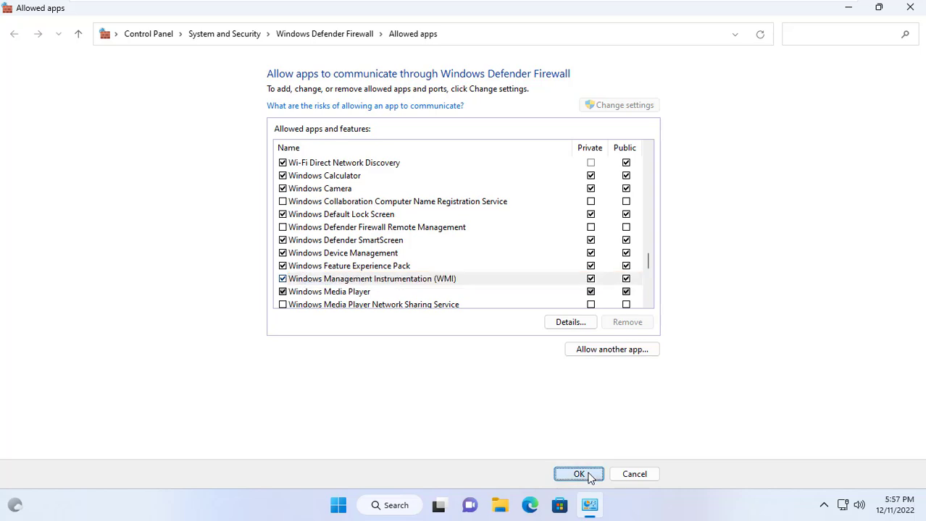
click(577, 474)
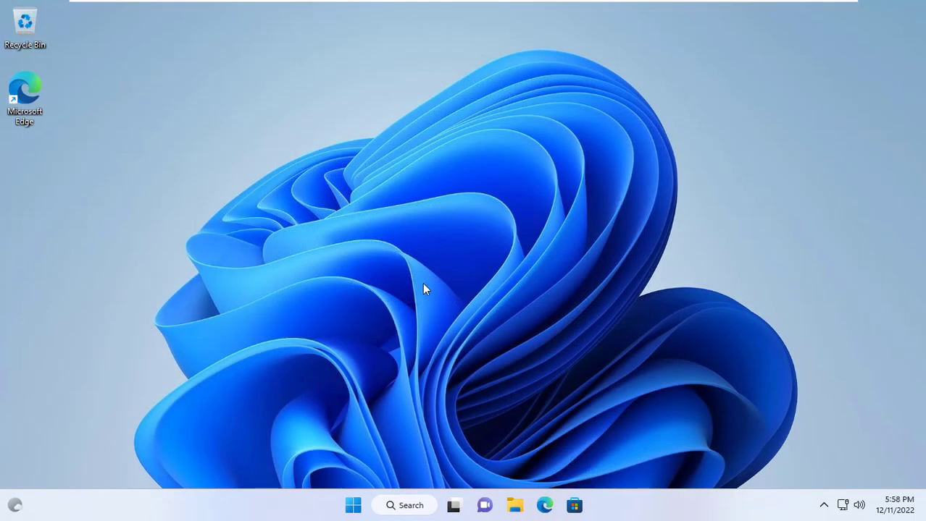
right_click(352, 504)
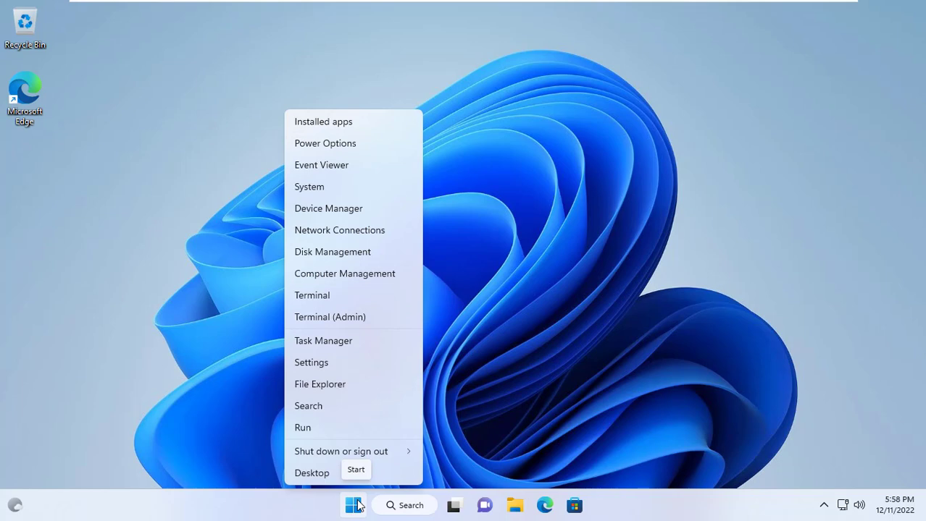
mouse_move(345, 233)
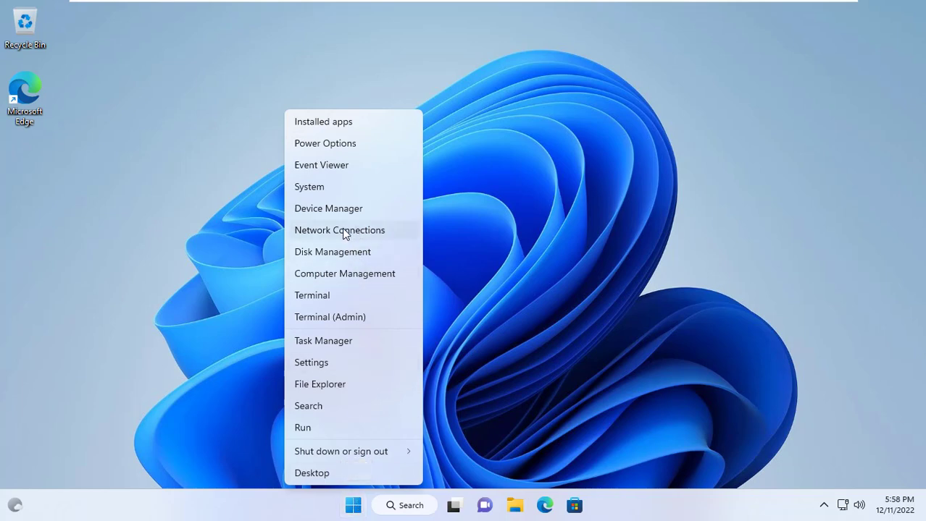
Reach the Network Connections adapter list via Advanced network settings.
click(340, 229)
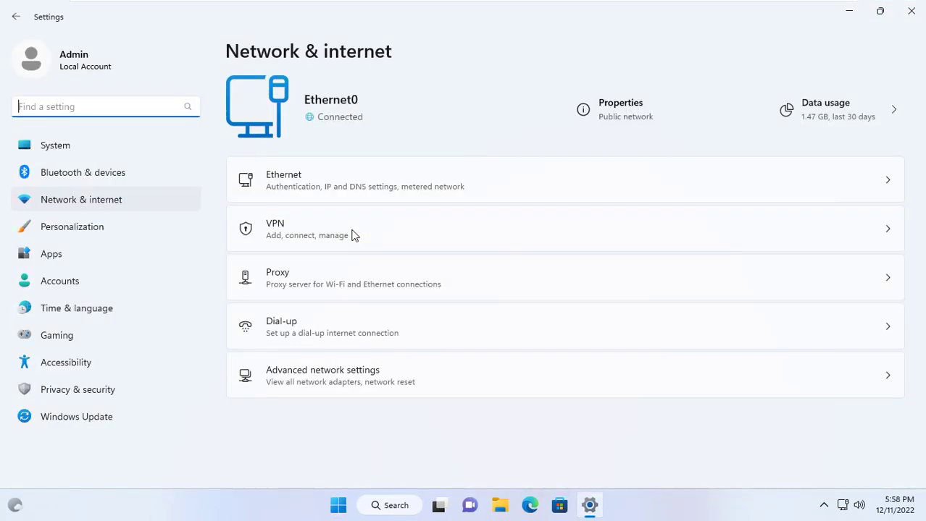
mouse_move(316, 378)
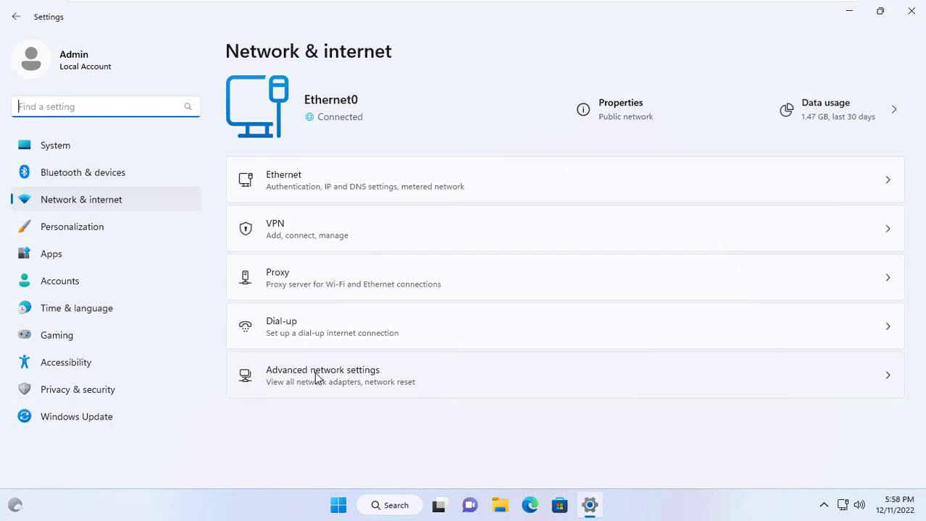
click(321, 375)
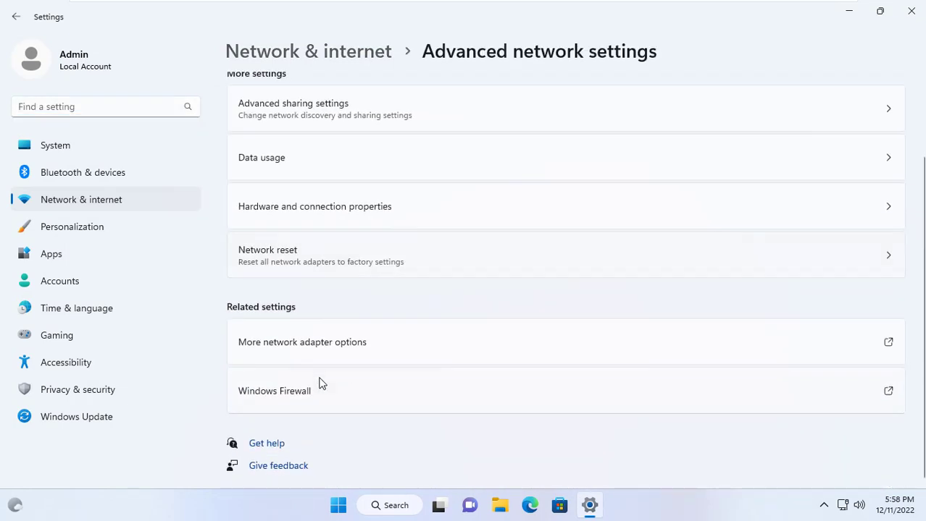
click(301, 342)
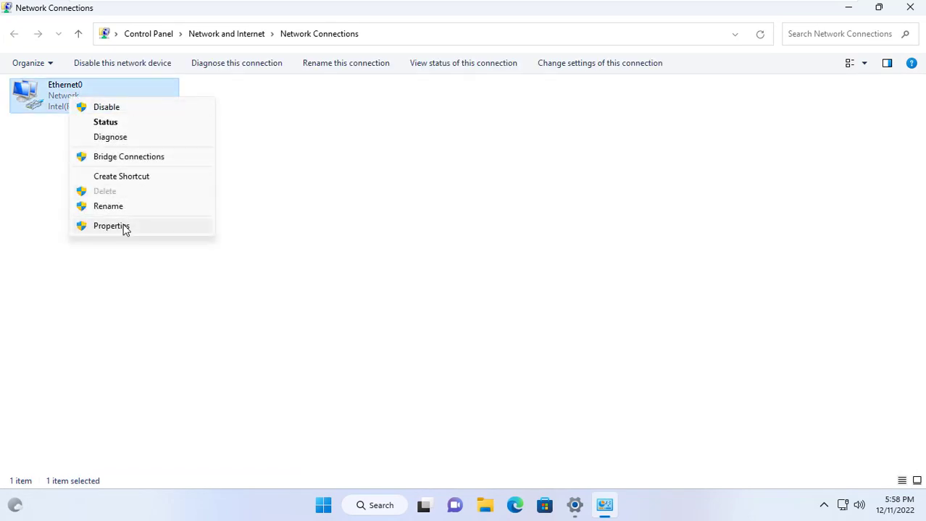
Give Ethernet0 static IPv4 192.168.1.254, gateway 192.168.1.1, DNS 8.8.8.8 and 8.8.4.4.
click(110, 226)
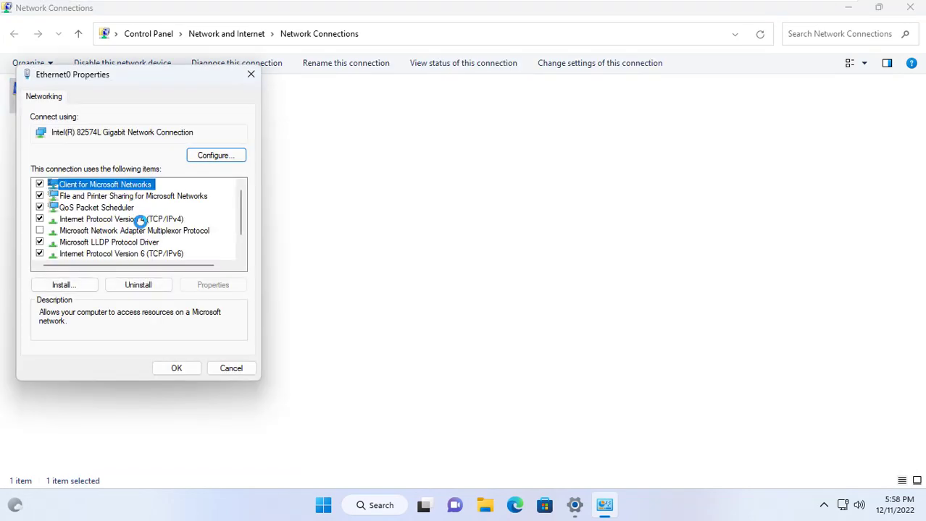
click(121, 254)
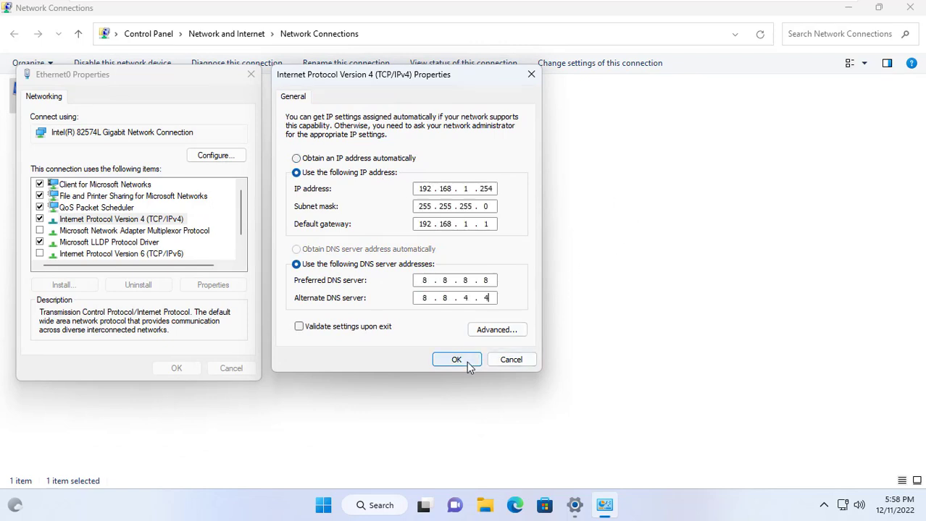
click(456, 359)
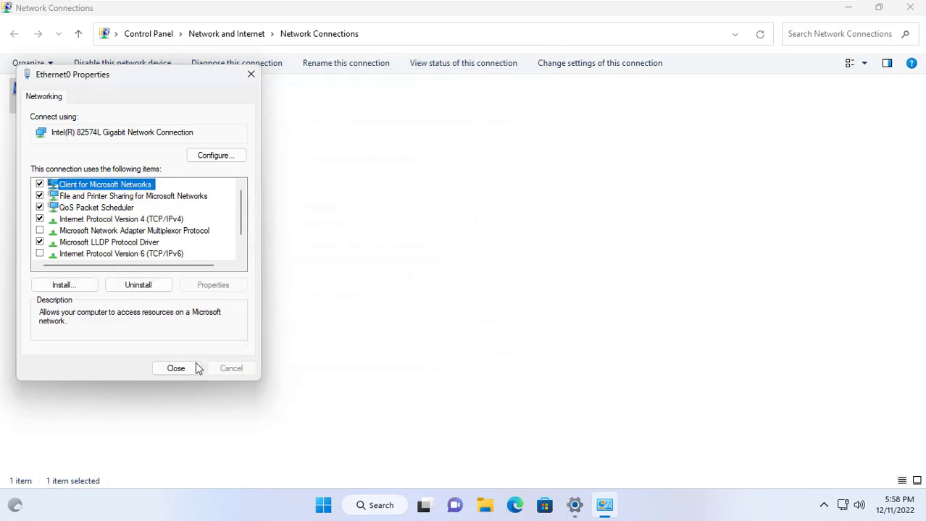
click(175, 369)
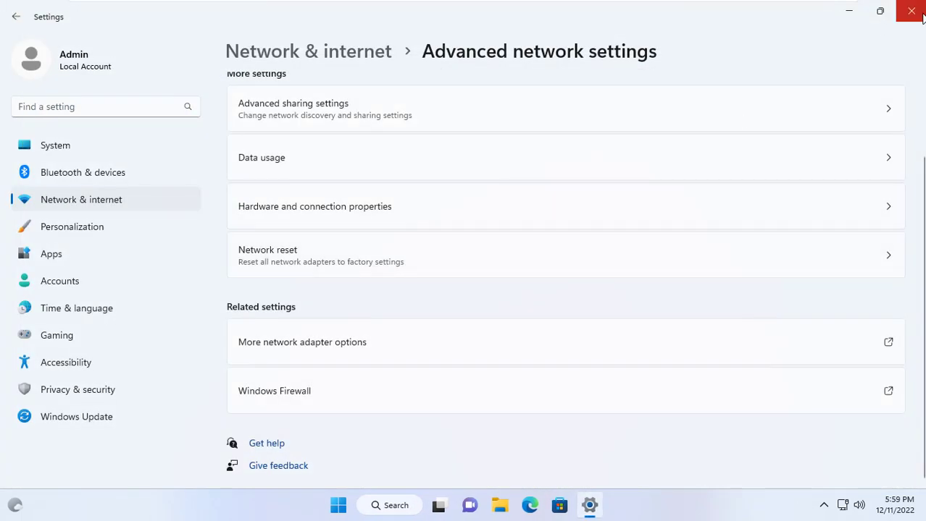
Close the network settings window and launch Microsoft Edge from the Start menu.
click(340, 506)
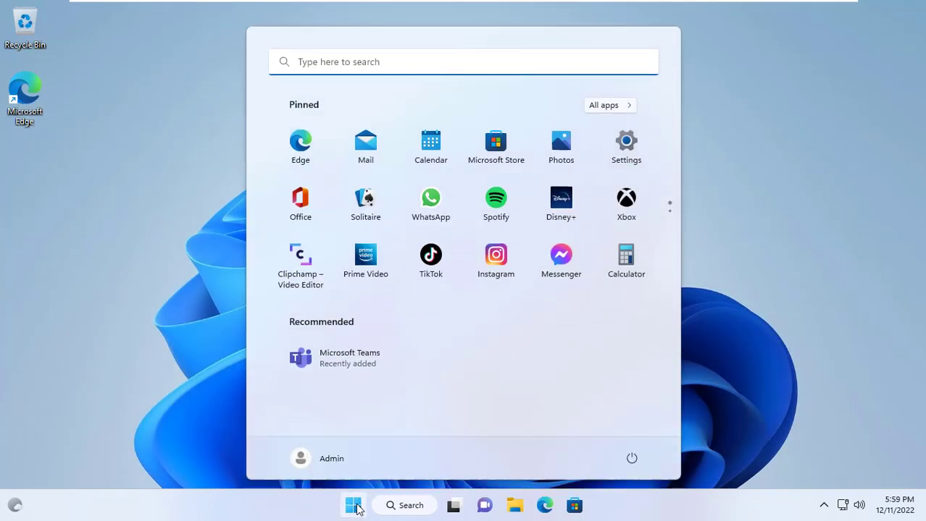
click(632, 458)
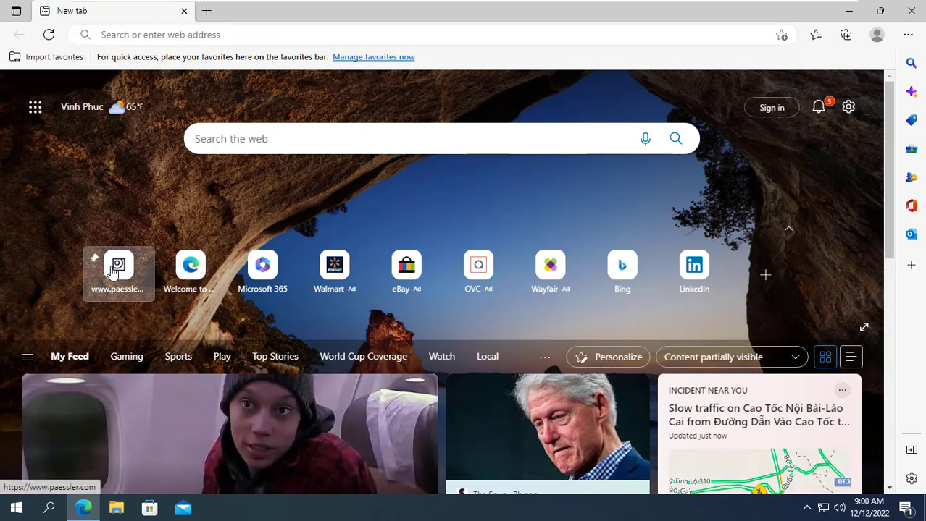
Download the PRTG Network Monitor free trial installer from paessler.com and show the downloads list.
click(119, 266)
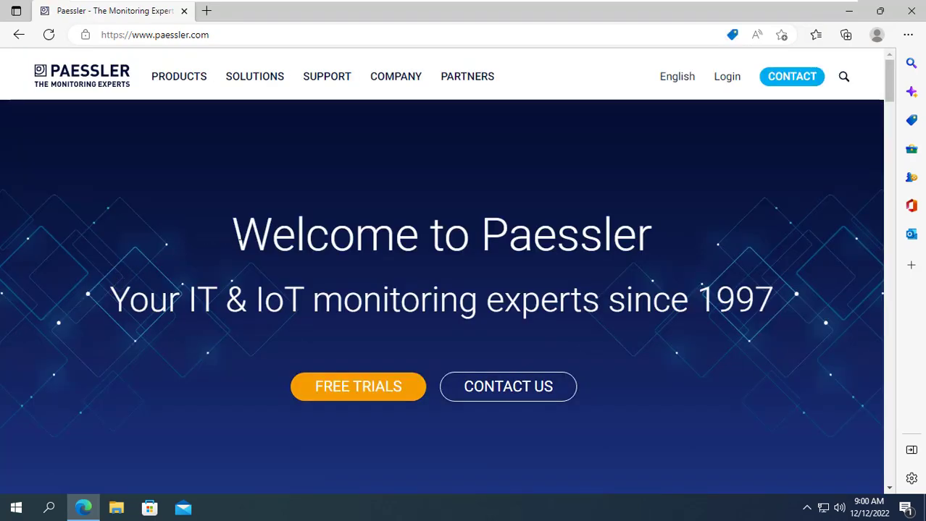
scroll(down, 3)
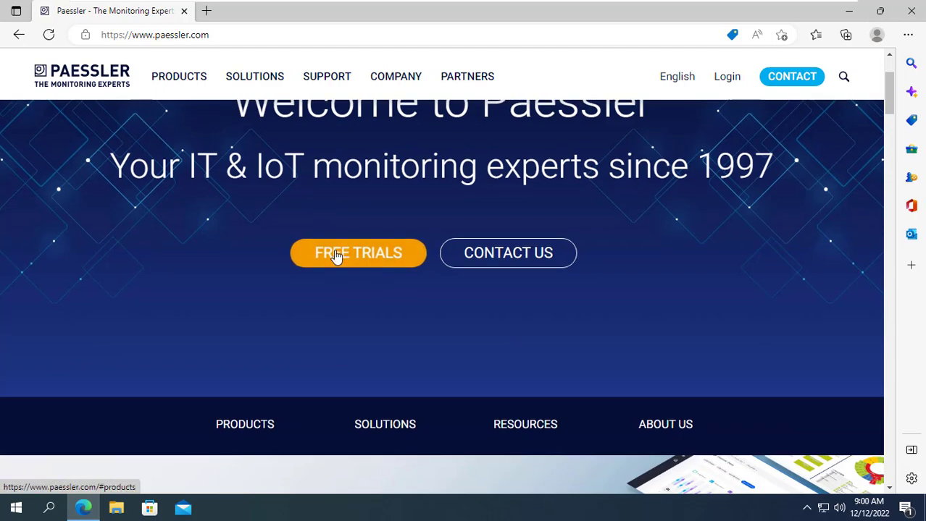
click(357, 252)
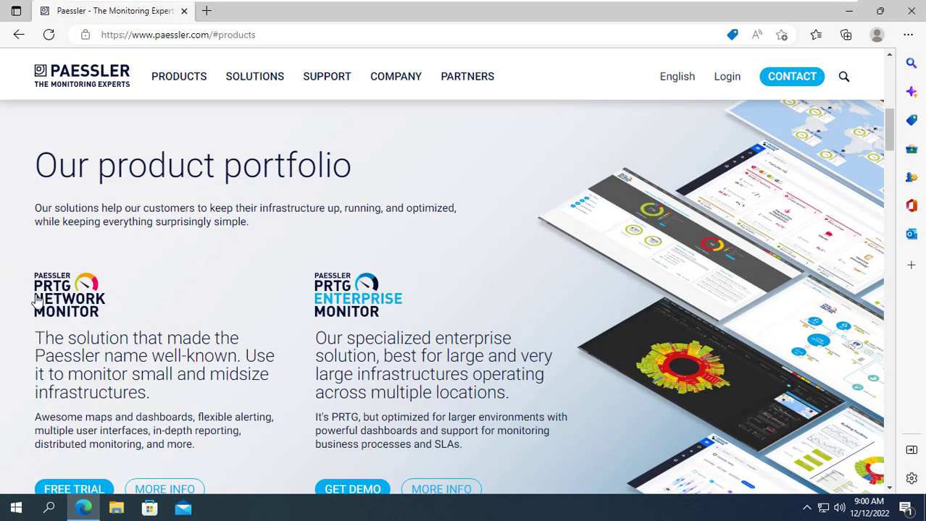
scroll(down, 3)
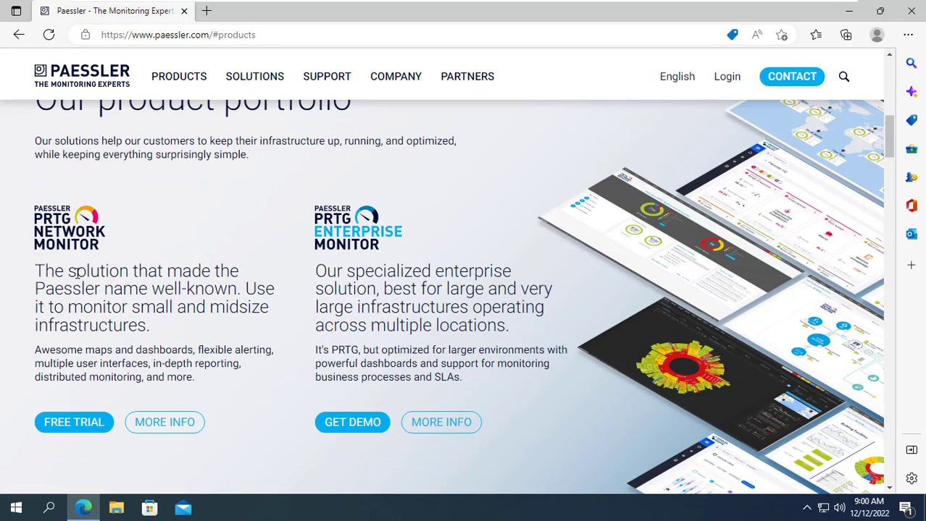
click(74, 423)
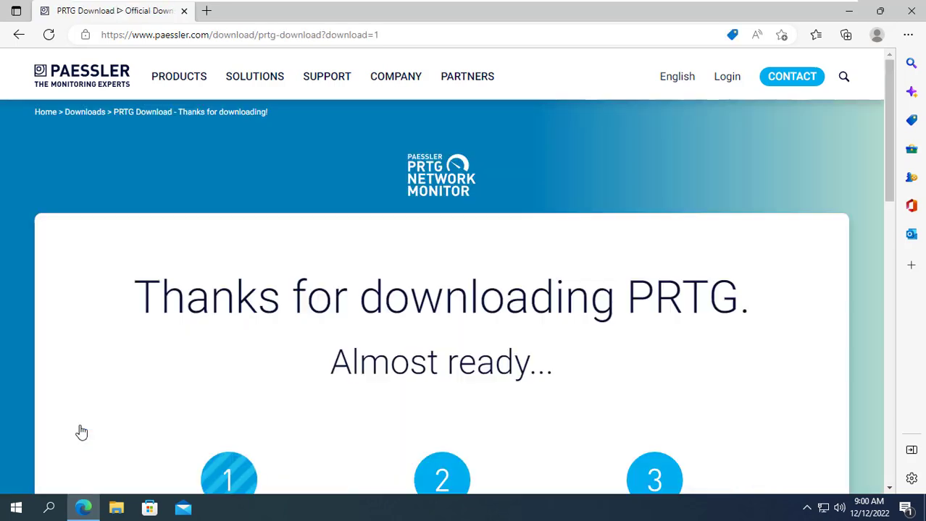
click(834, 35)
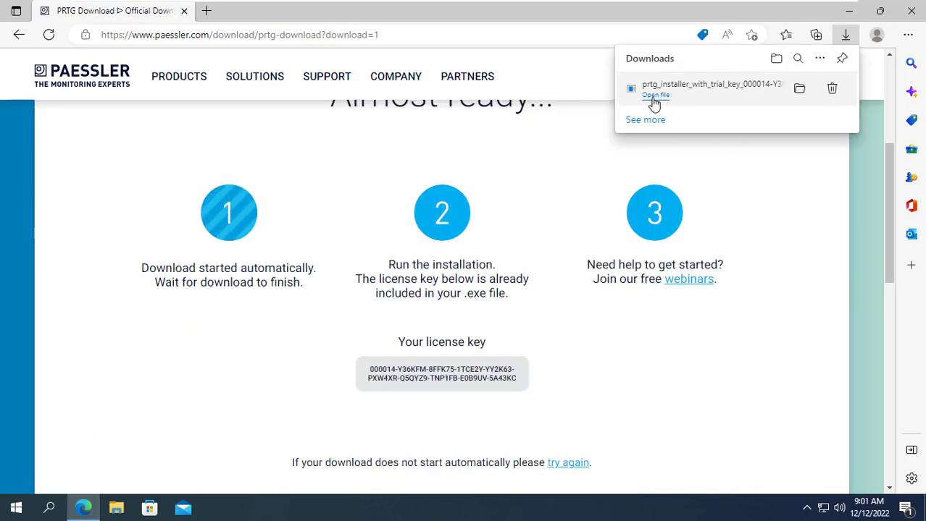
Run the downloaded PRTG installer, allow UAC, and continue setup with a mail.com email address.
click(655, 95)
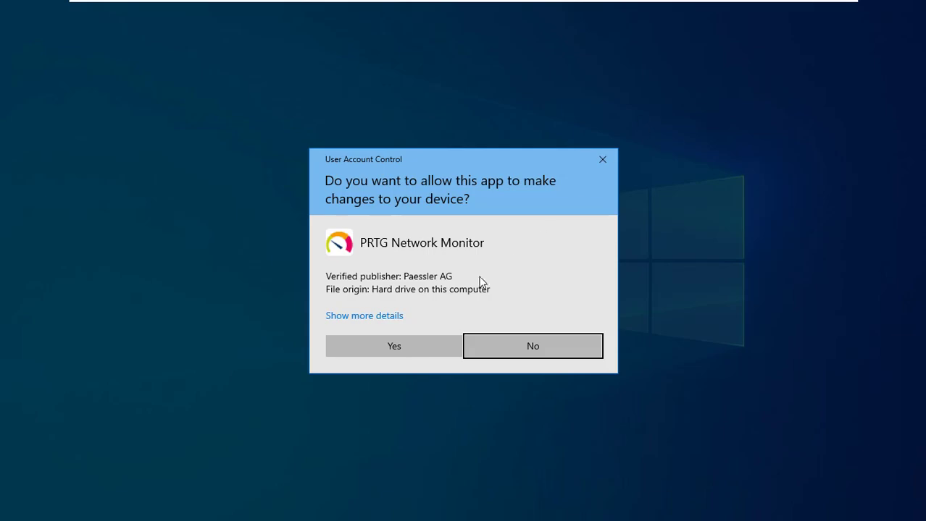
click(394, 347)
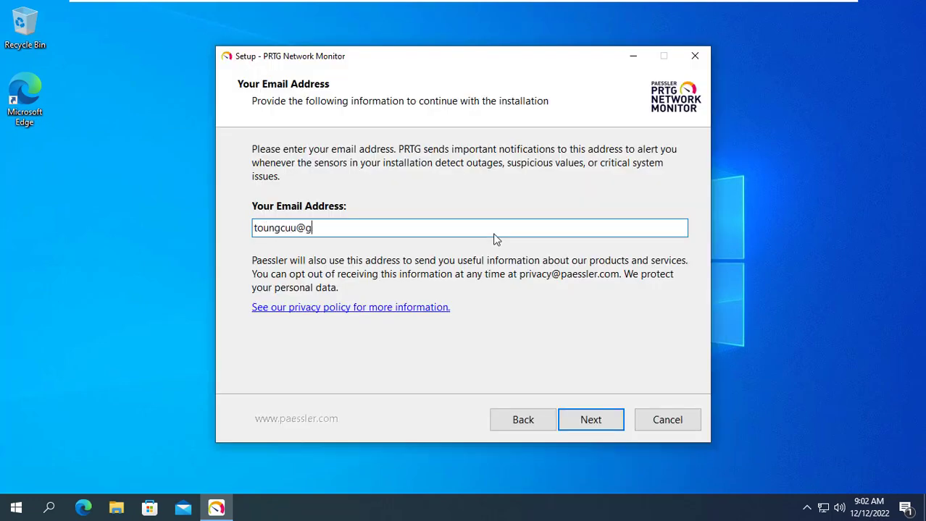
text(mail.com)
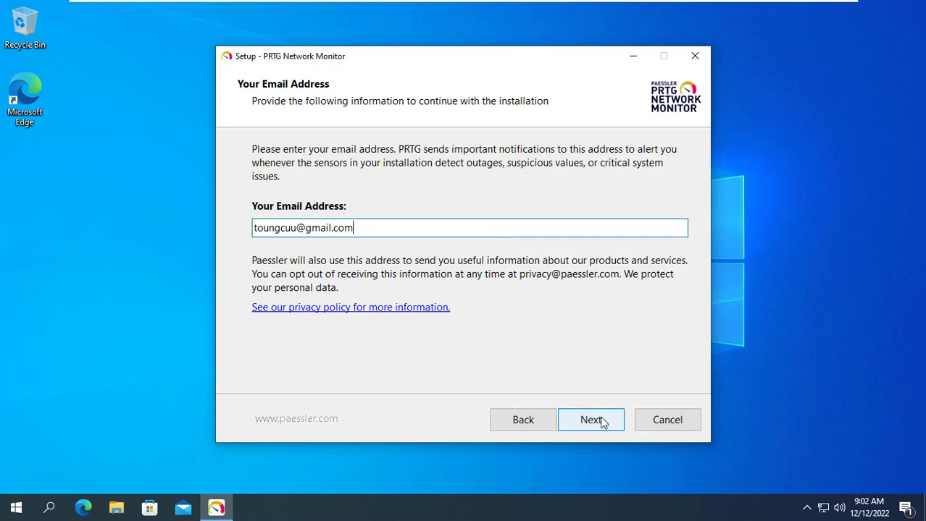
click(591, 420)
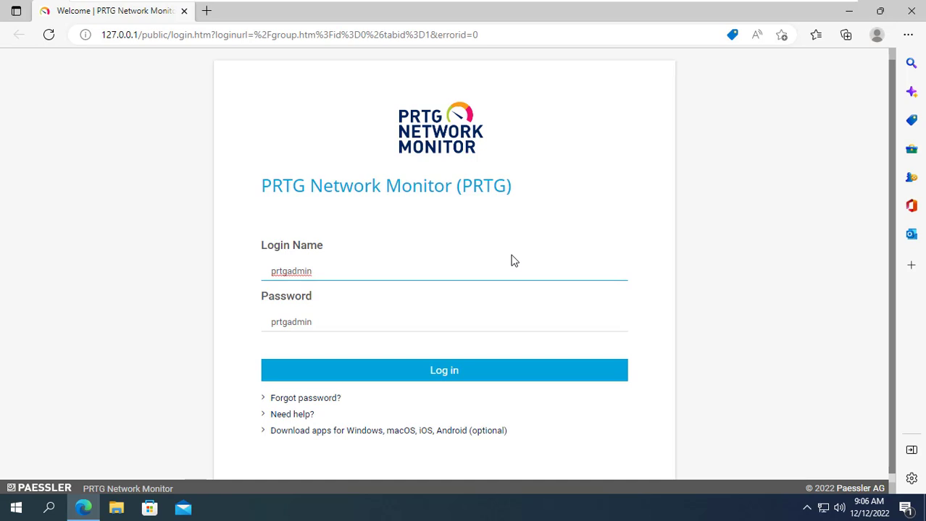
Sign in to the PRTG web interface with the login credentials.
click(452, 332)
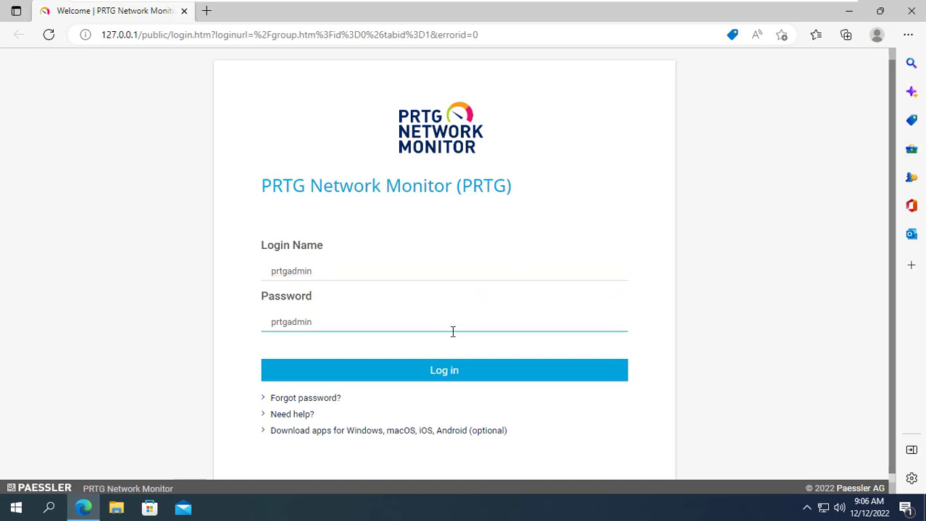
click(443, 371)
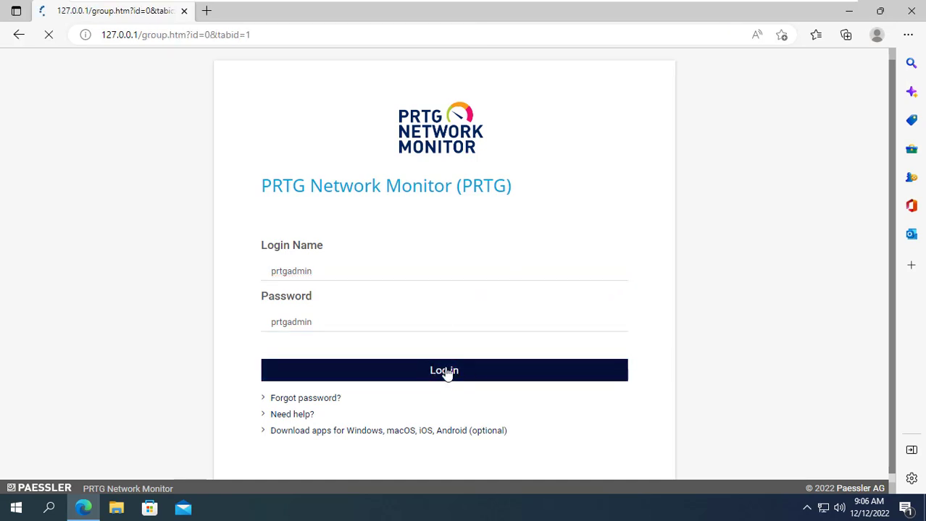
click(444, 371)
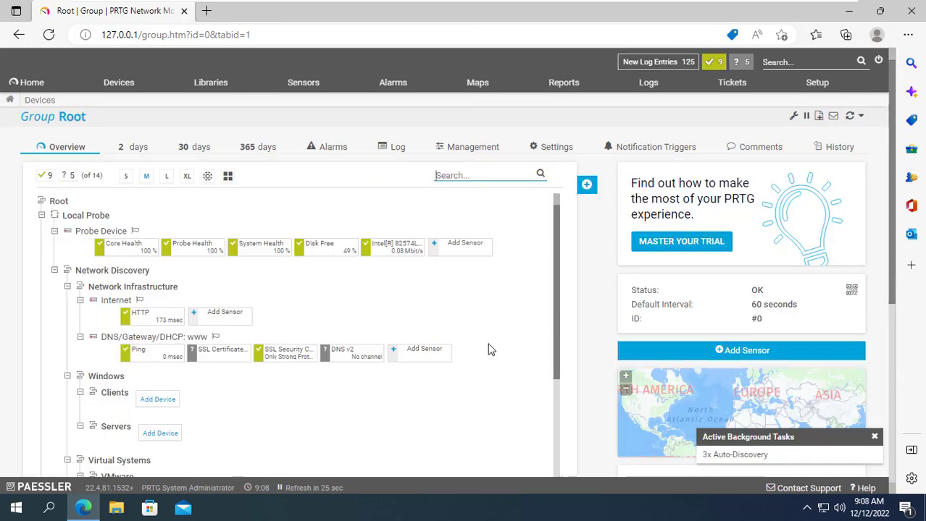
mouse_move(194, 270)
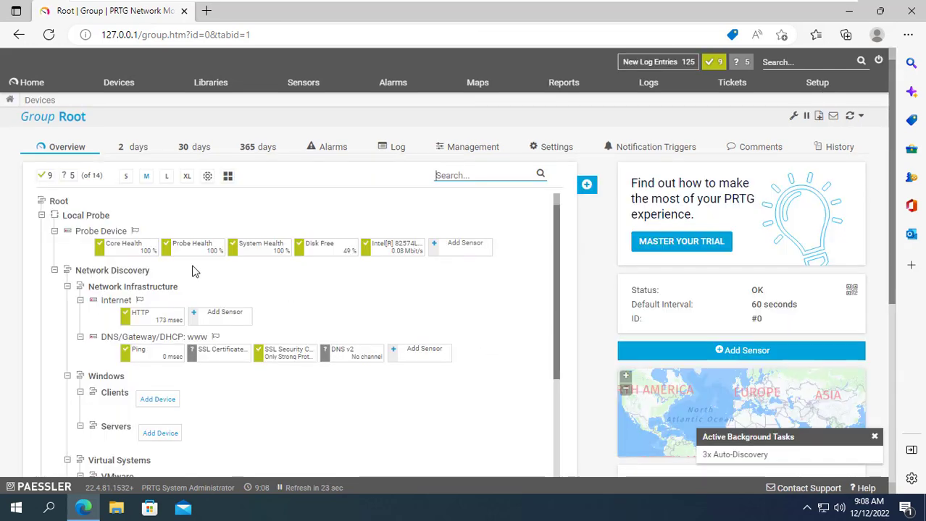
mouse_move(191, 249)
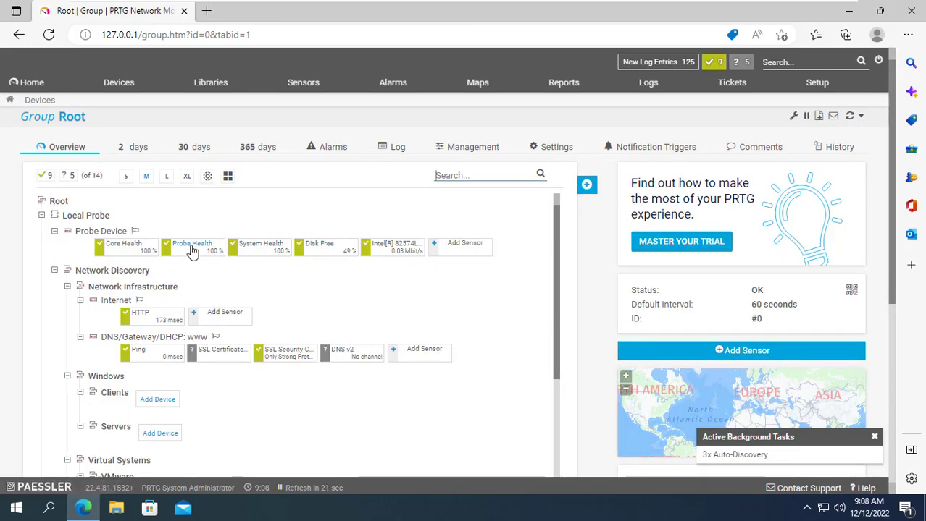
mouse_move(455, 282)
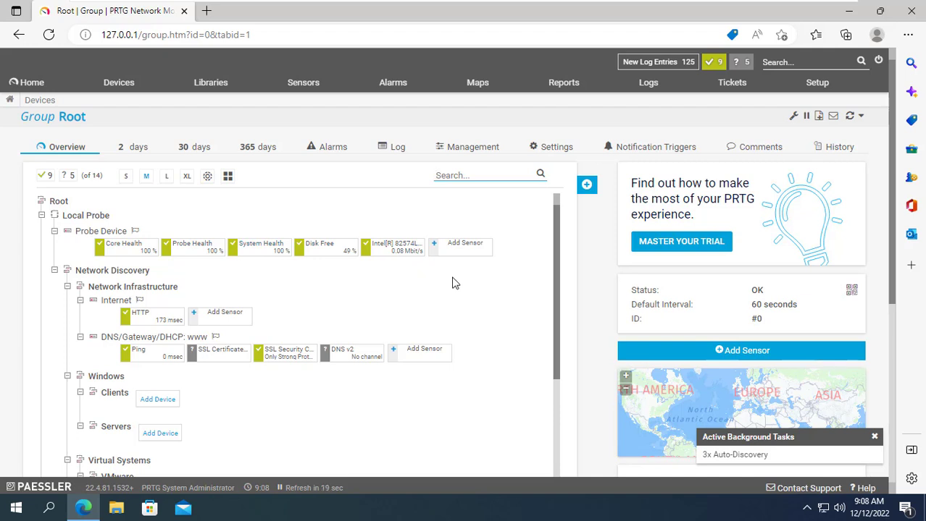
Start adding a new device to the Windows > Servers group in the device tree.
scroll(down, 3)
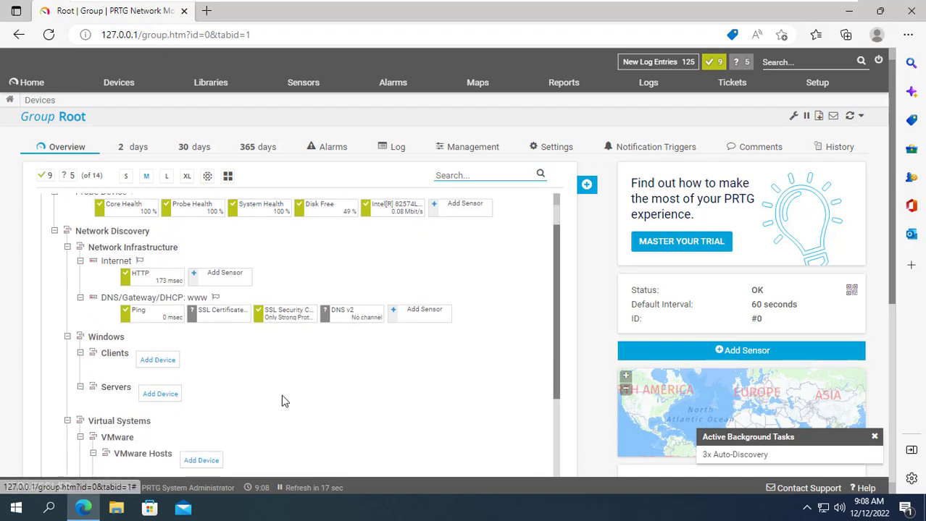
scroll(down, 3)
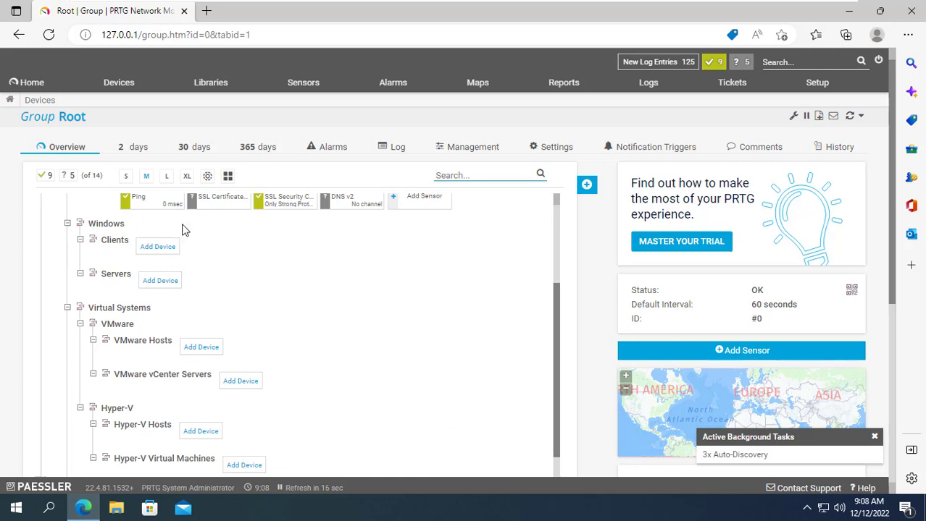
click(159, 281)
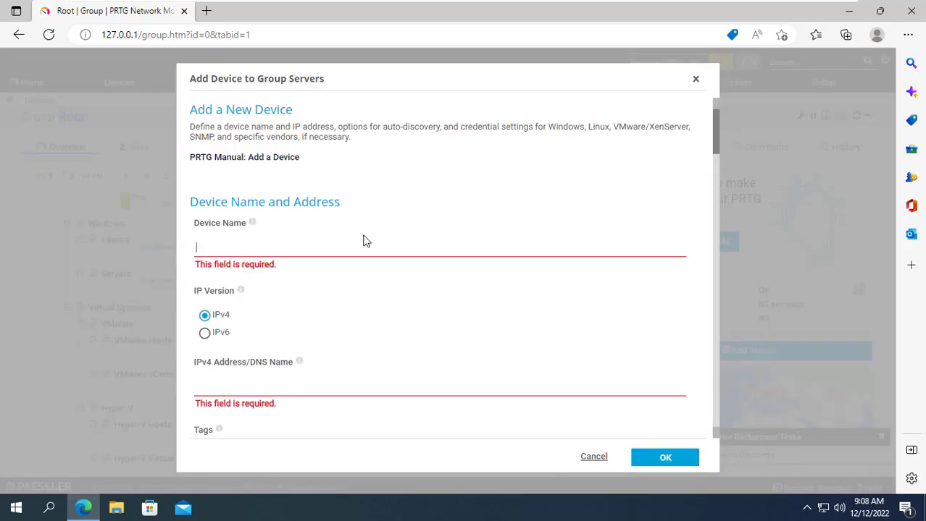
Name the new device PC_Server with IPv4 address 192.168.1.254.
text(PC_)
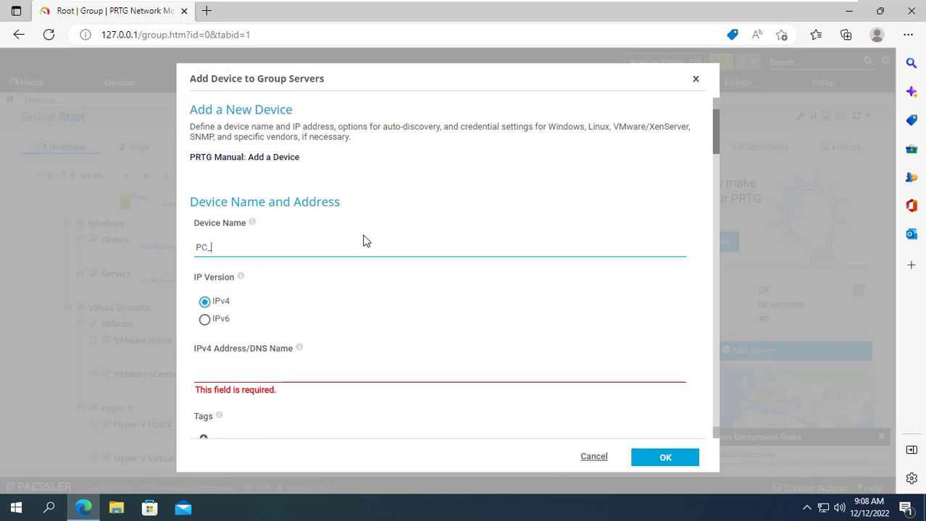
text(Server)
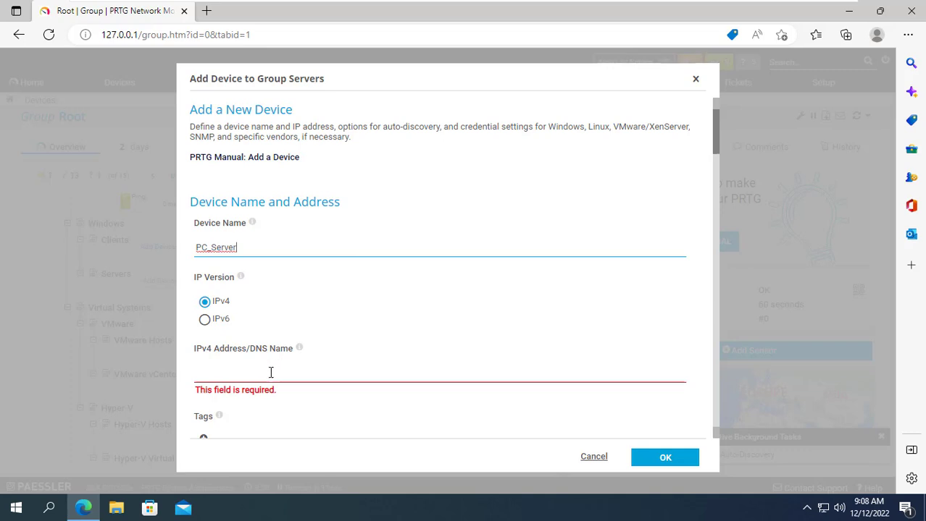
text(192.168.1.254)
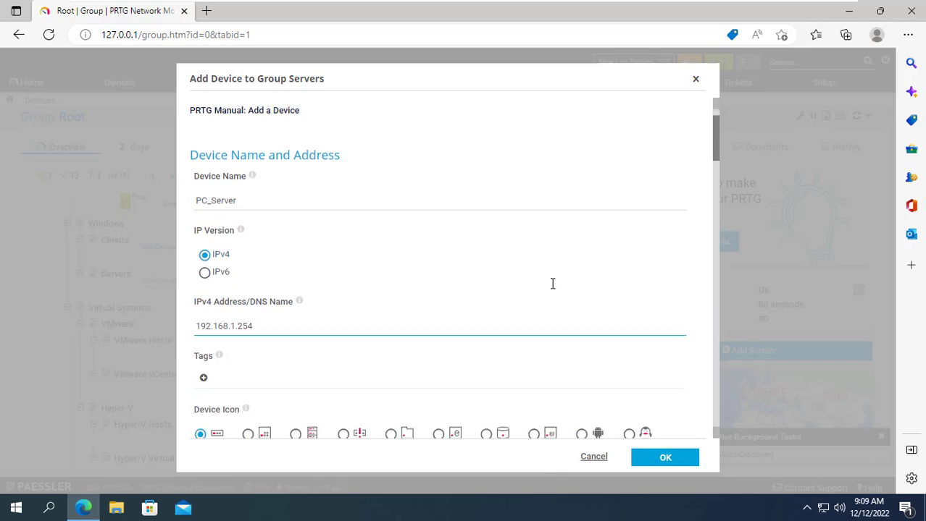
scroll(down, 3)
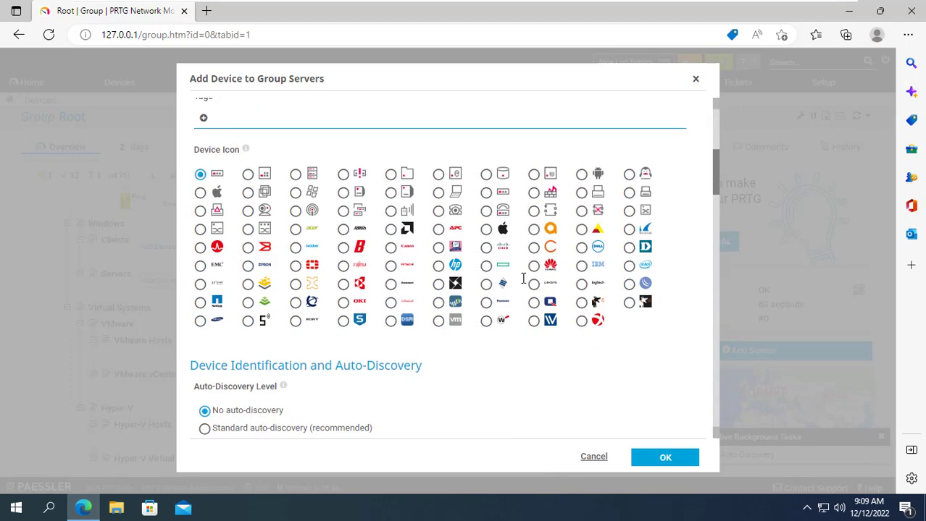
scroll(down, 3)
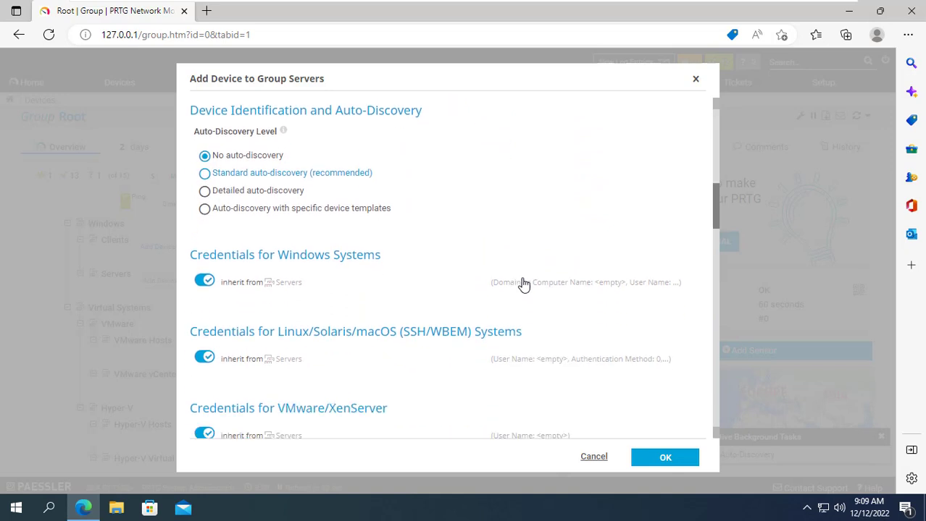
Stop inheriting Windows credentials, set domain localhost and user Admin, and create the device.
click(205, 281)
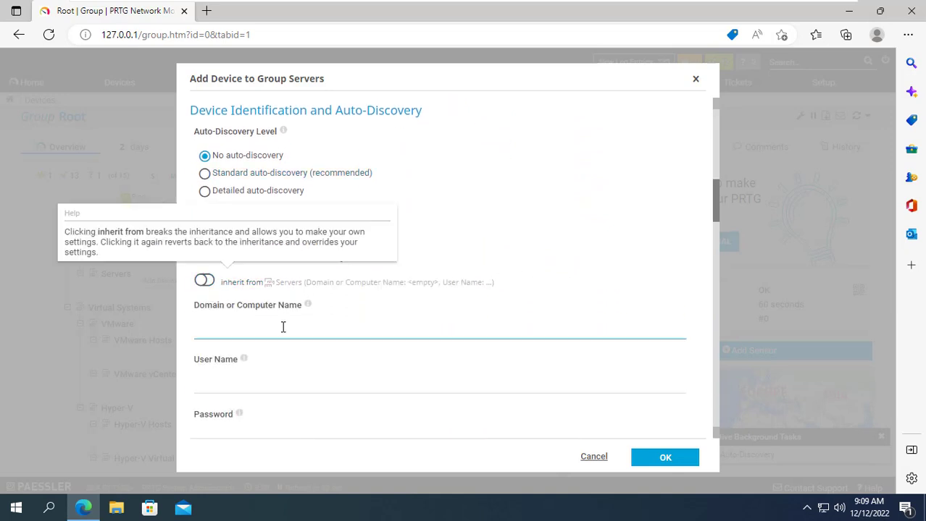
mouse_move(492, 301)
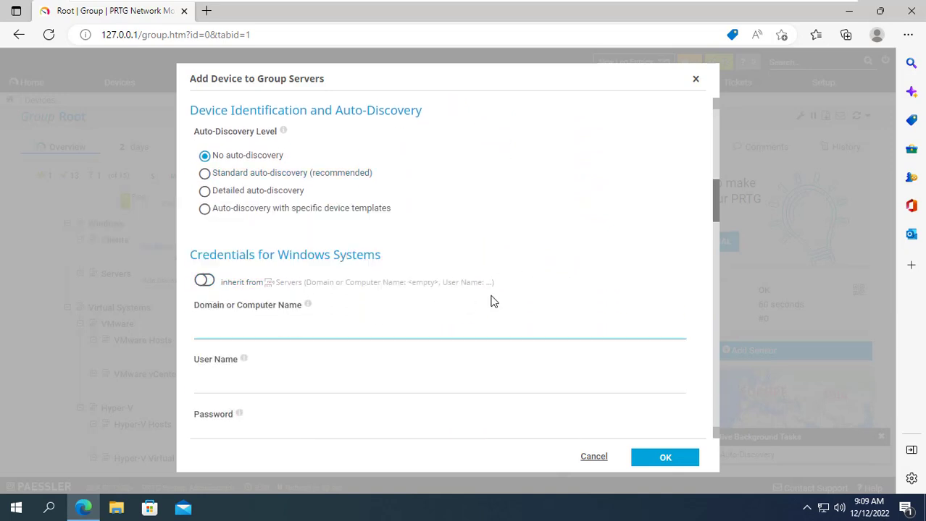
text(localhos)
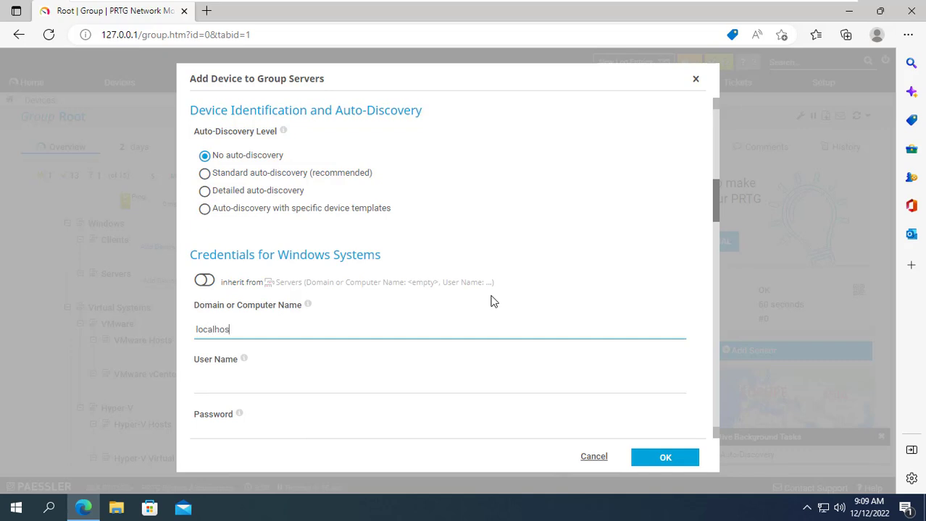
scroll(down, 3)
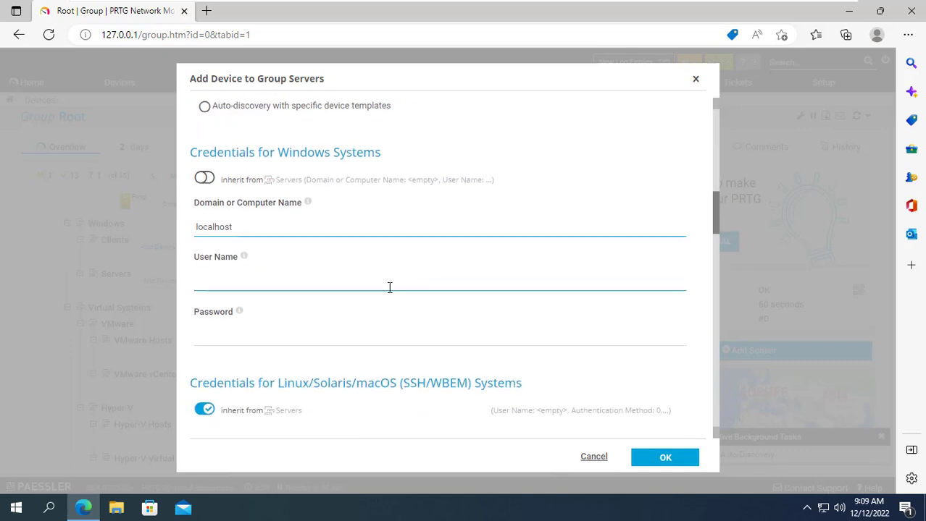
text(Admin)
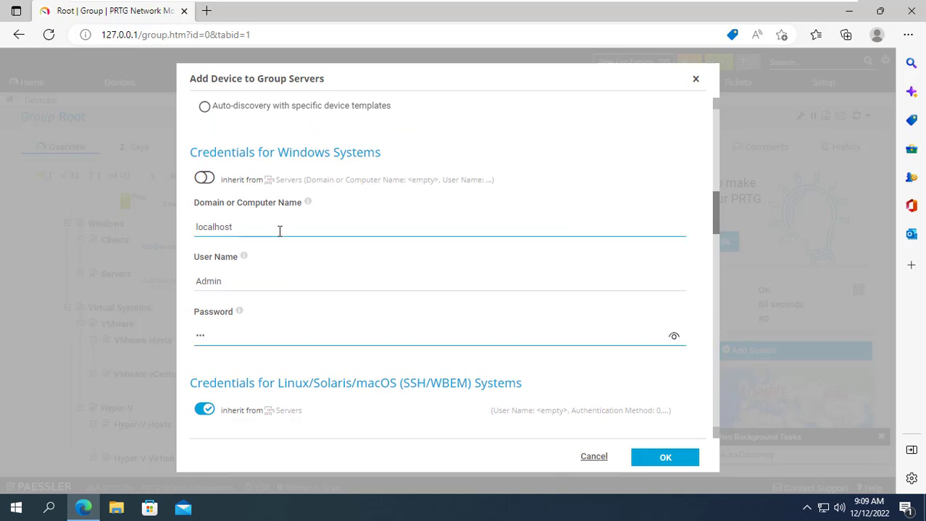
click(344, 336)
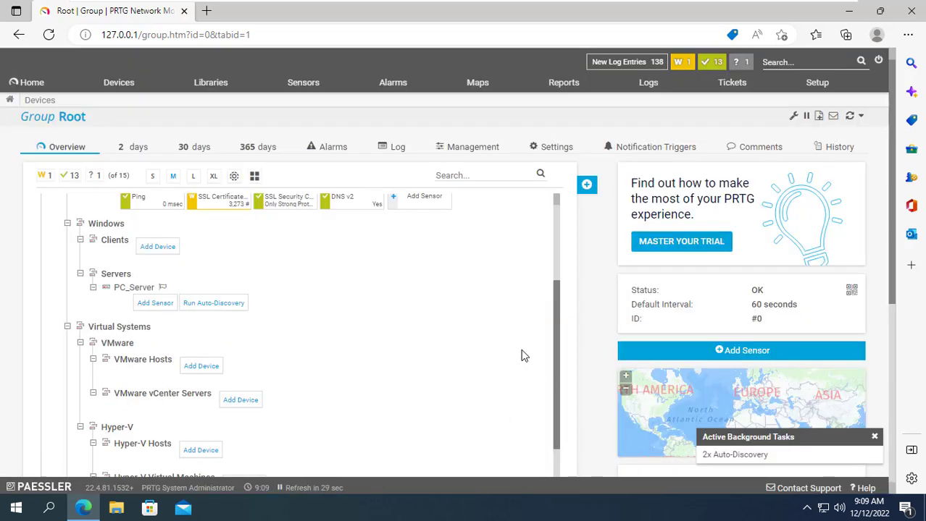
mouse_move(152, 293)
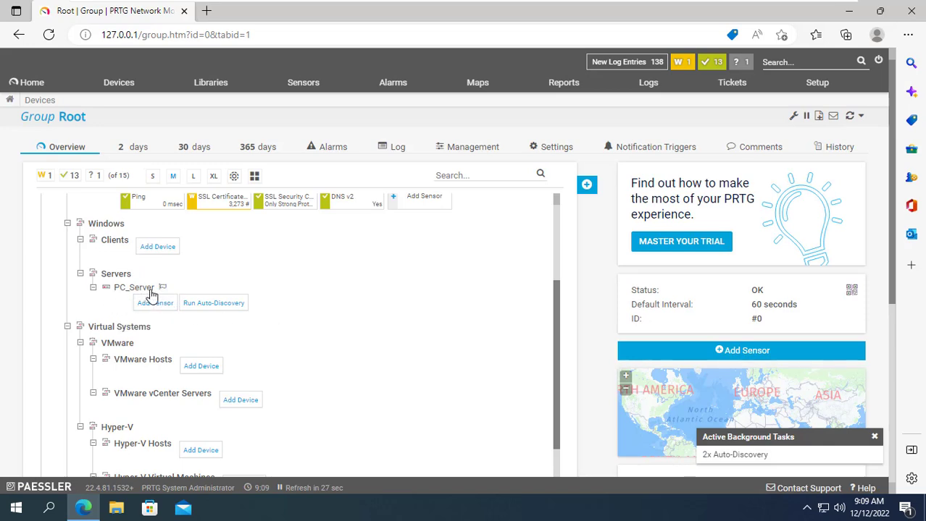
mouse_move(155, 303)
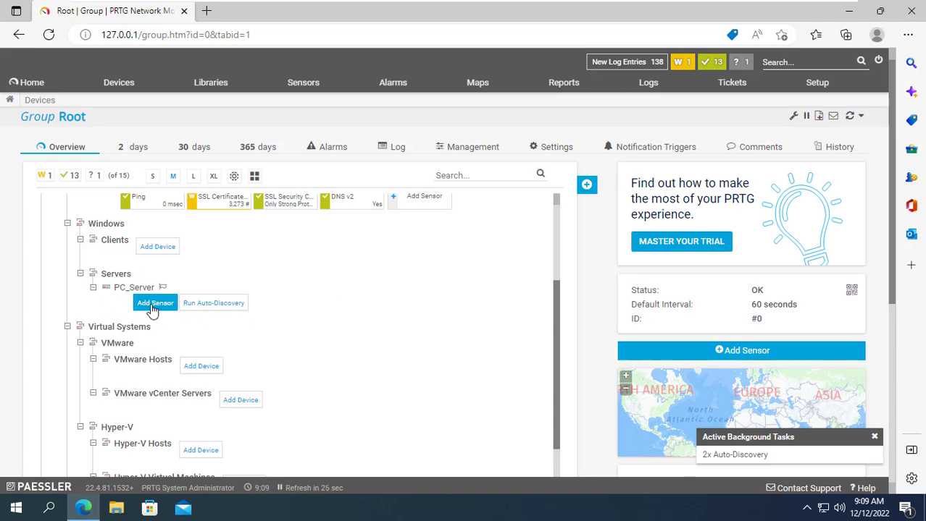
Add a WMI Free Disk Space (Multi Disk) sensor to PC_Server via Availability/Uptime, Windows and WMI filters.
click(153, 303)
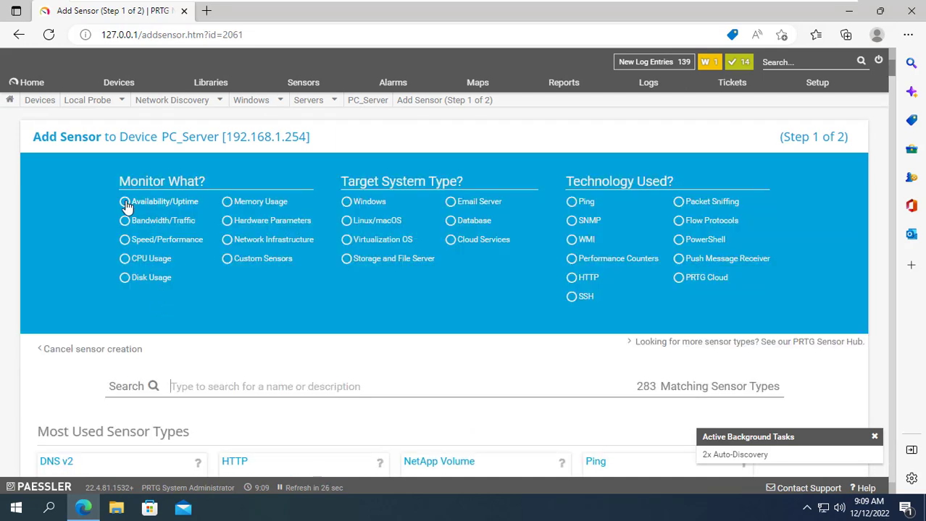
click(125, 201)
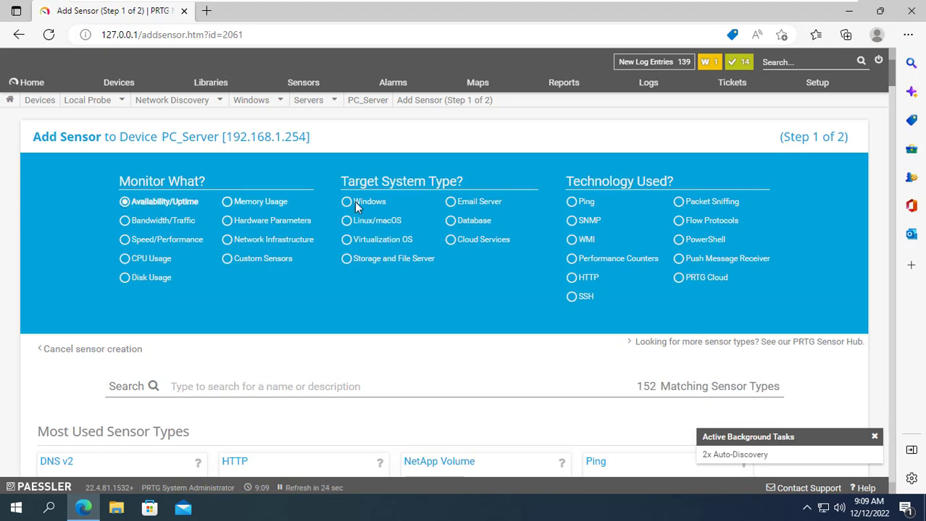
click(345, 202)
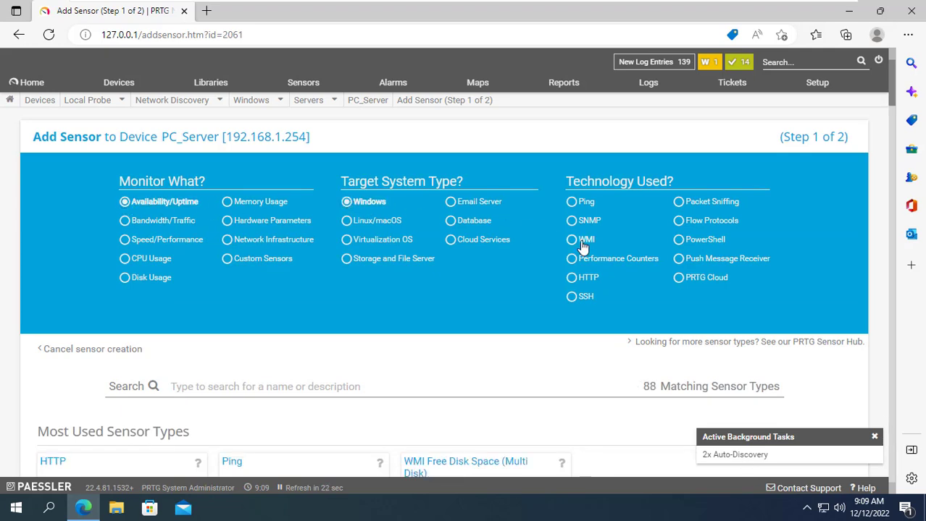
click(571, 241)
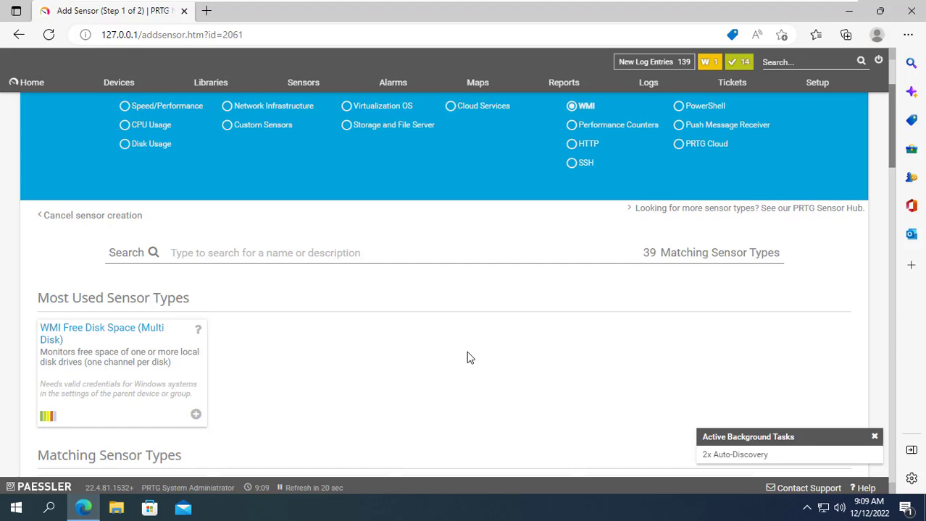
scroll(down, 3)
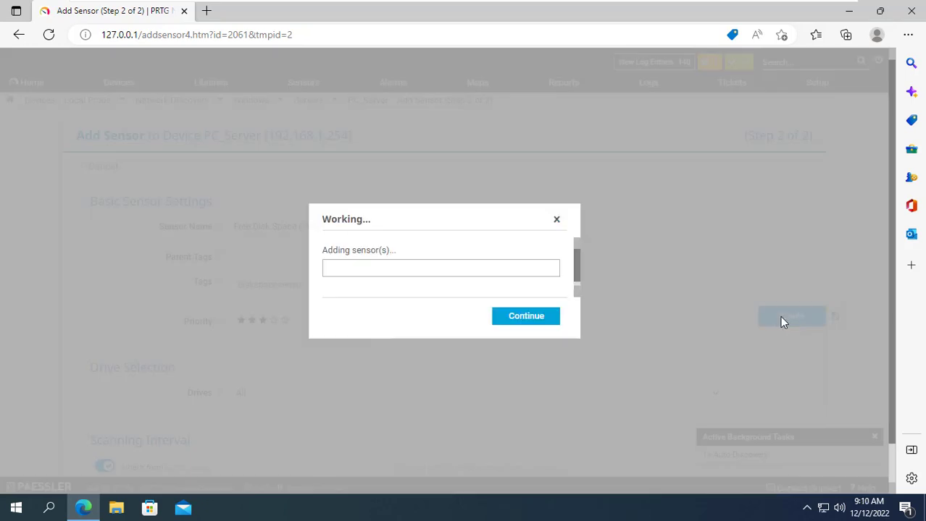
click(524, 316)
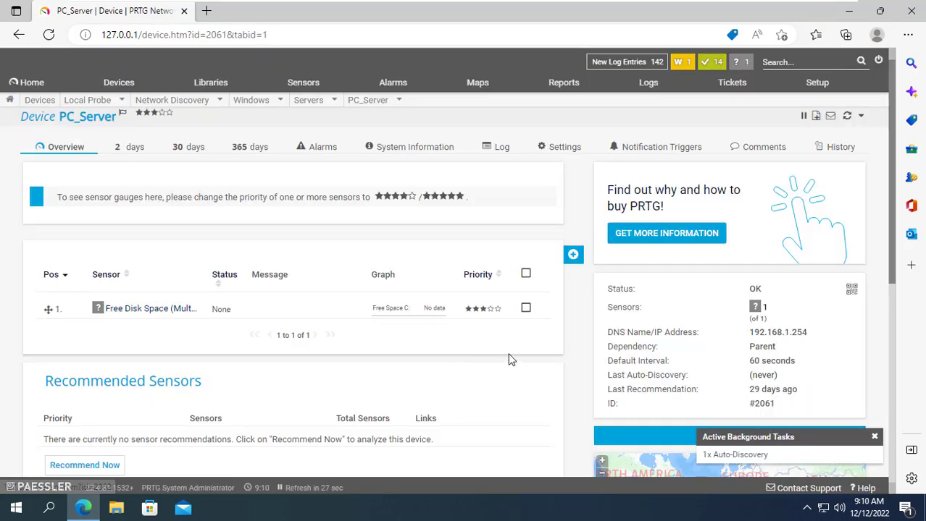
mouse_move(549, 264)
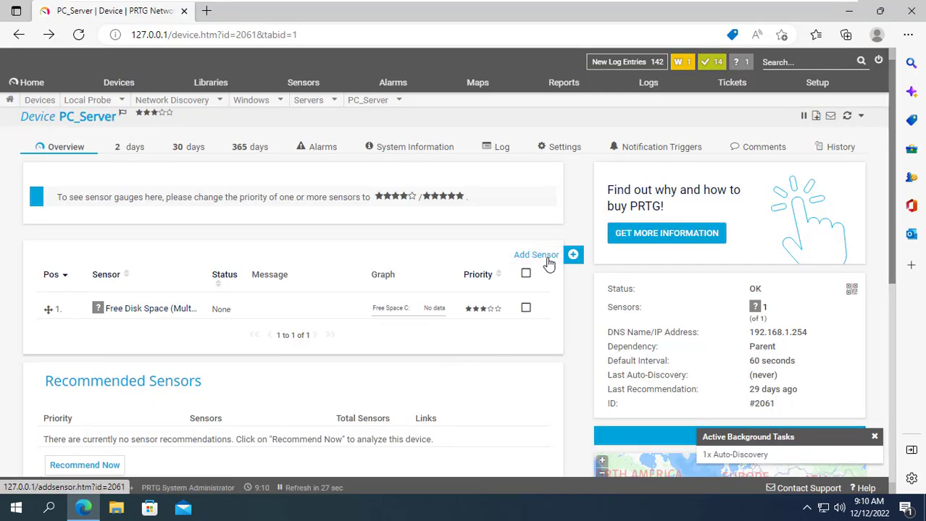
Create a Windows CPU Load sensor on PC_Server with default settings.
click(536, 255)
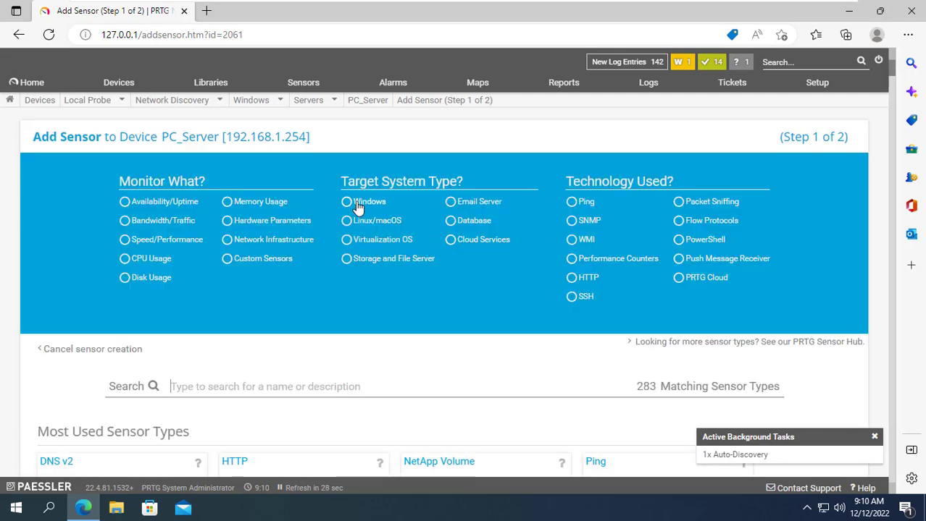
click(345, 201)
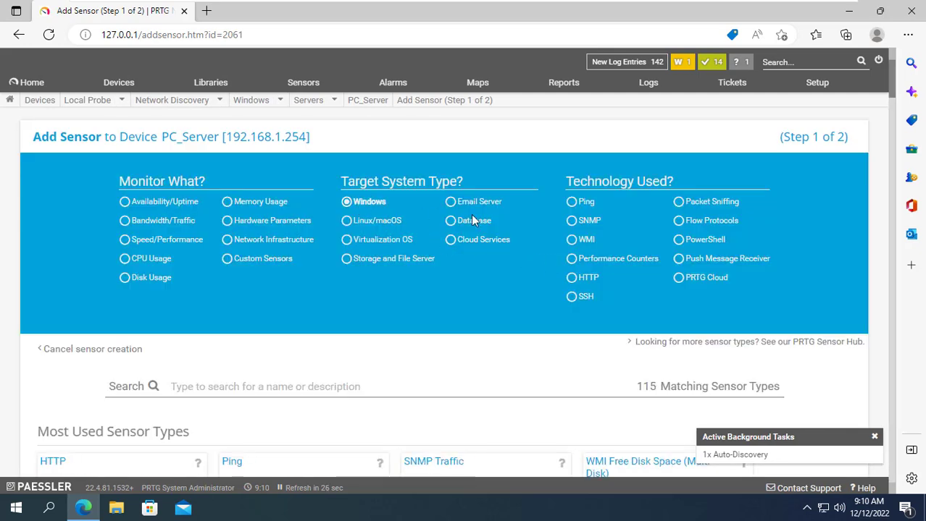
click(570, 241)
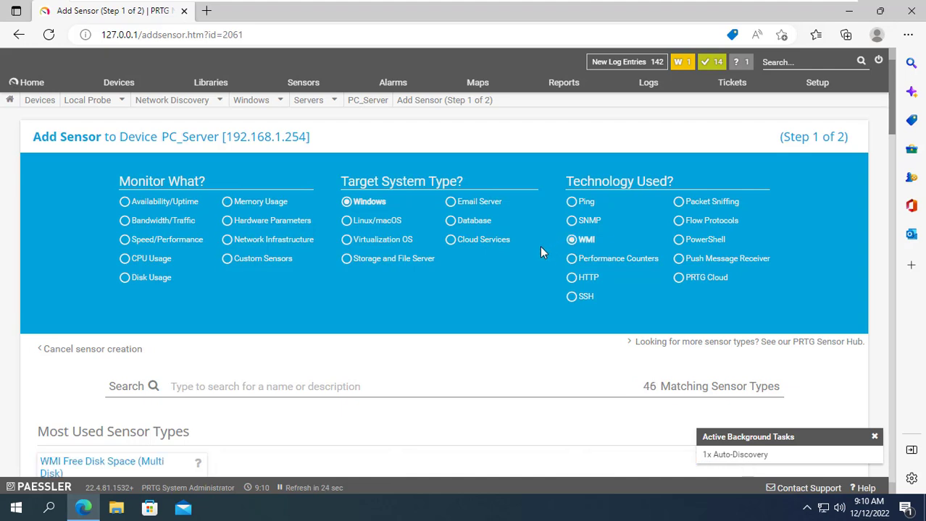
mouse_move(145, 258)
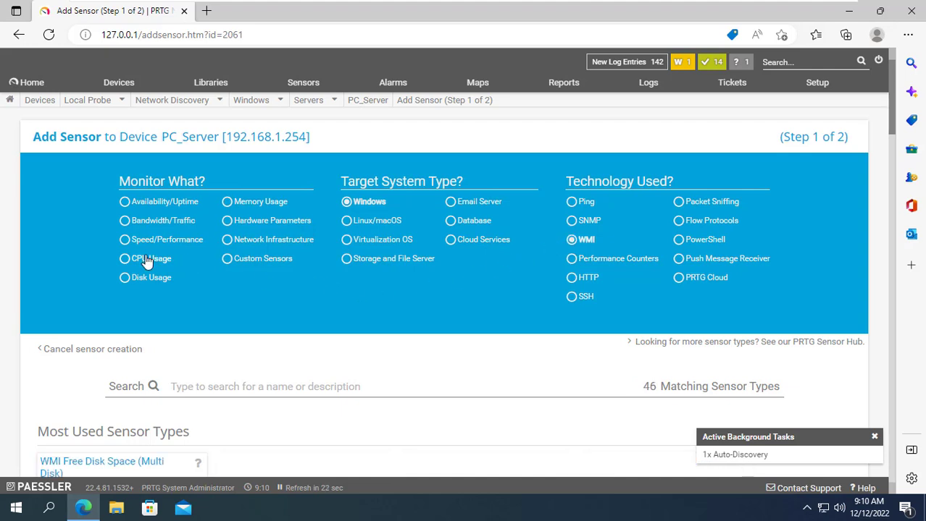
click(124, 258)
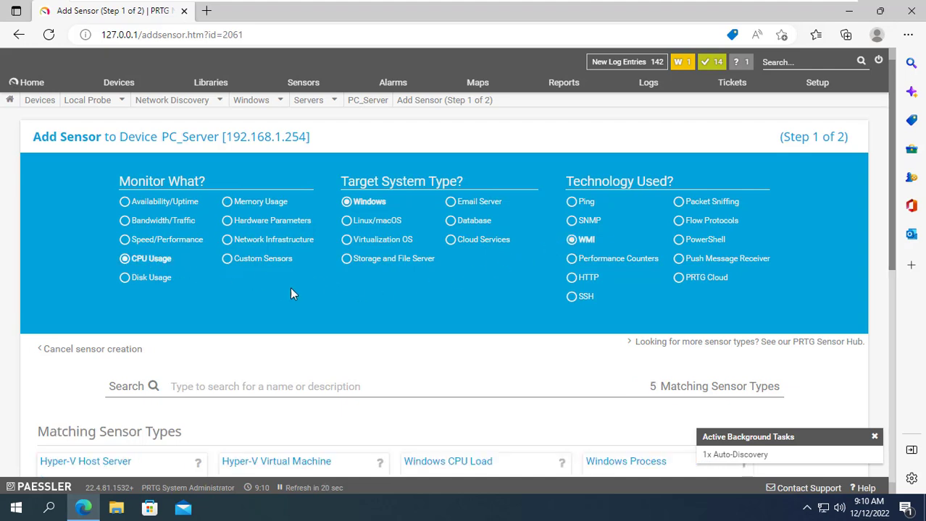
scroll(down, 3)
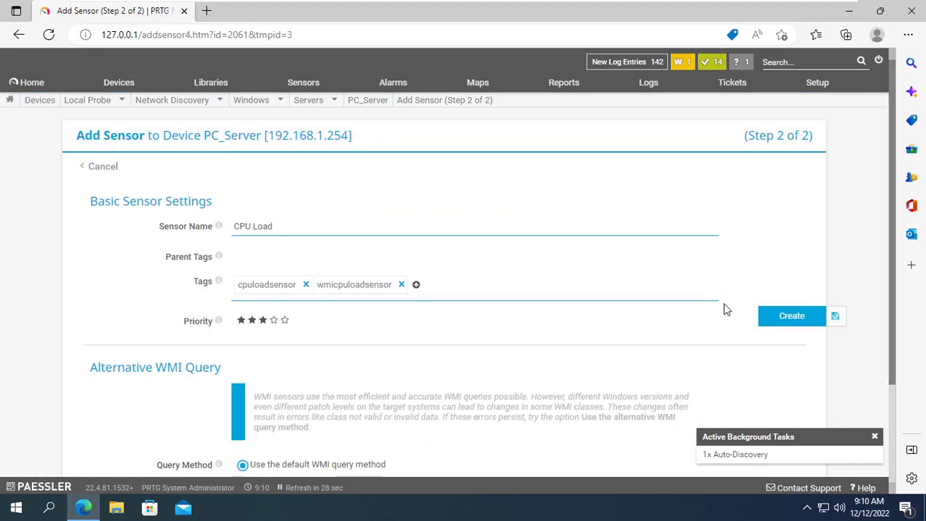
click(791, 315)
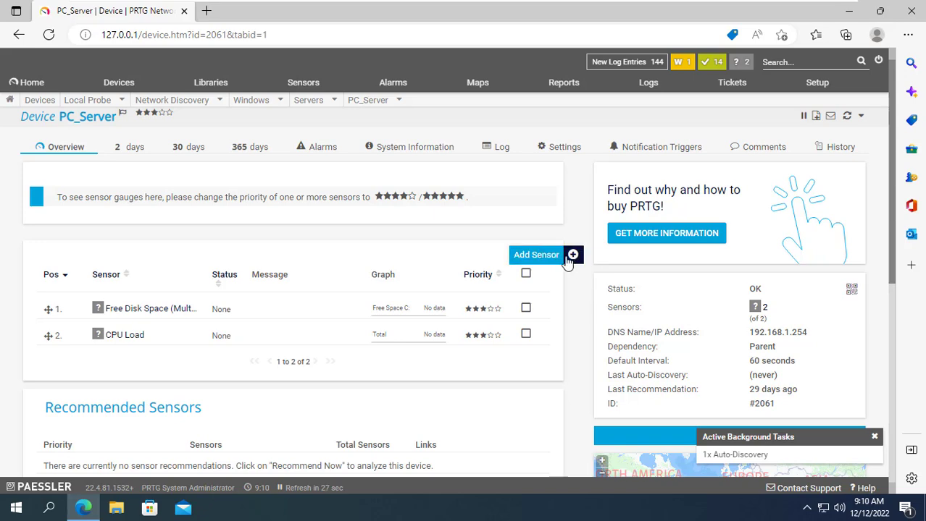
Create Windows Physical Disk I/O sensors on PC_Server for all disks (D:, C:, _Total).
click(536, 254)
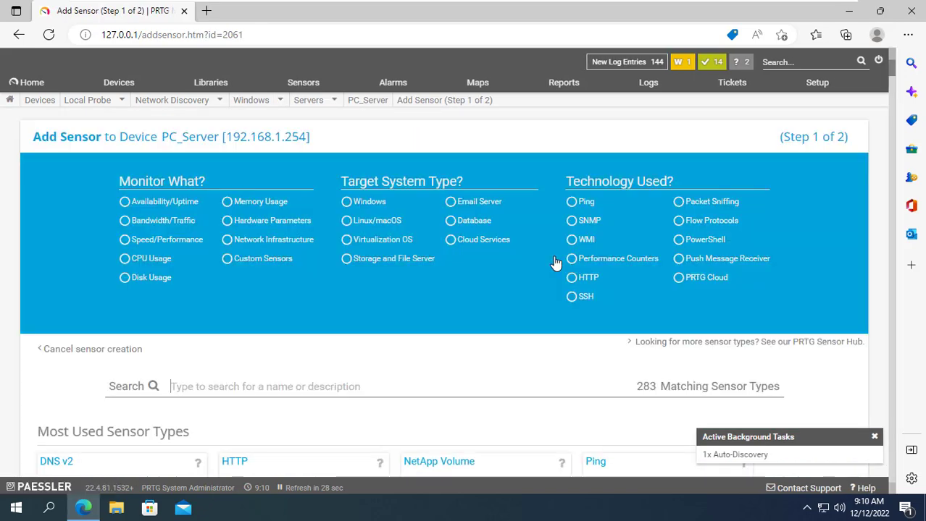
click(124, 278)
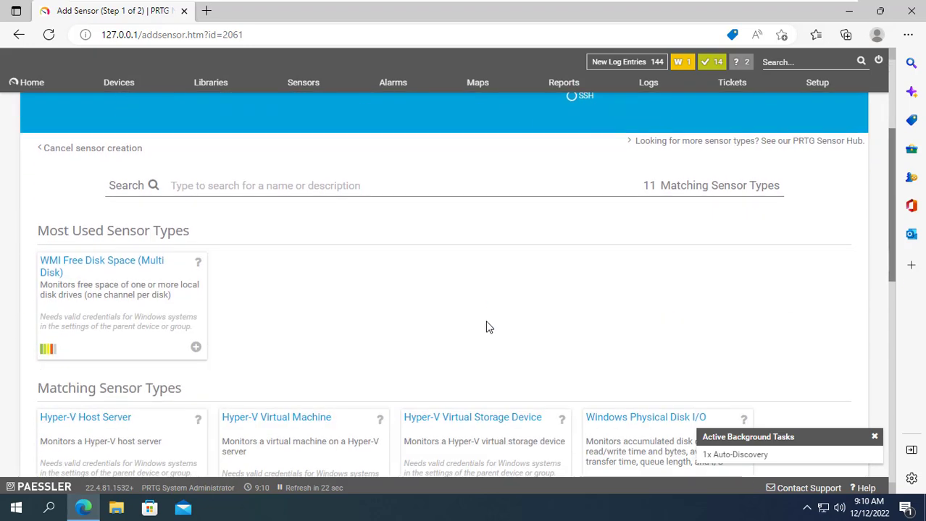
scroll(down, 3)
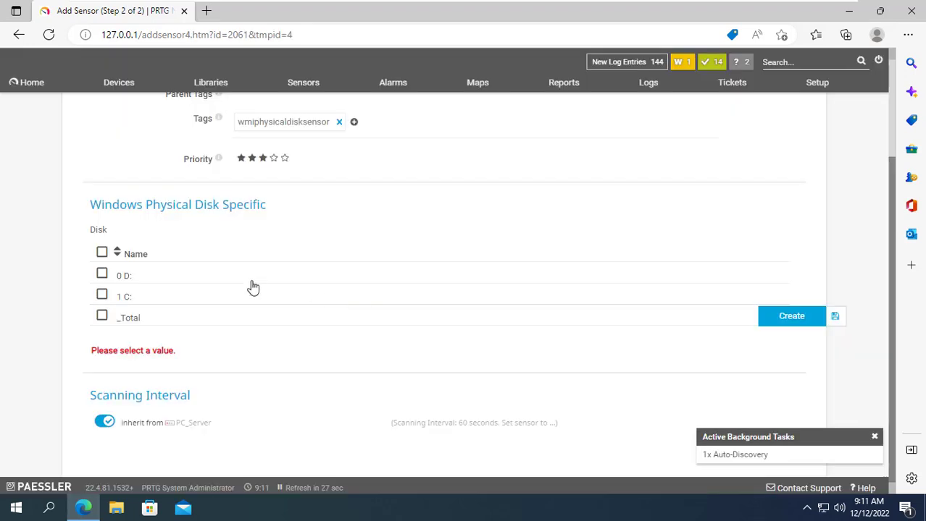
click(102, 252)
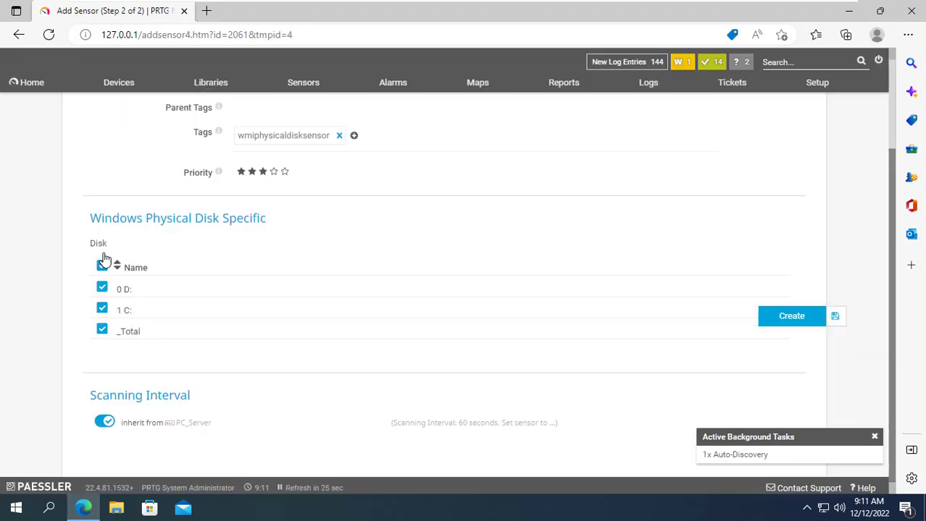
click(791, 316)
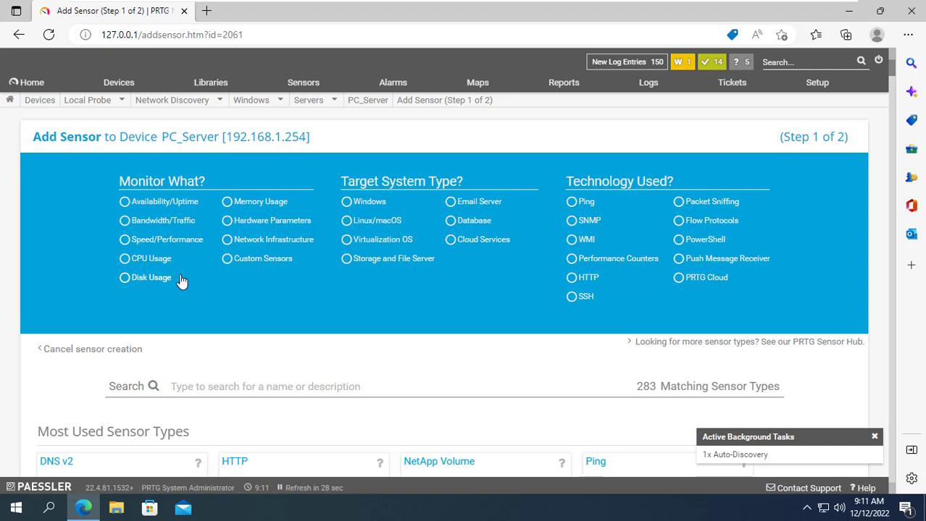
Create a WMI Memory sensor on PC_Server from the Memory Usage and Windows filters.
click(226, 201)
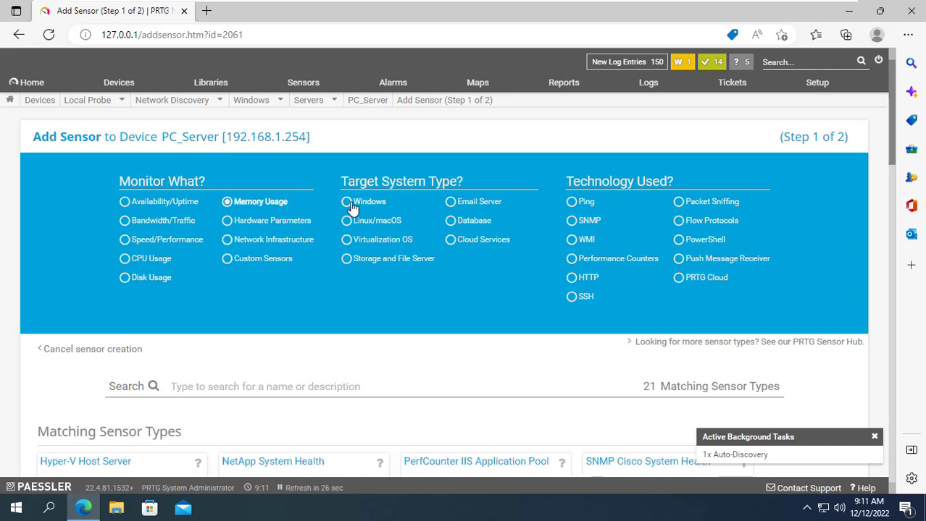
click(345, 202)
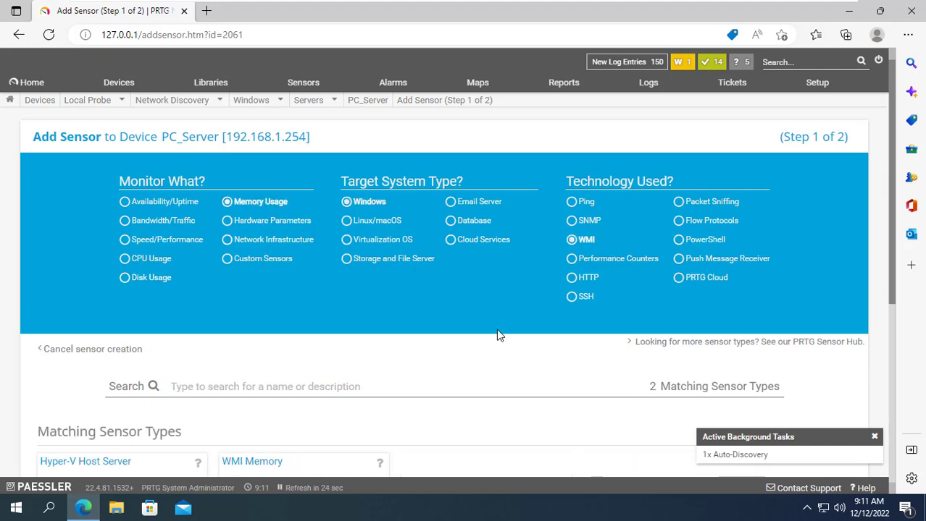
scroll(down, 3)
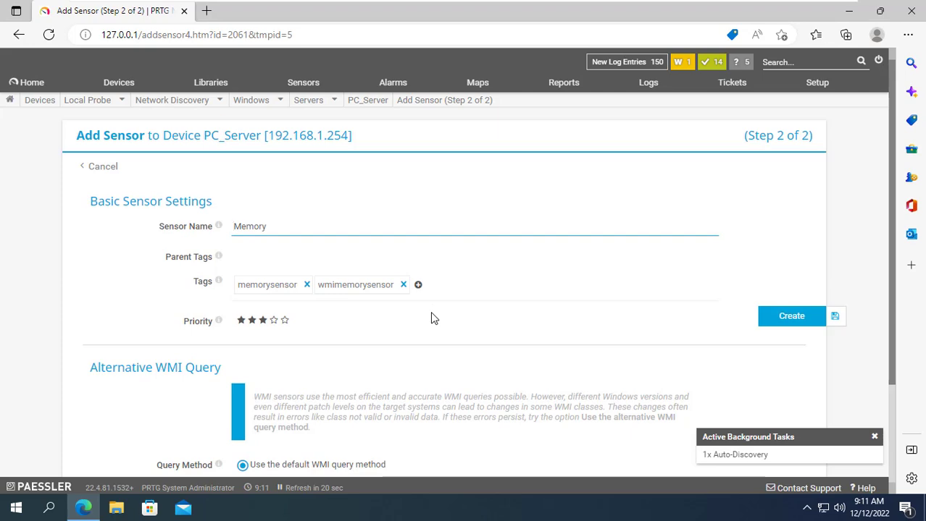
click(791, 315)
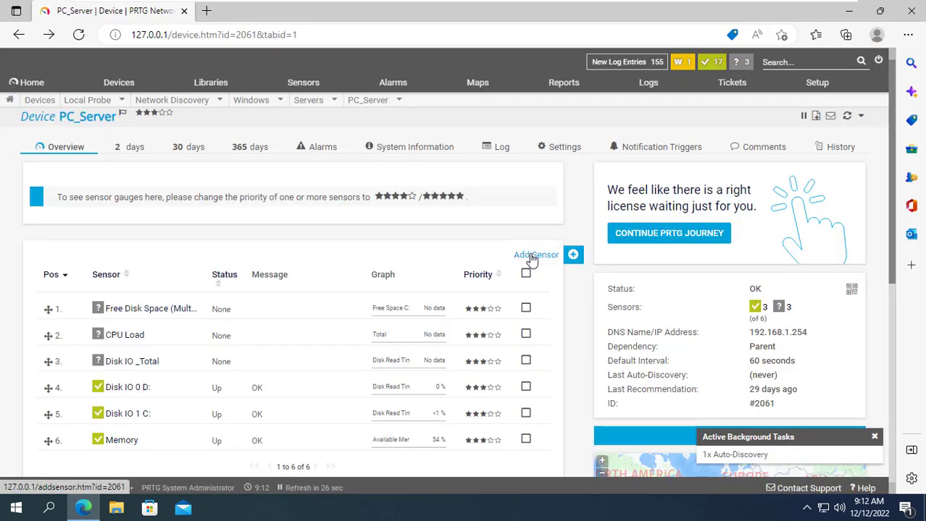
Start a new sensor on PC_Server filtered to Network Infrastructure on Windows, reaching WMI Remote Ping.
click(535, 255)
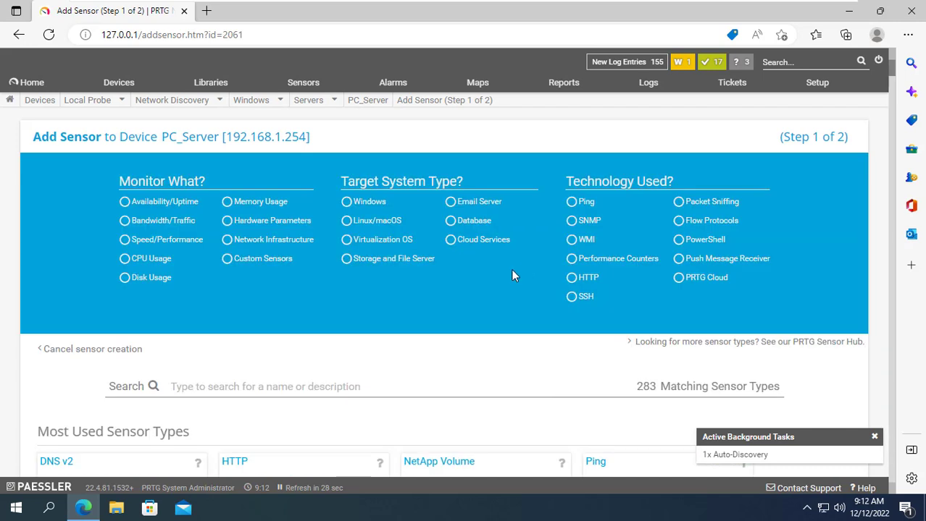
click(226, 241)
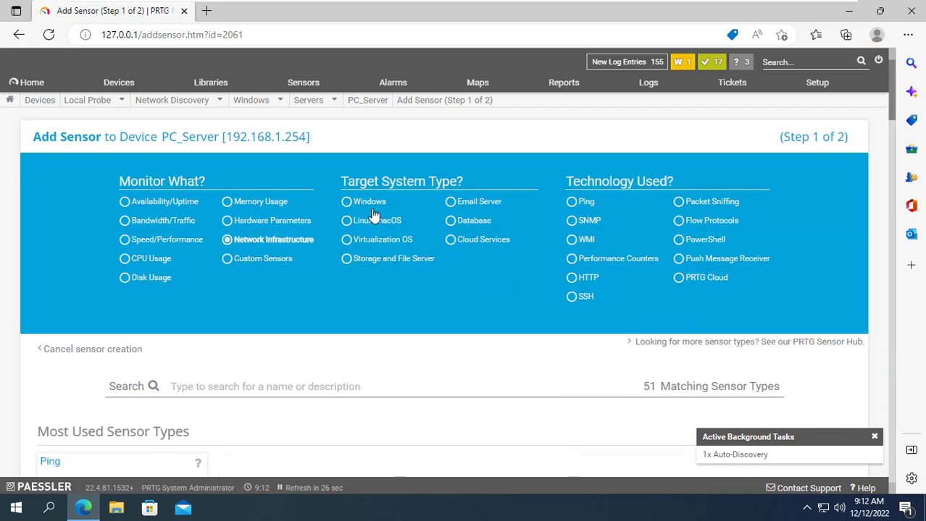
click(345, 202)
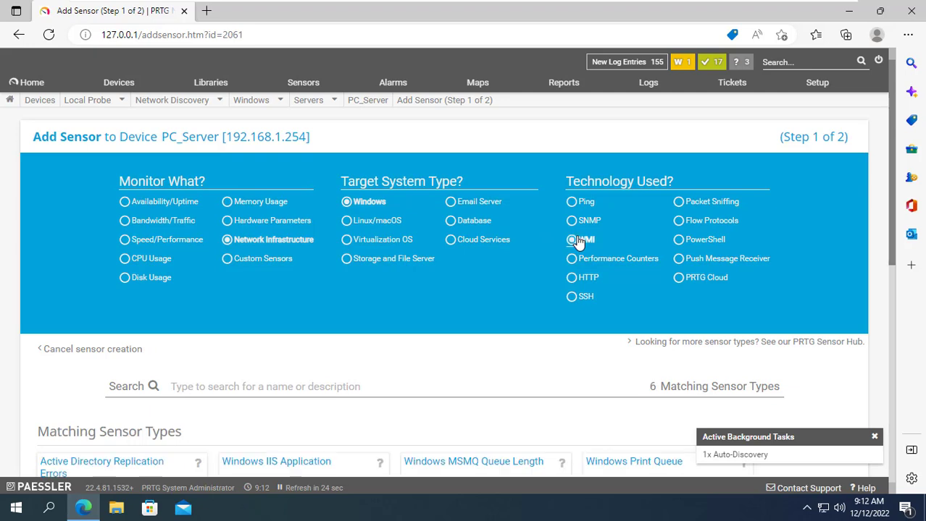
scroll(down, 3)
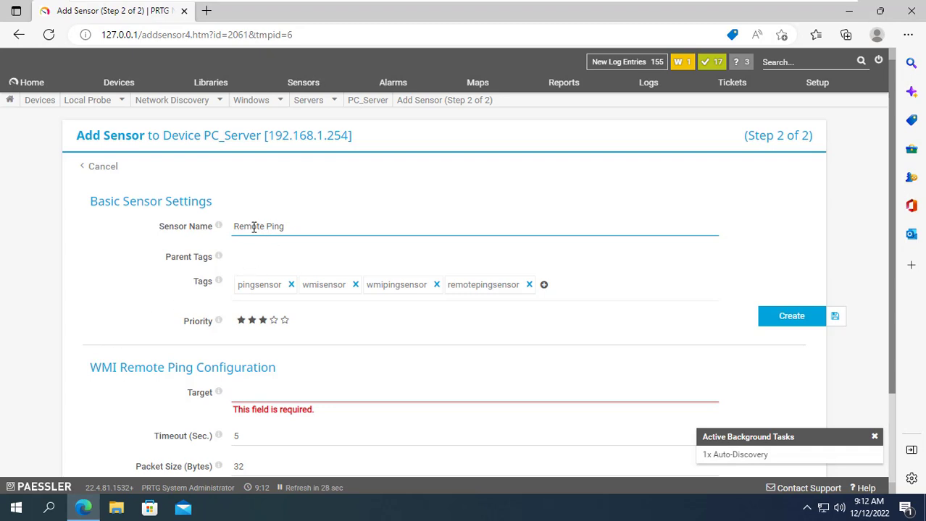
Create the sensor as 'Google Ping' targeting 8.8.8.8 and return to PC_Server.
text(Google Ping)
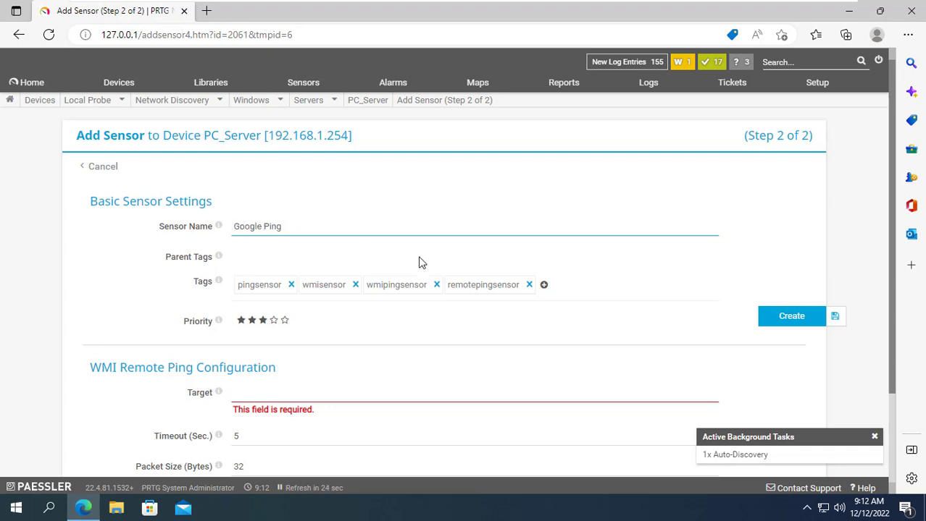
text(8.8.8.8)
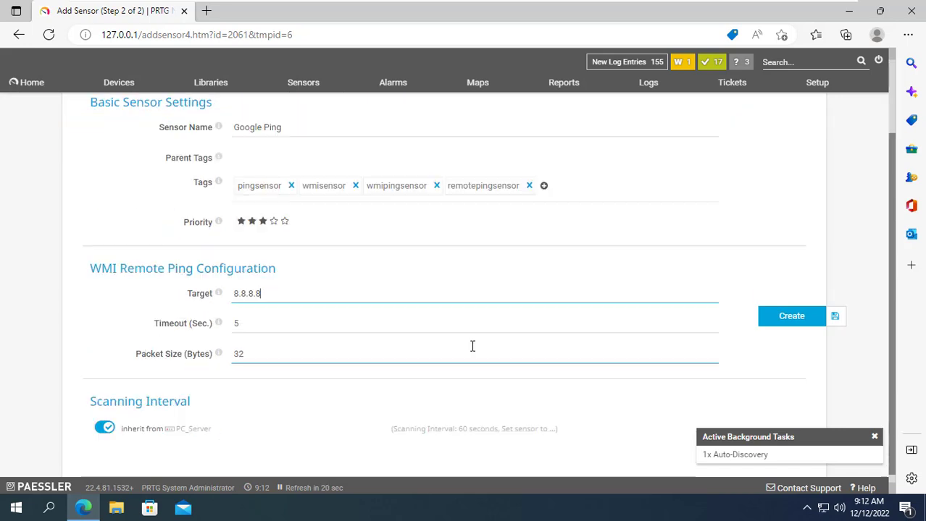
click(791, 316)
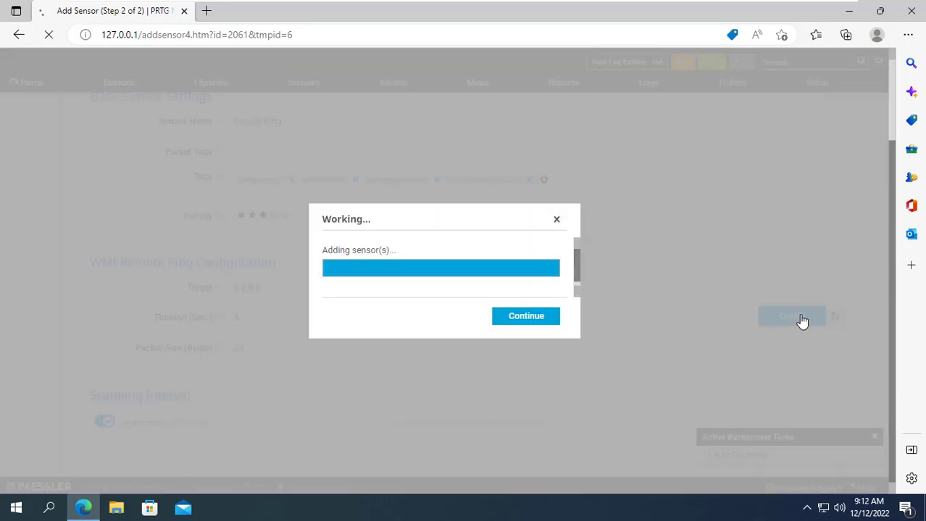
click(526, 316)
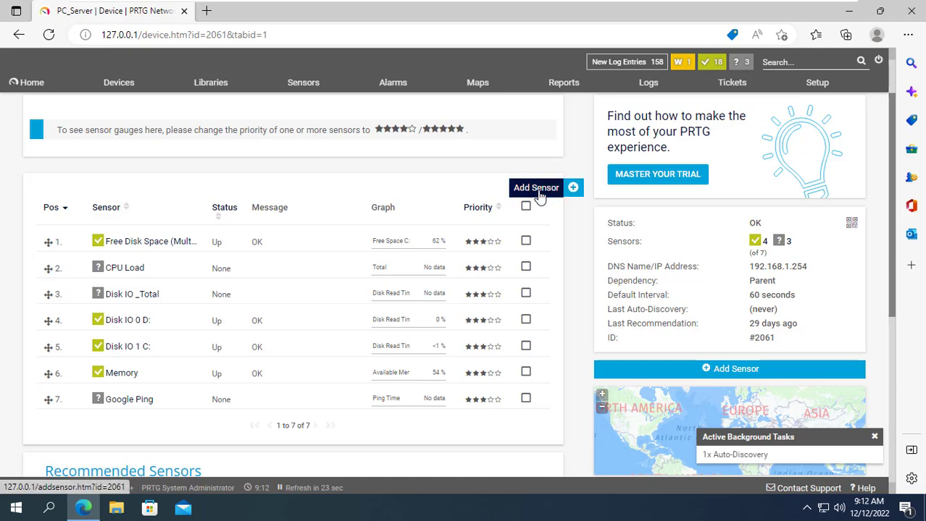
Start another sensor on PC_Server with types limited to Windows and WMI.
click(536, 188)
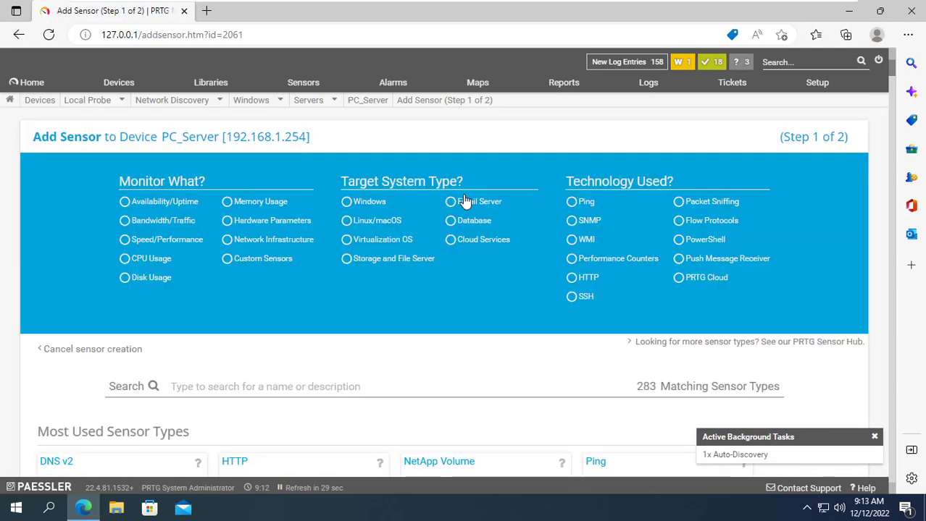
click(345, 201)
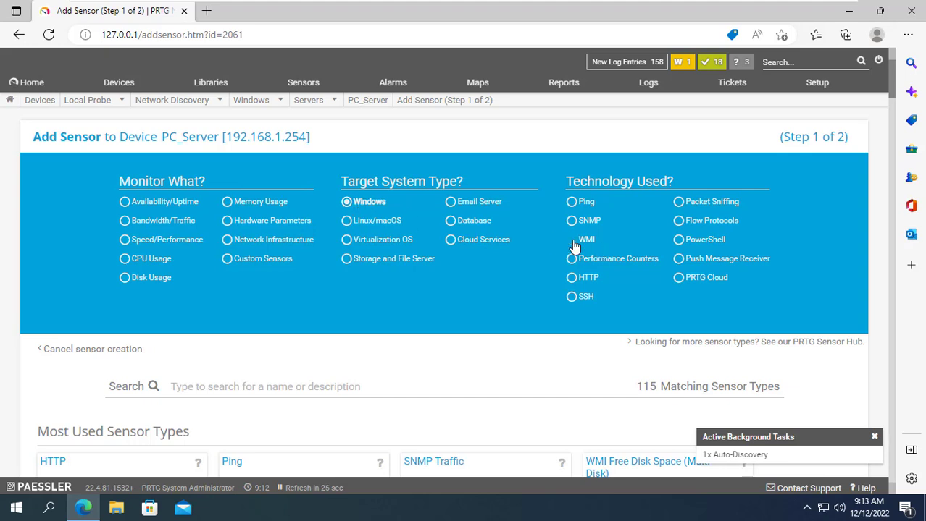
click(570, 240)
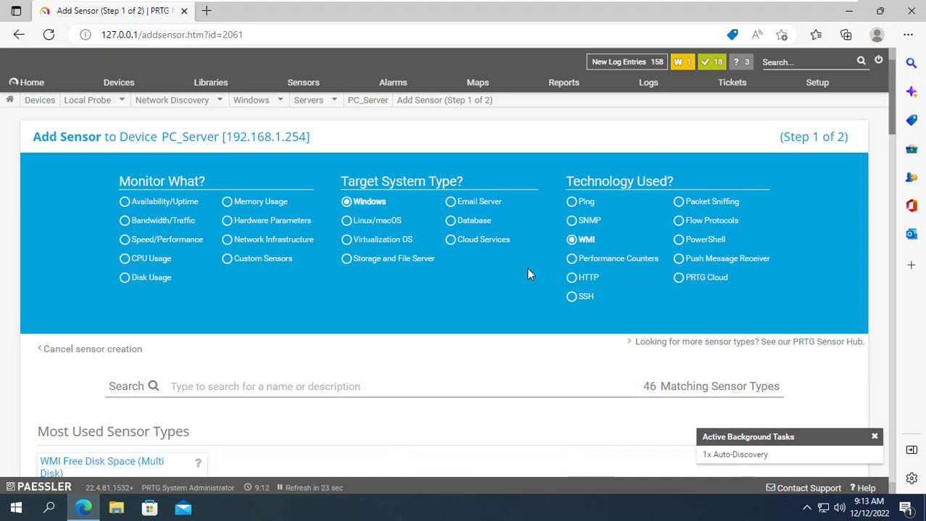
mouse_move(495, 271)
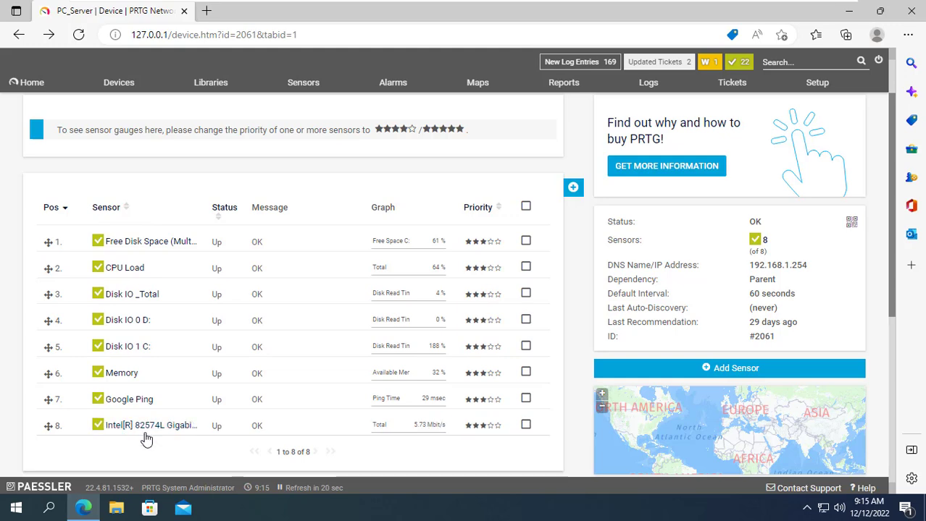
Open the Google Ping sensor's details showing it Up with 27 msec ping time.
click(150, 424)
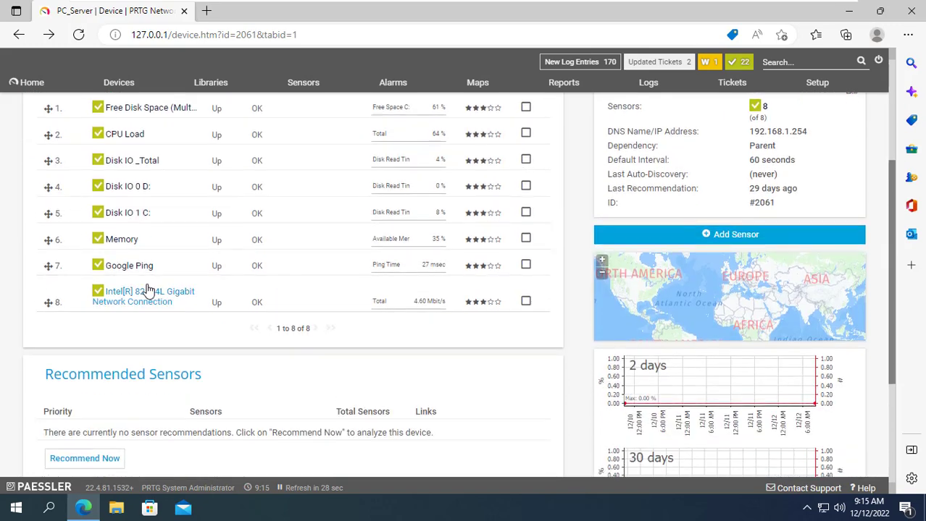
click(127, 266)
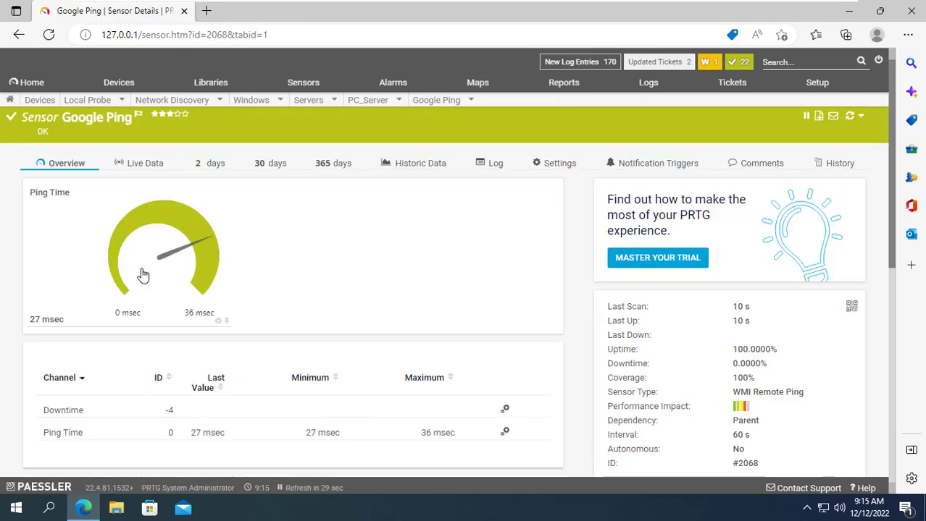